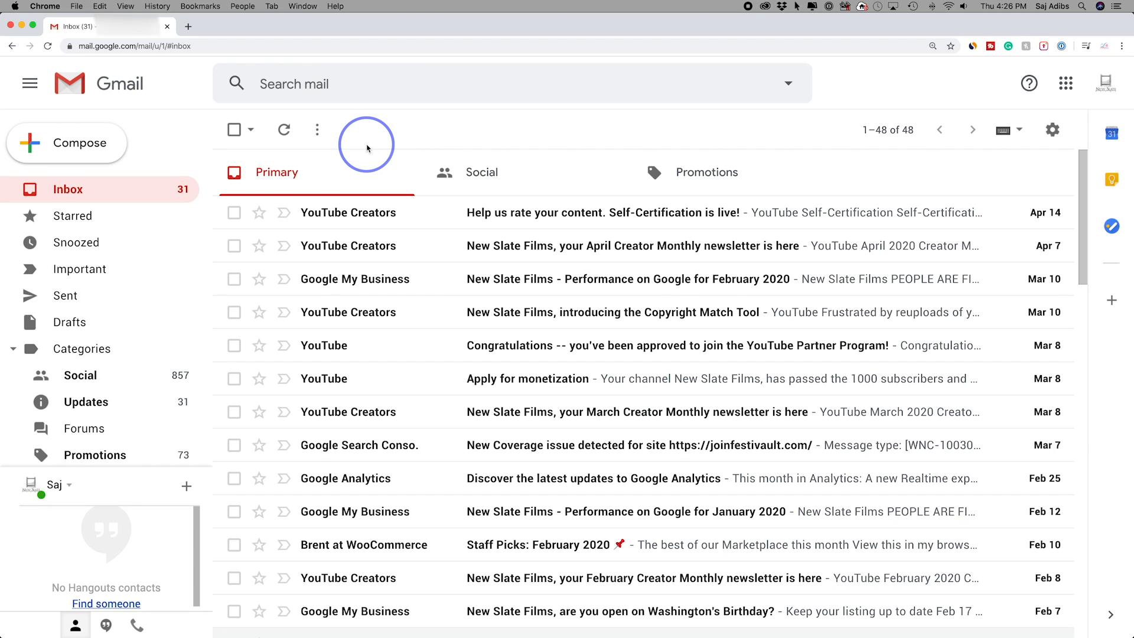
mouse_move(375, 146)
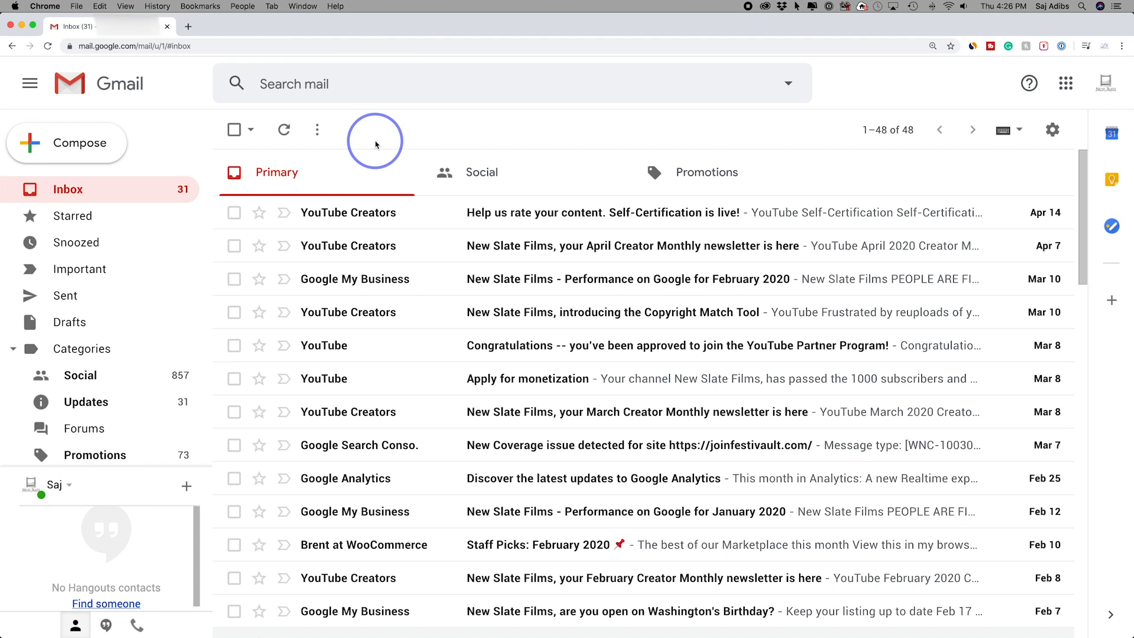
mouse_move(428, 147)
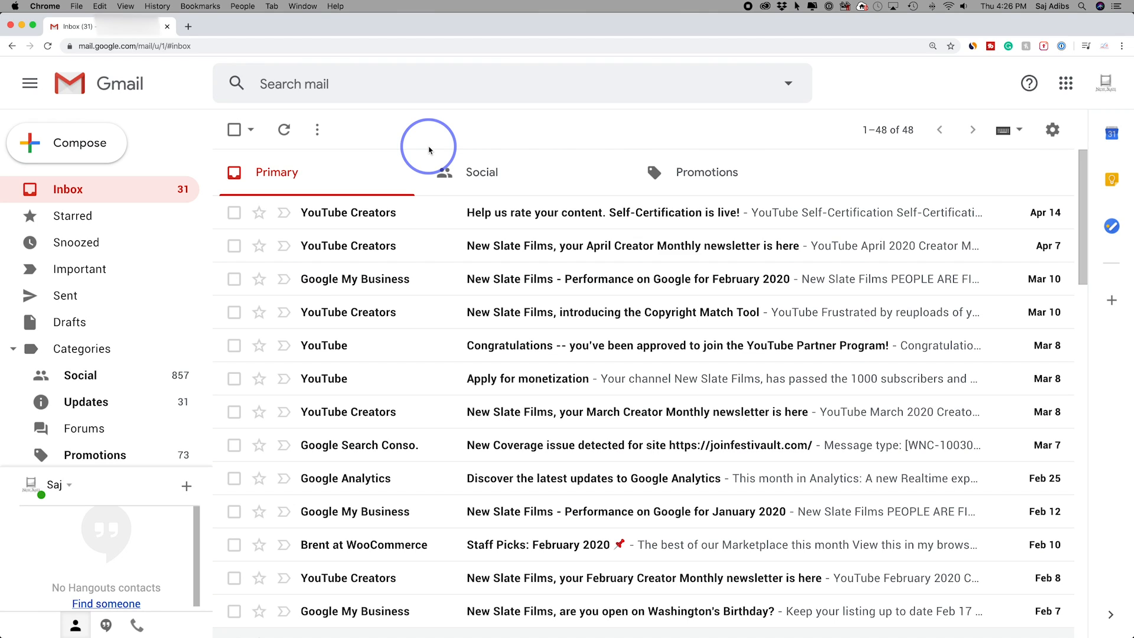
mouse_move(413, 140)
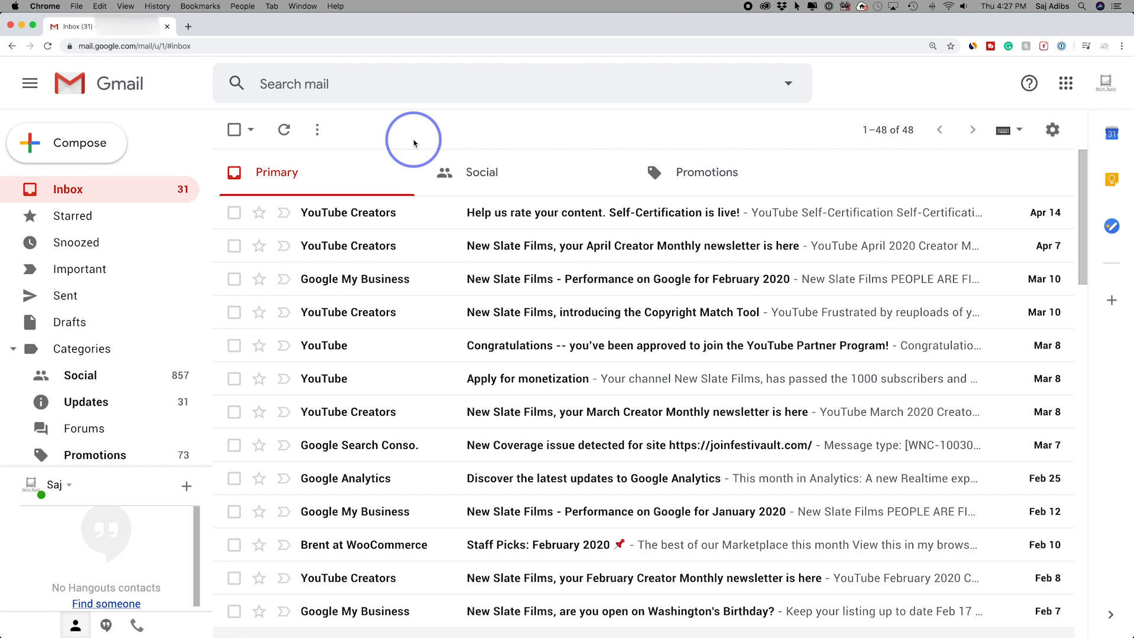
mouse_move(387, 131)
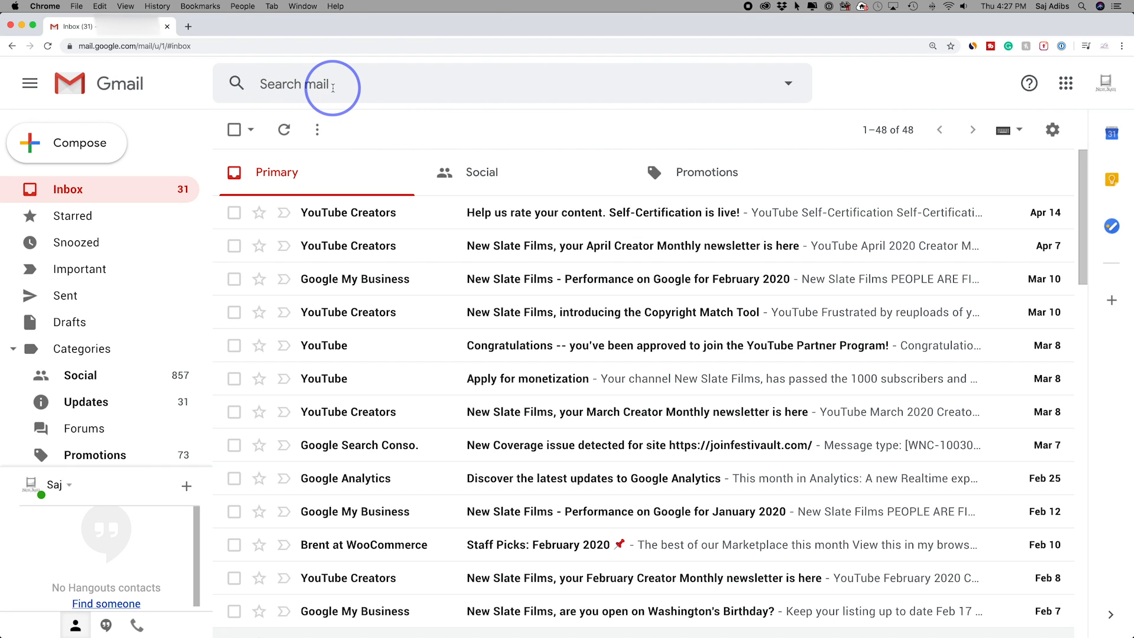
mouse_move(788, 83)
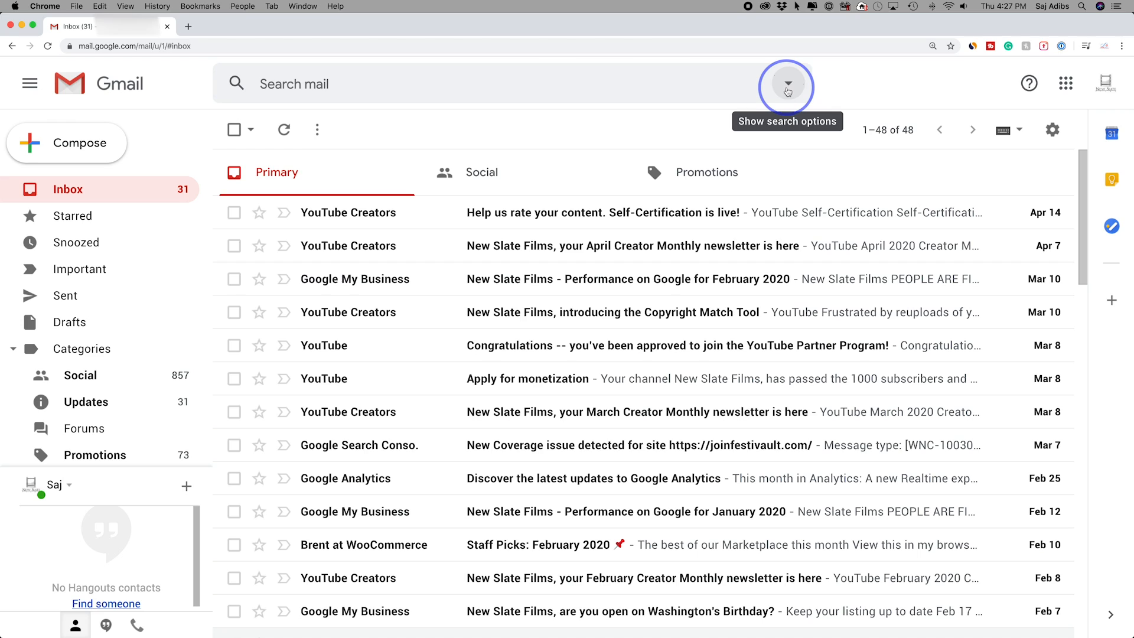
- Review the three existing mail filters in Settings, then move to the Labels settings
left_click(787, 83)
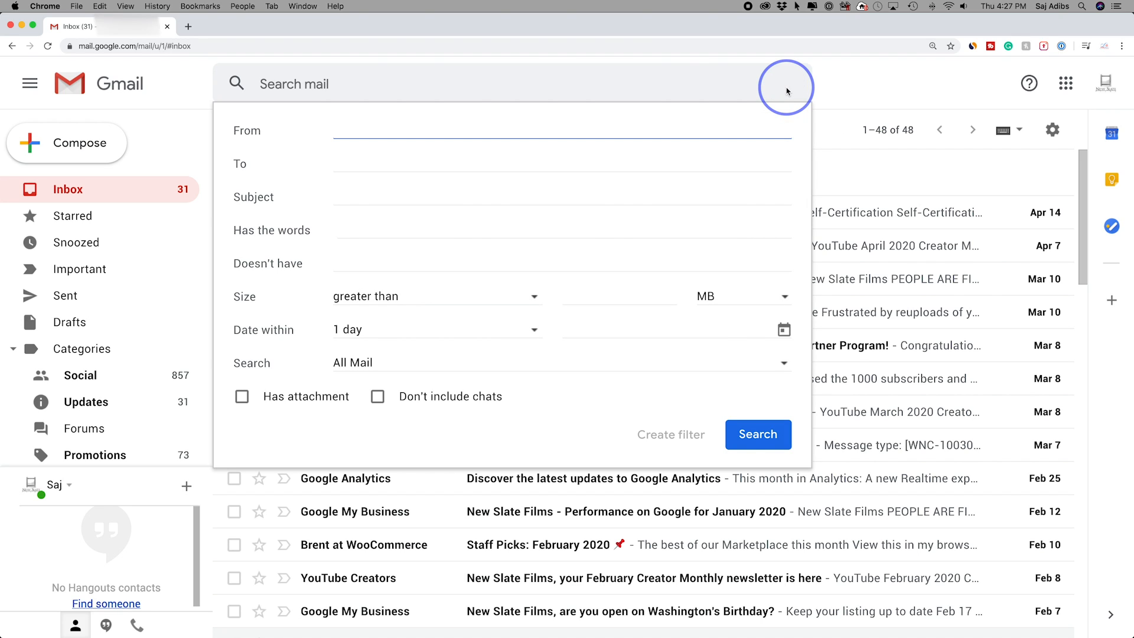
mouse_move(651, 439)
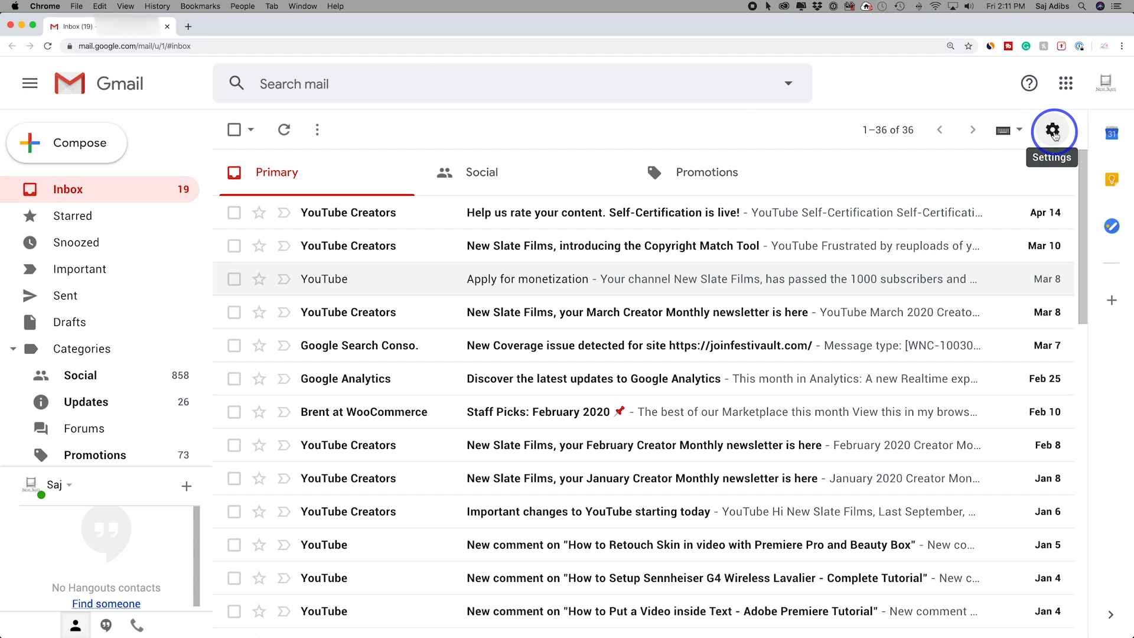
left_click(1053, 131)
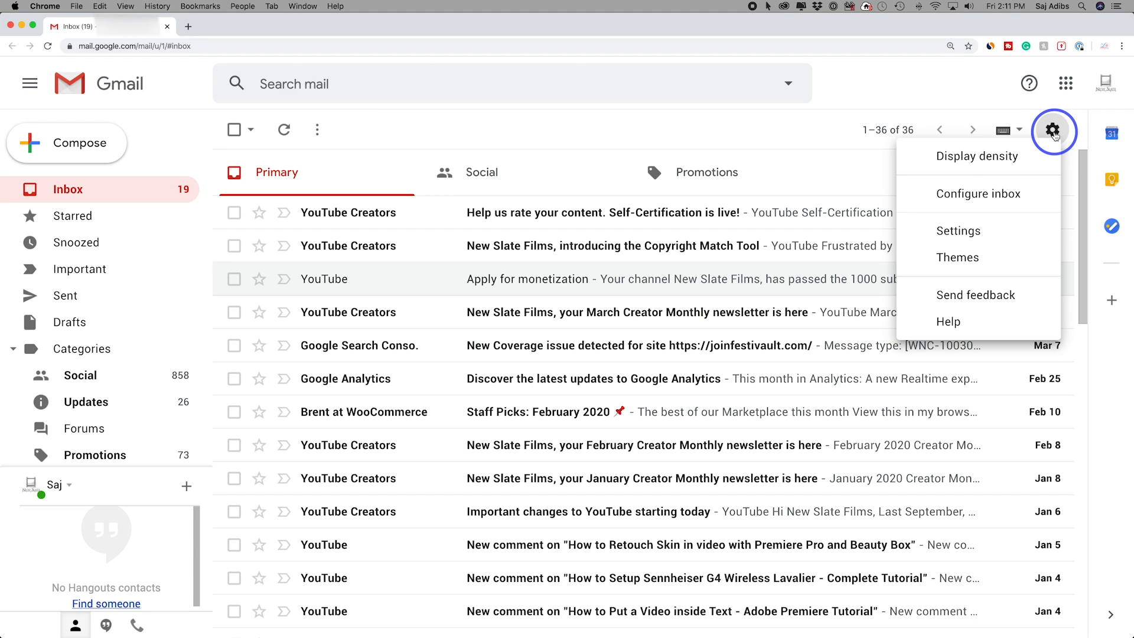
mouse_move(958, 231)
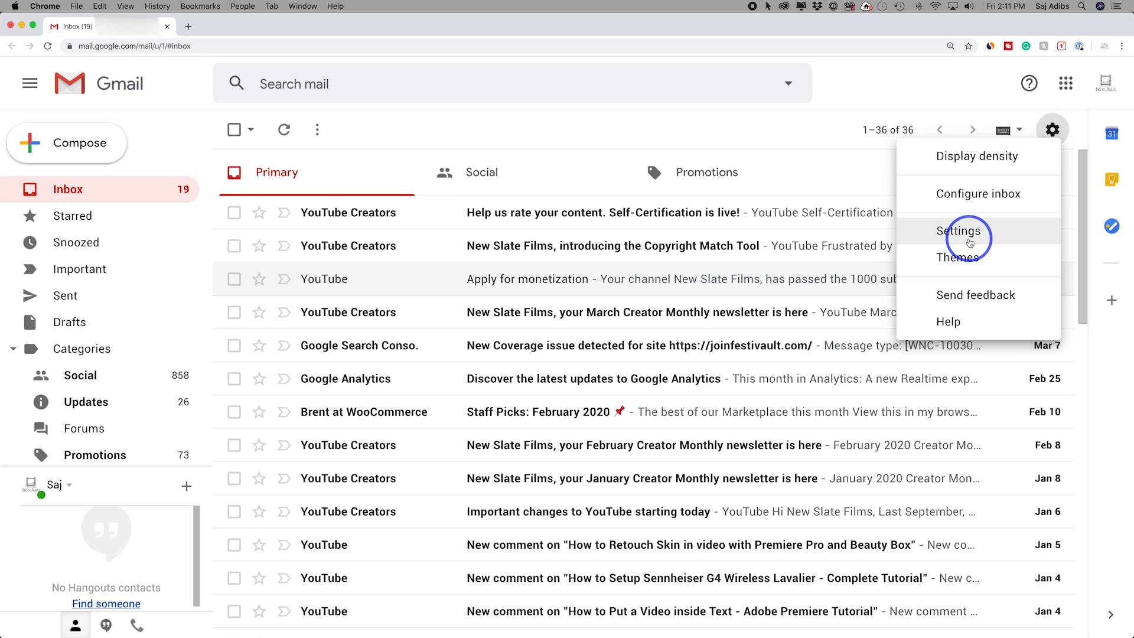
left_click(959, 231)
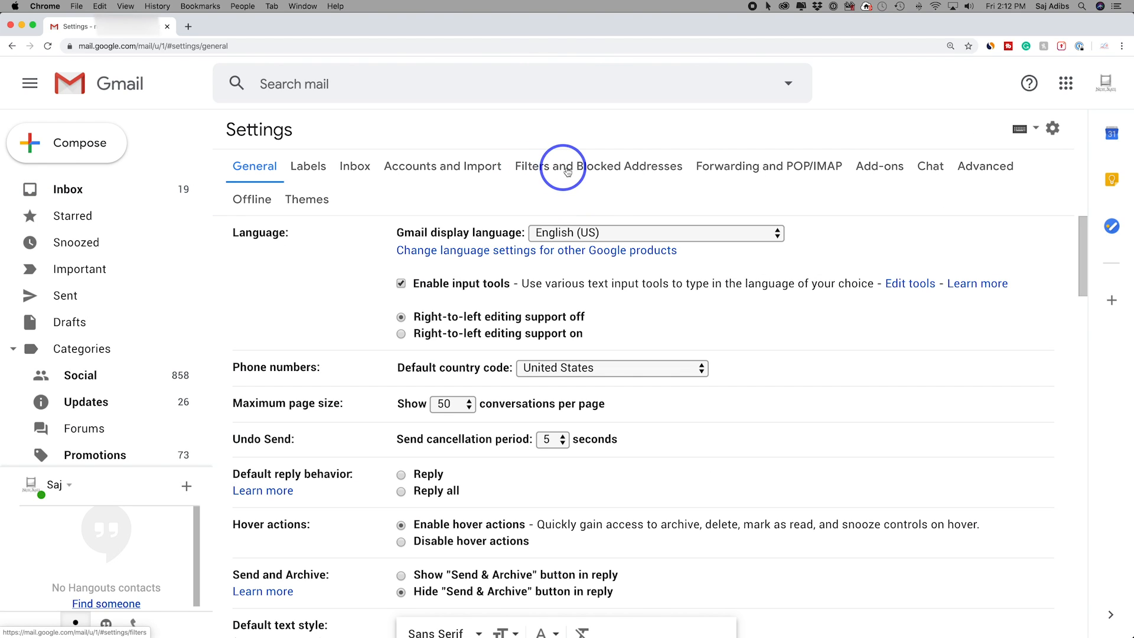
mouse_move(589, 172)
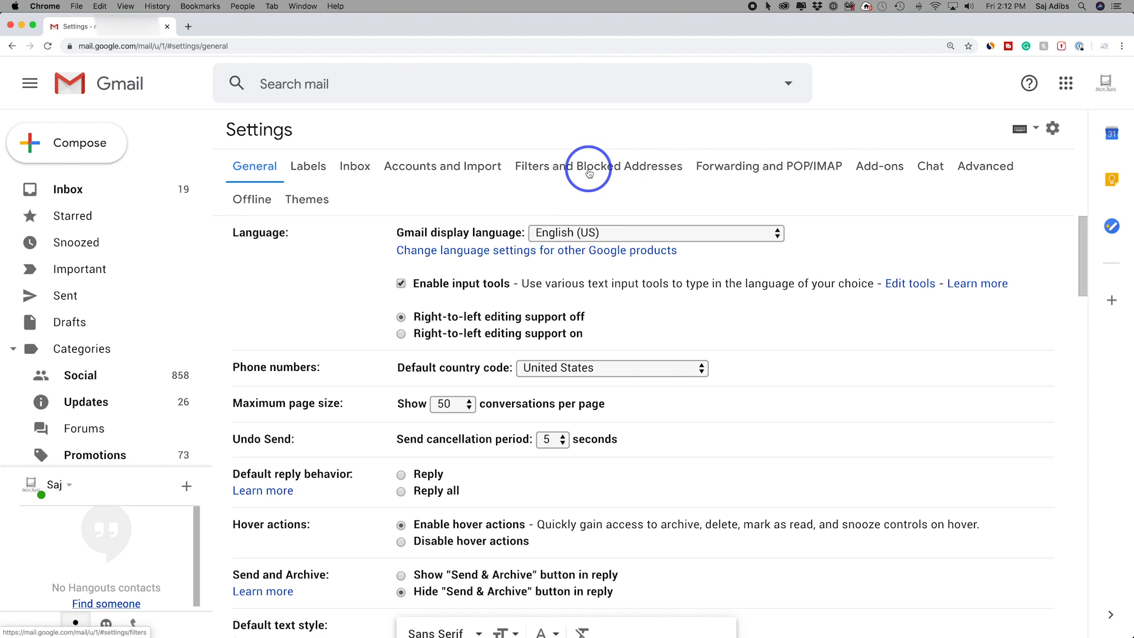
left_click(598, 166)
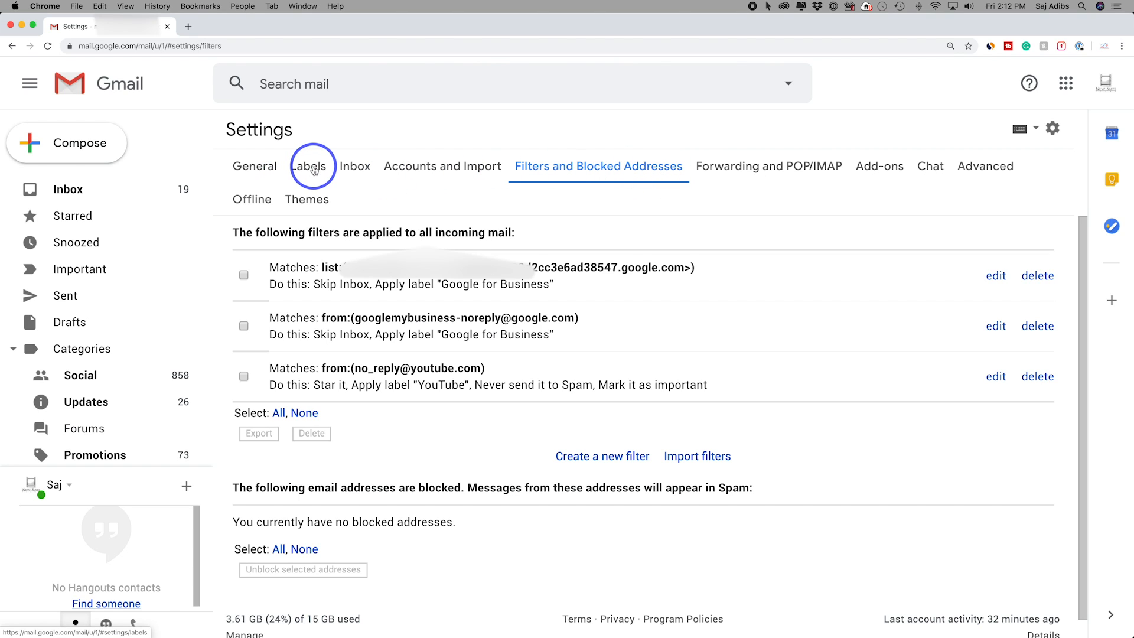
left_click(307, 165)
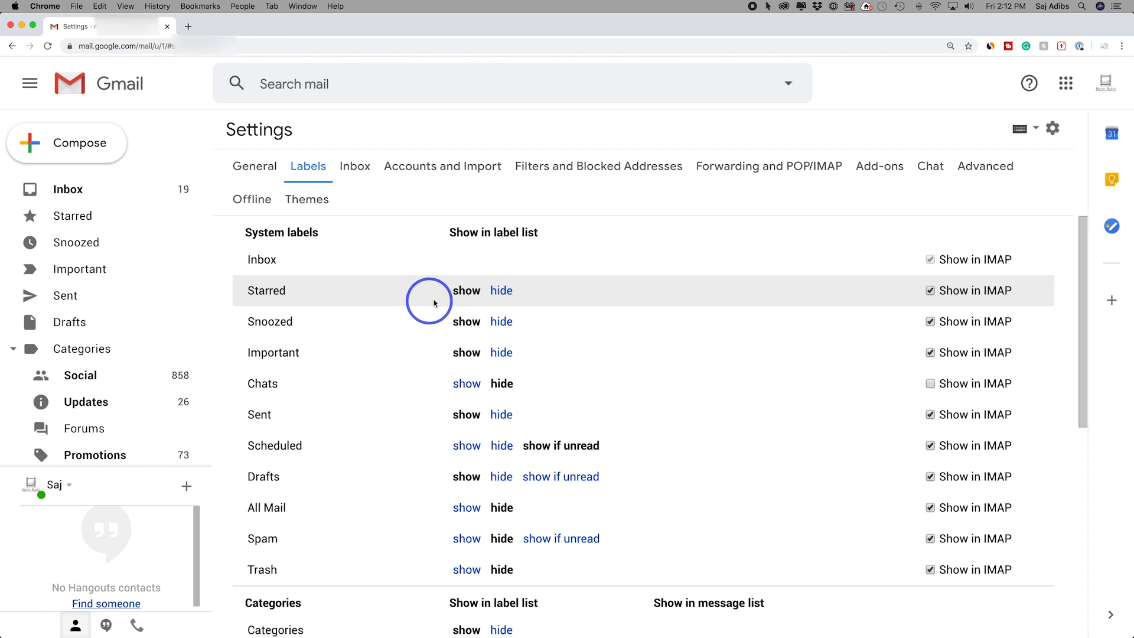
mouse_move(446, 291)
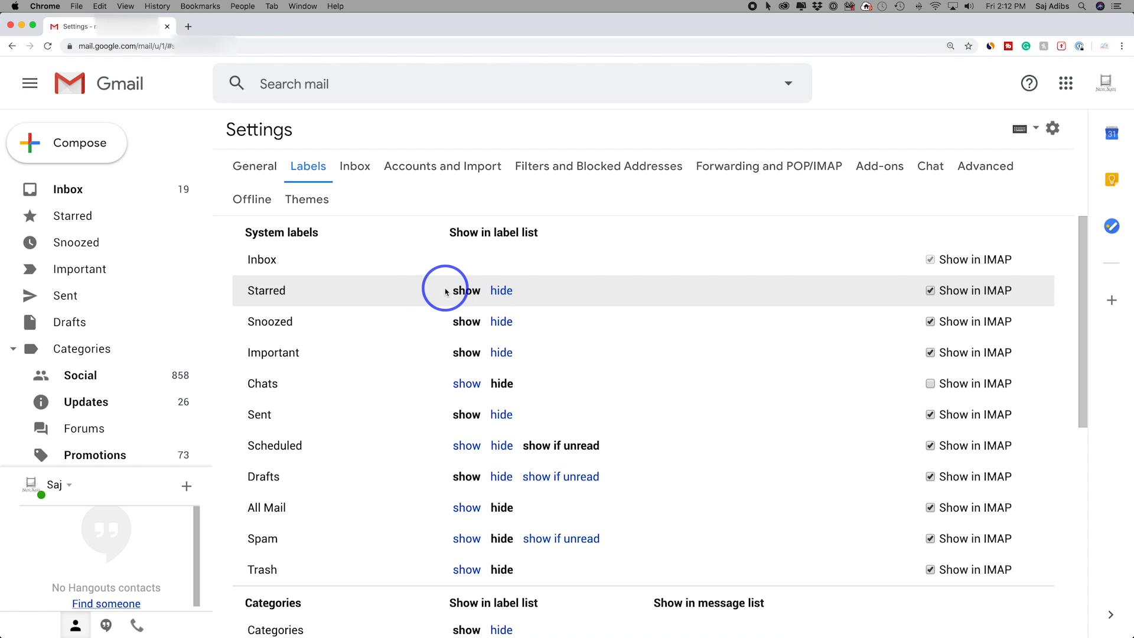
mouse_move(292, 141)
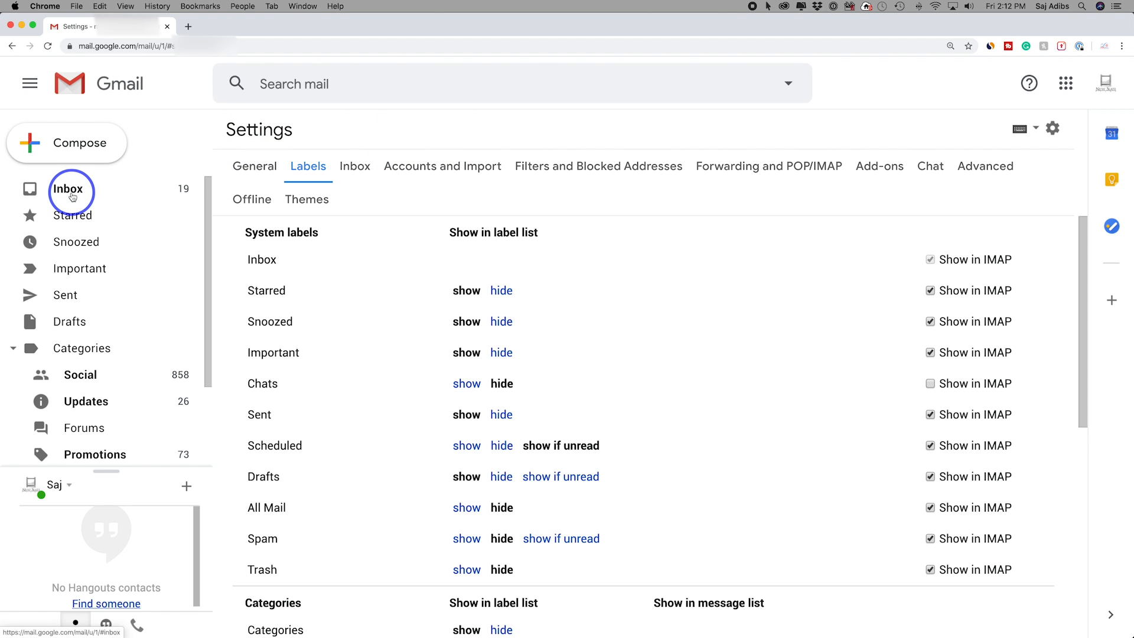
- Return to the inbox and show the empty advanced search criteria form
left_click(68, 188)
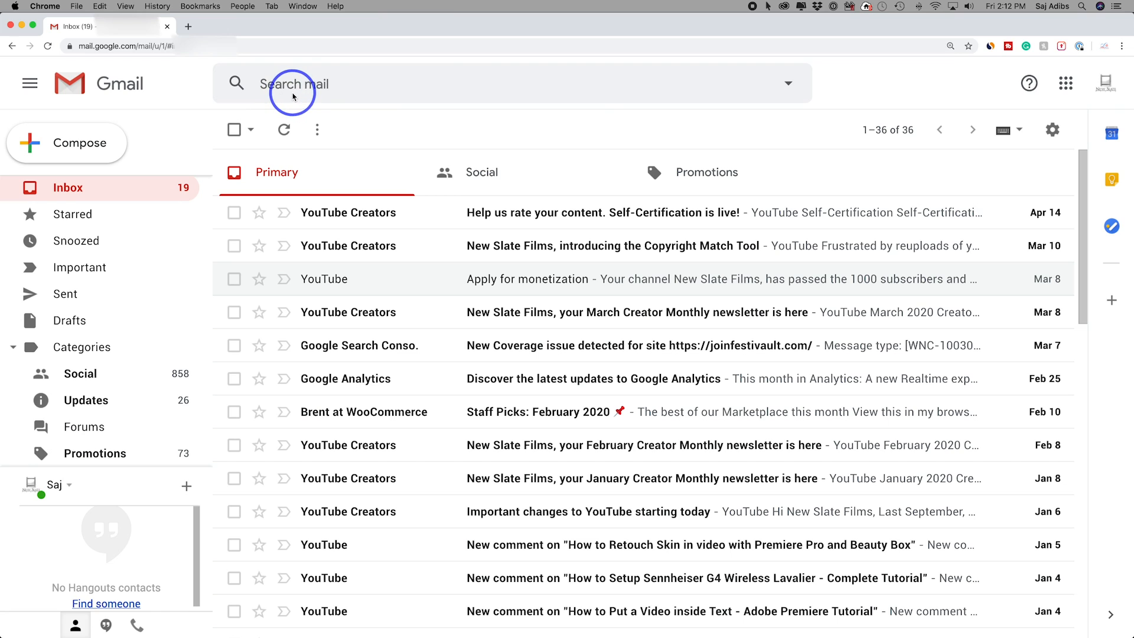
mouse_move(615, 83)
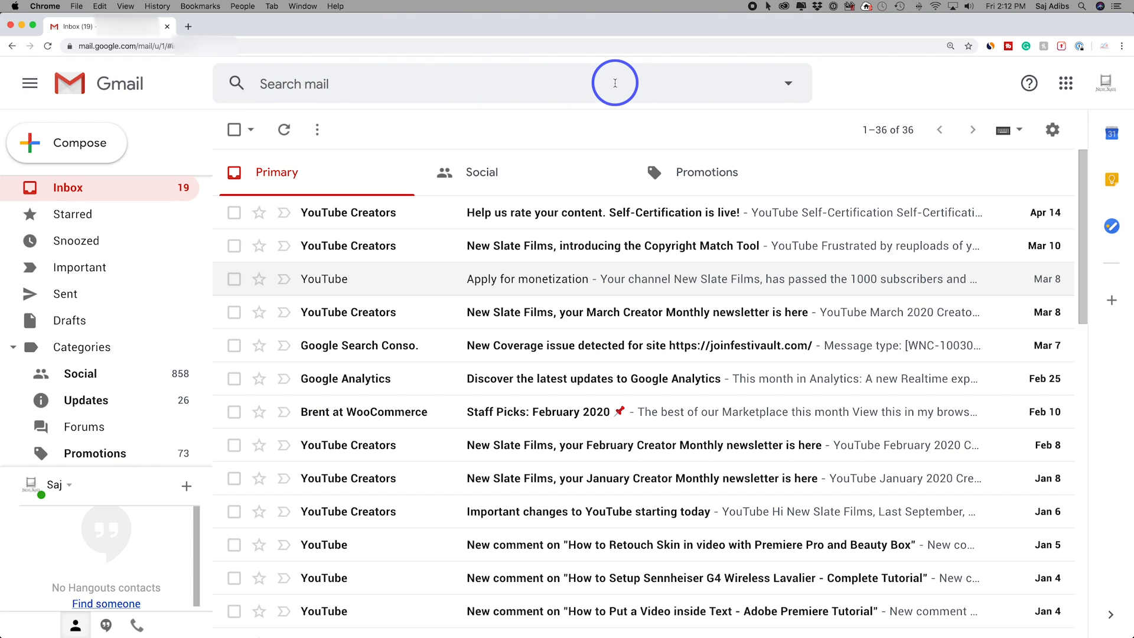
left_click(788, 83)
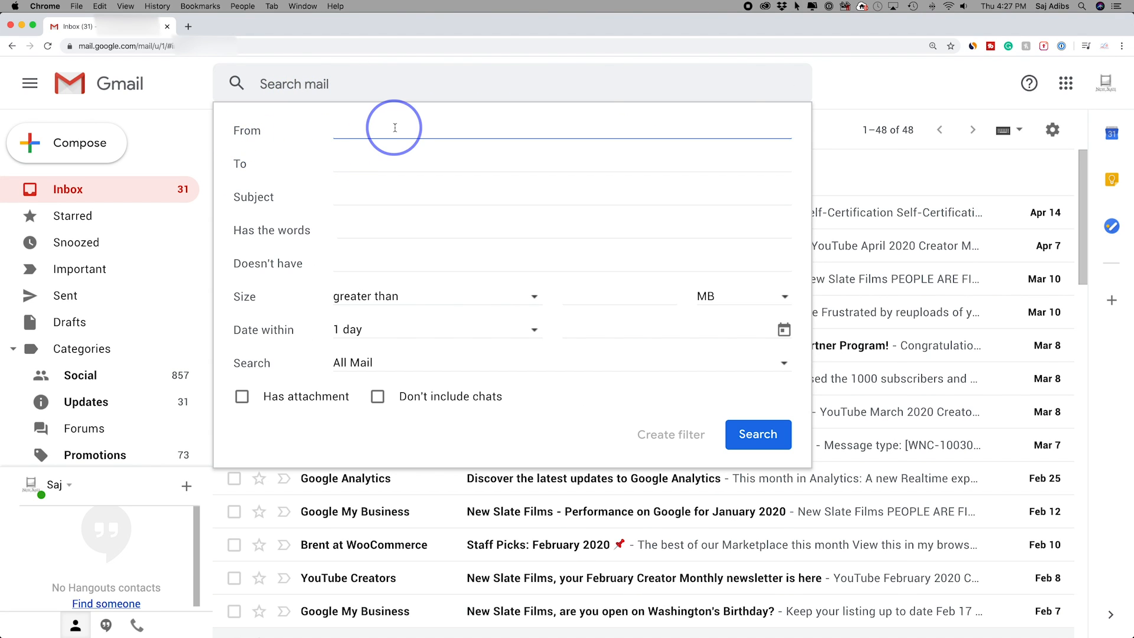
mouse_move(253, 141)
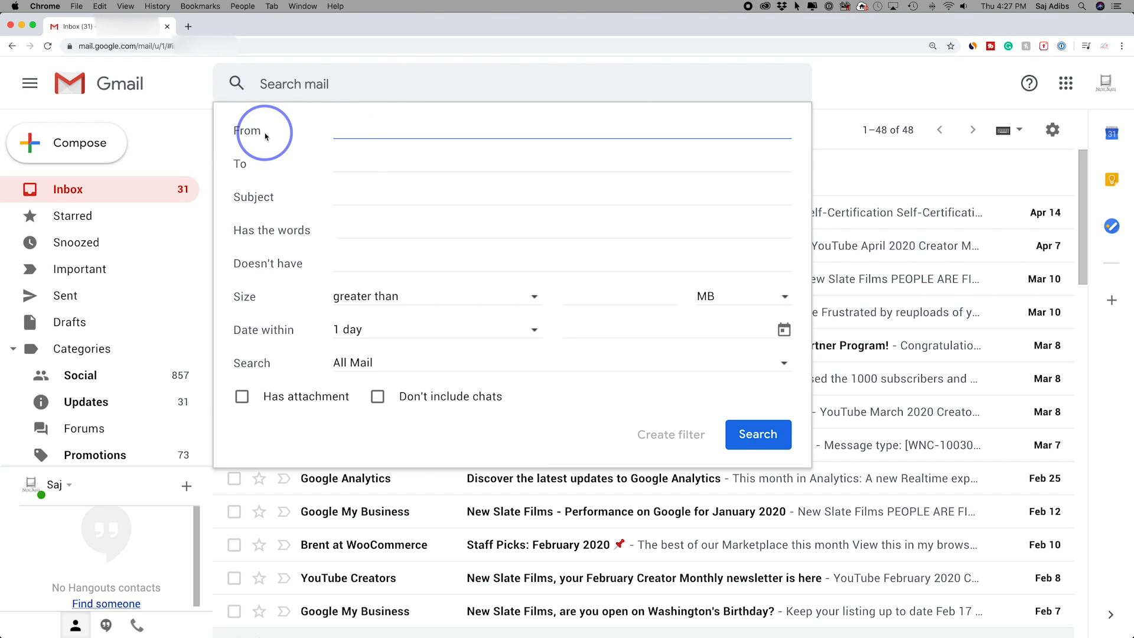
mouse_move(333, 199)
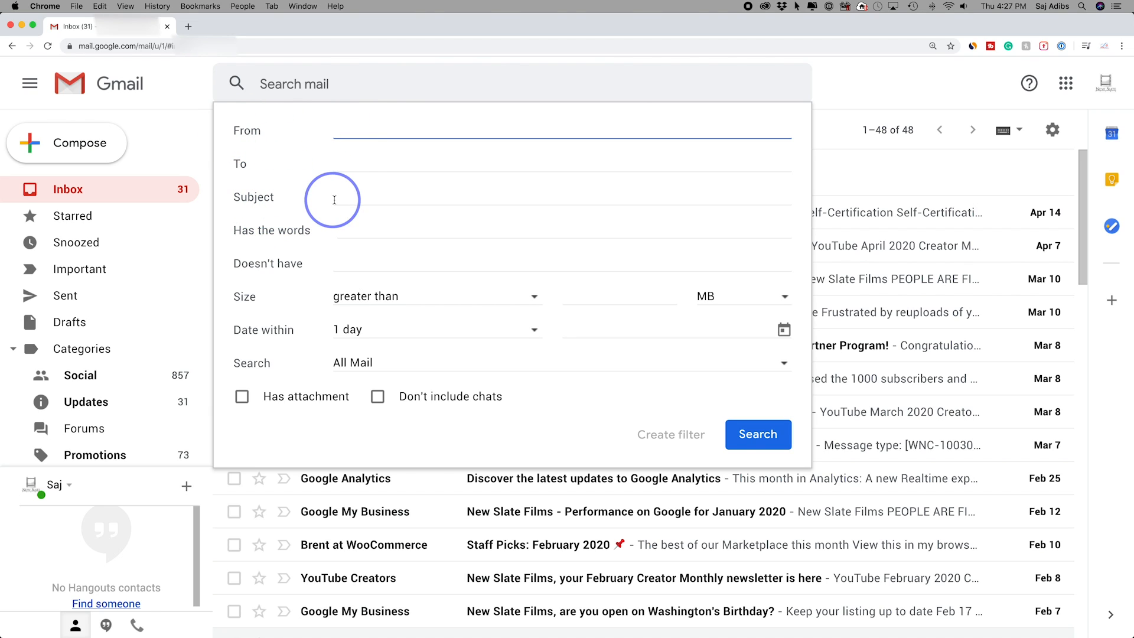
mouse_move(370, 199)
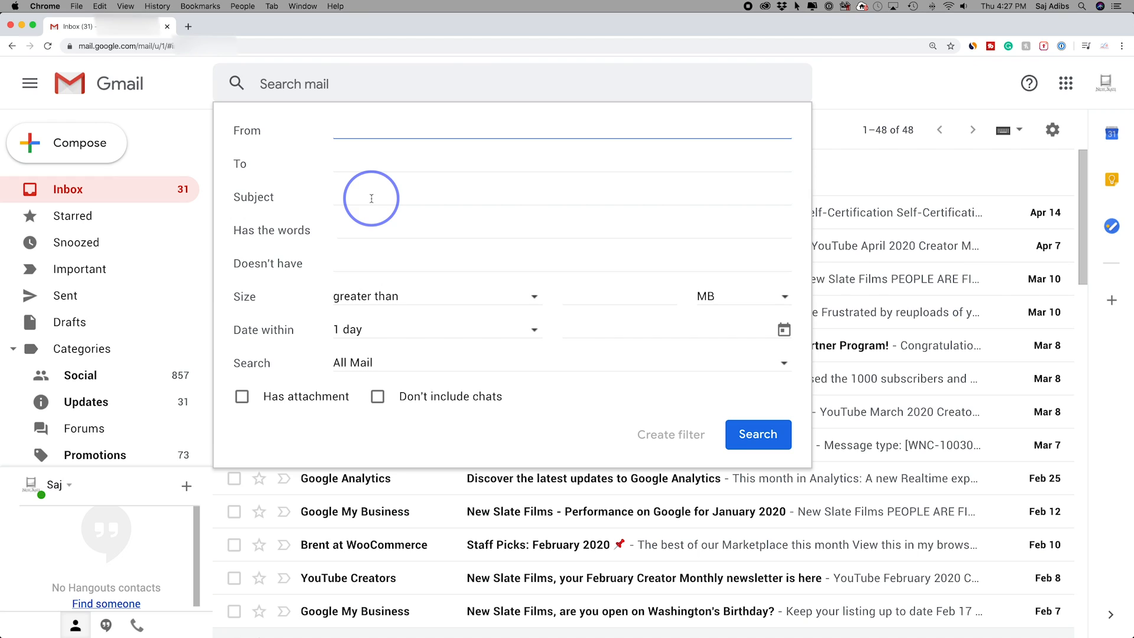
mouse_move(397, 194)
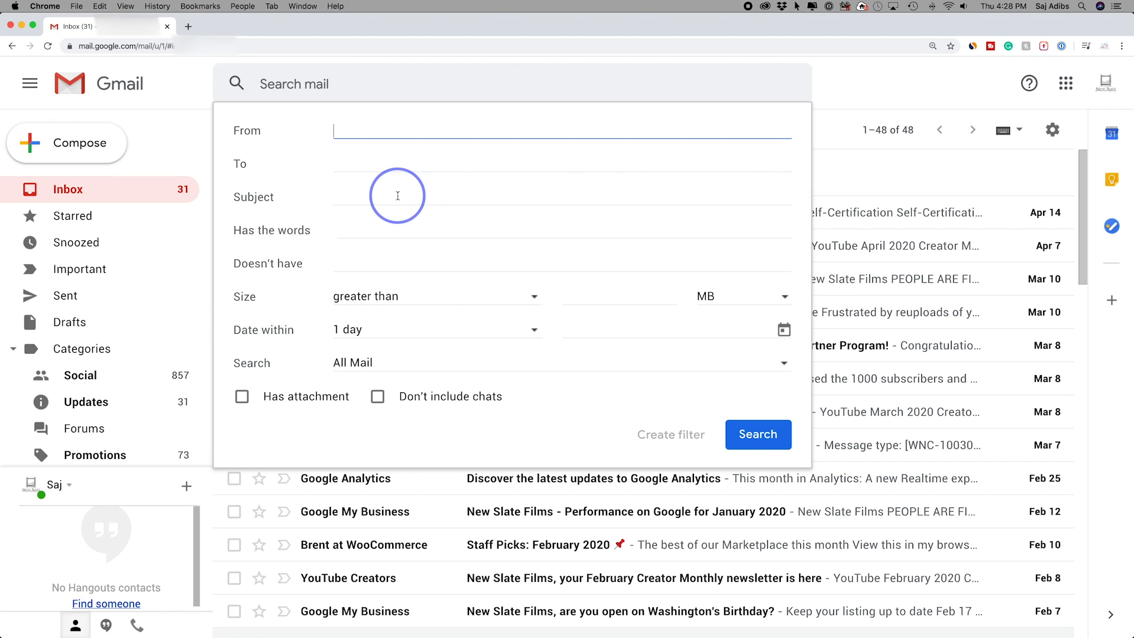
mouse_move(288, 240)
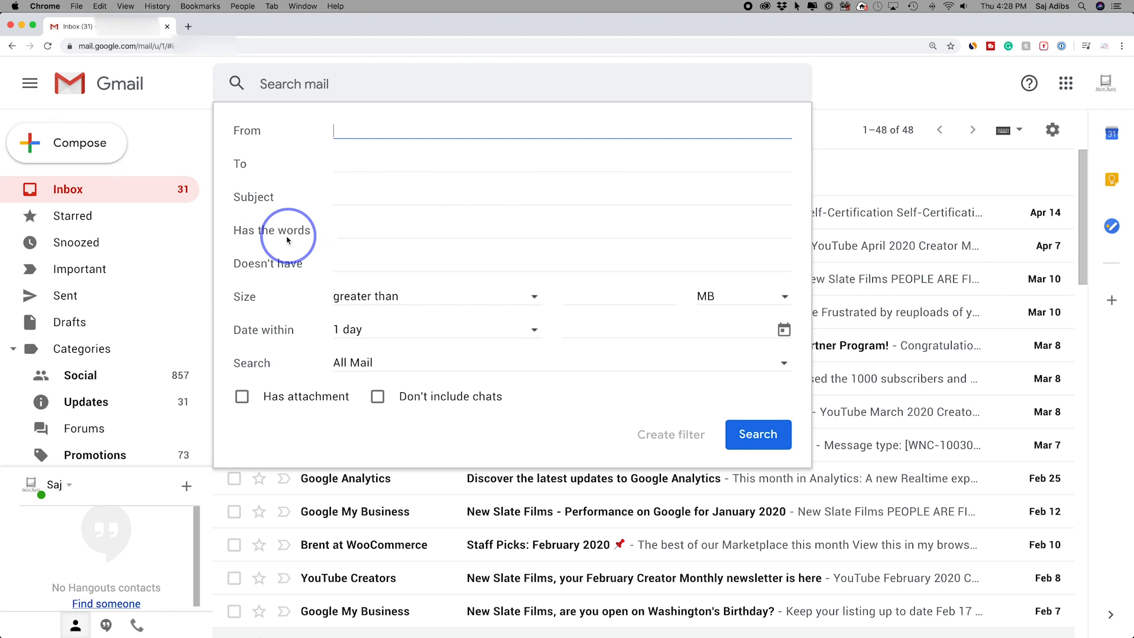
mouse_move(414, 227)
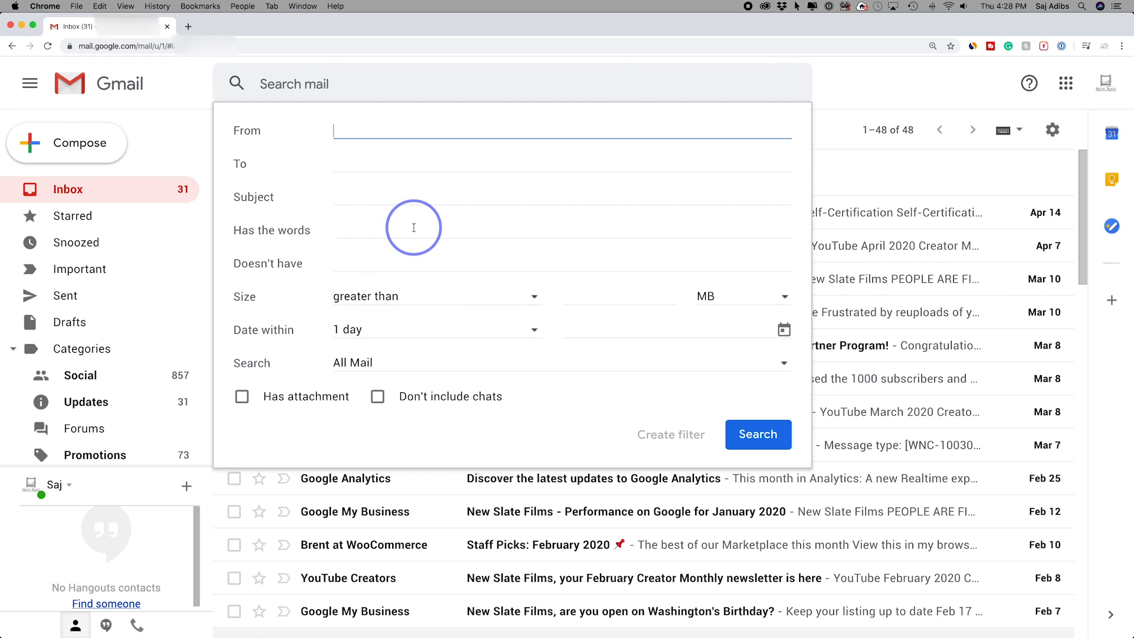
mouse_move(335, 308)
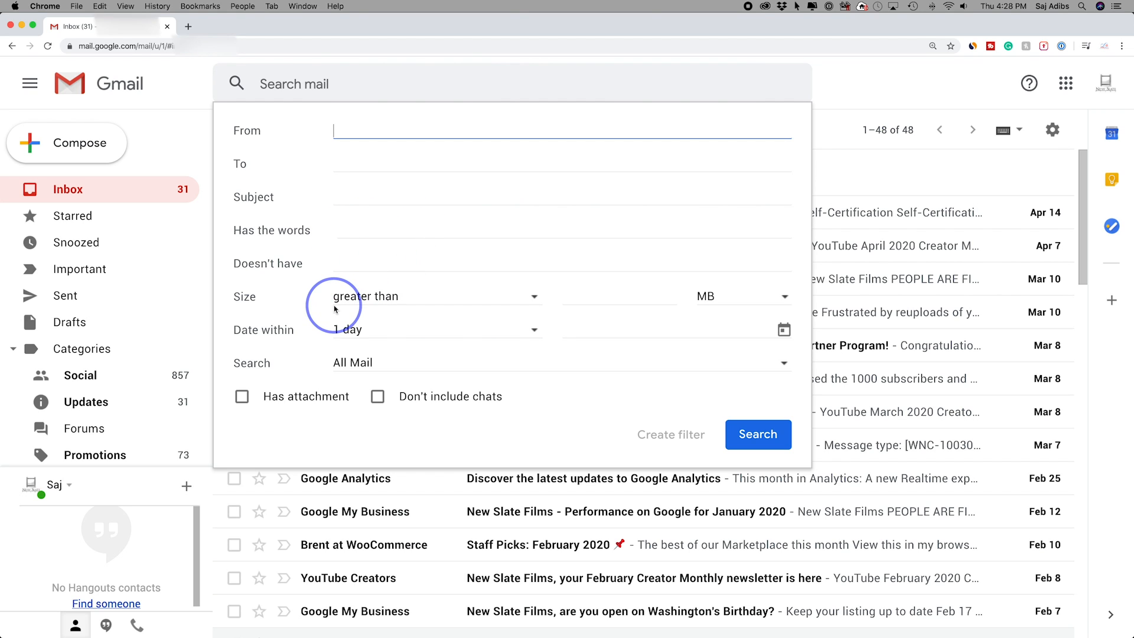
mouse_move(287, 302)
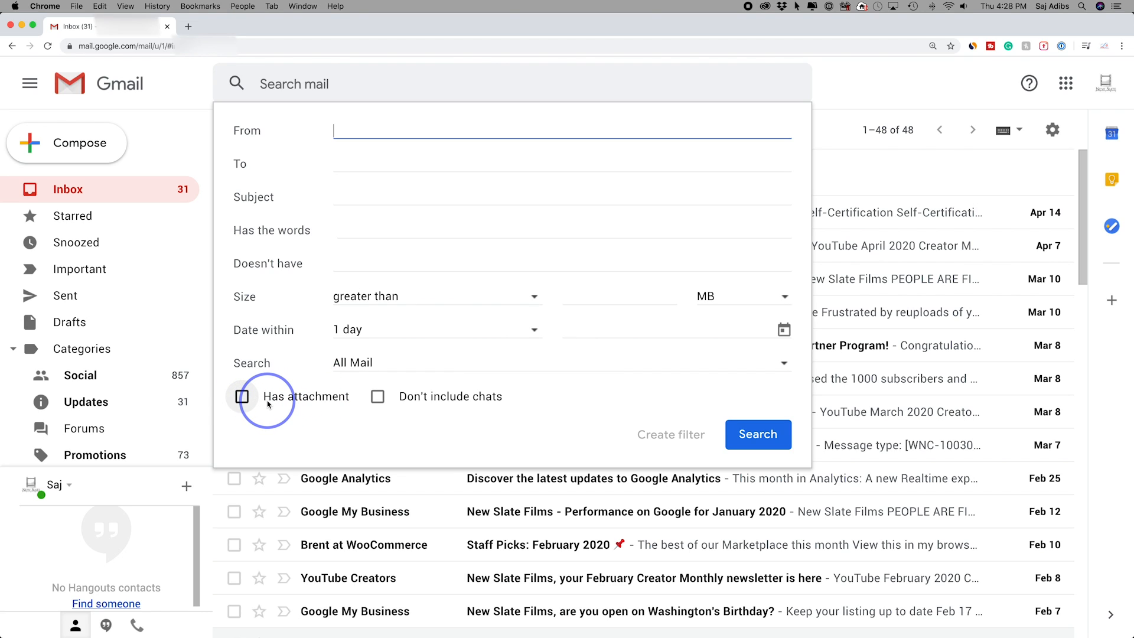
mouse_move(463, 376)
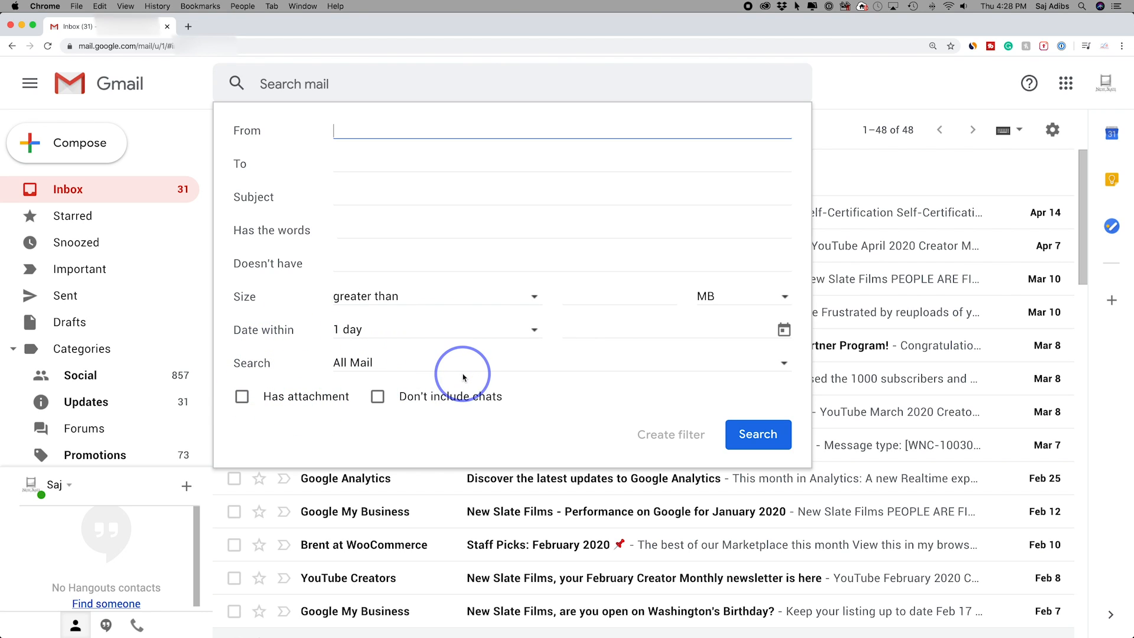
mouse_move(848, 175)
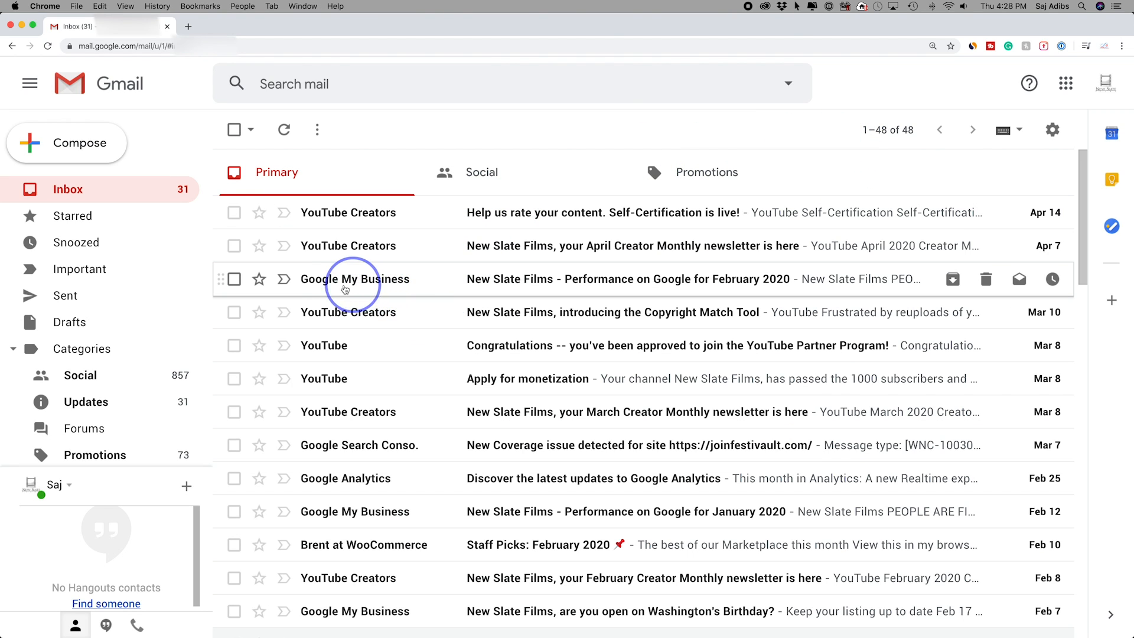
mouse_move(233, 279)
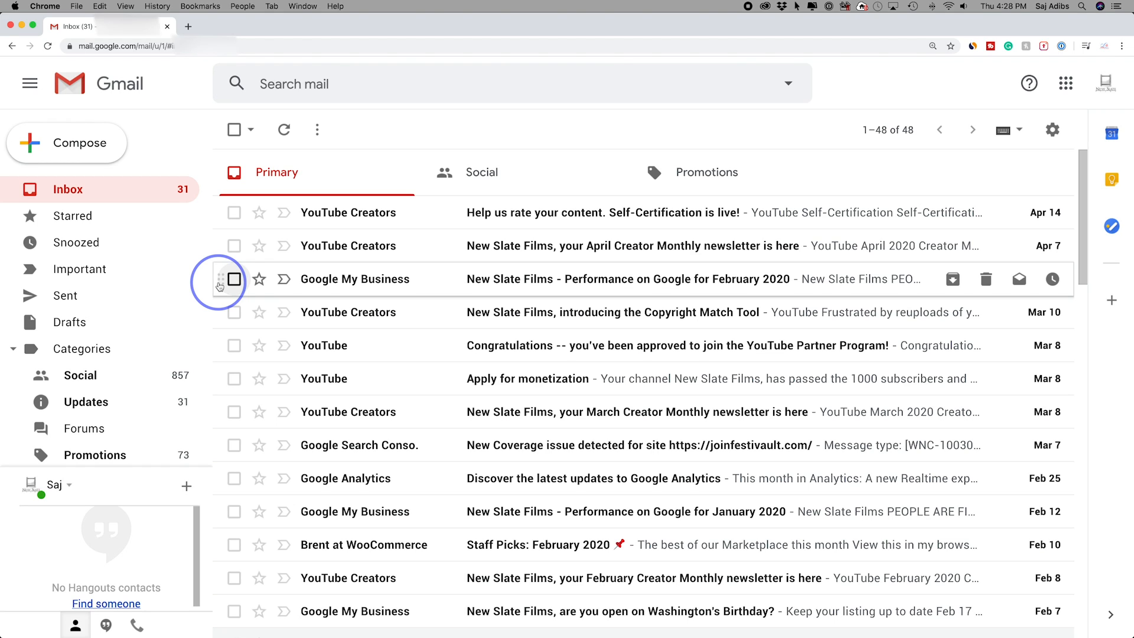
mouse_move(367, 285)
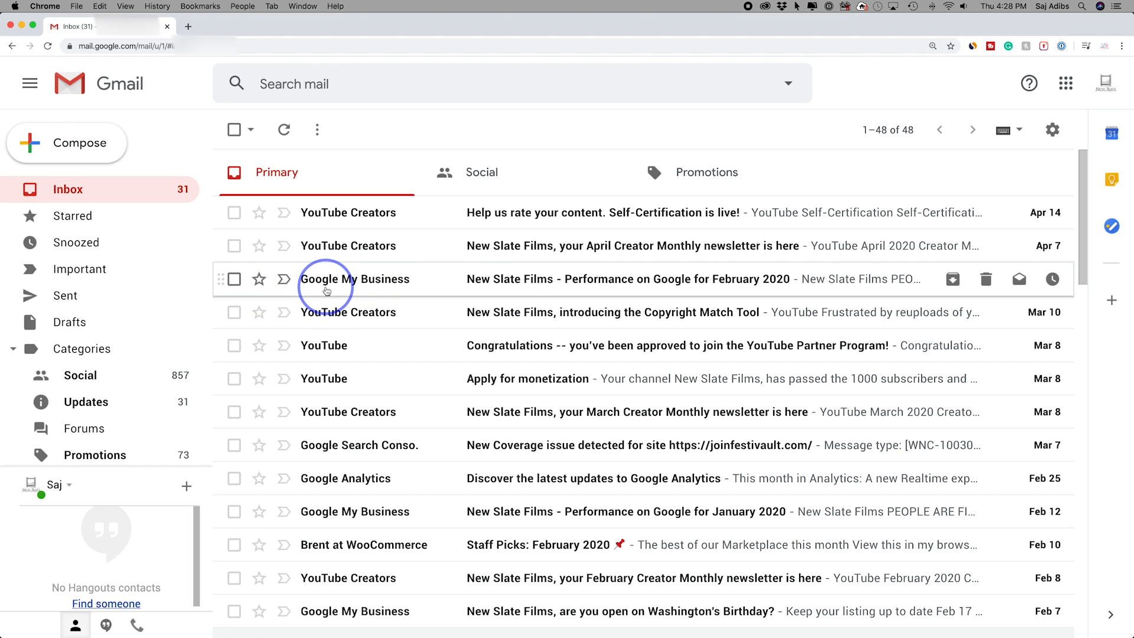
mouse_move(275, 178)
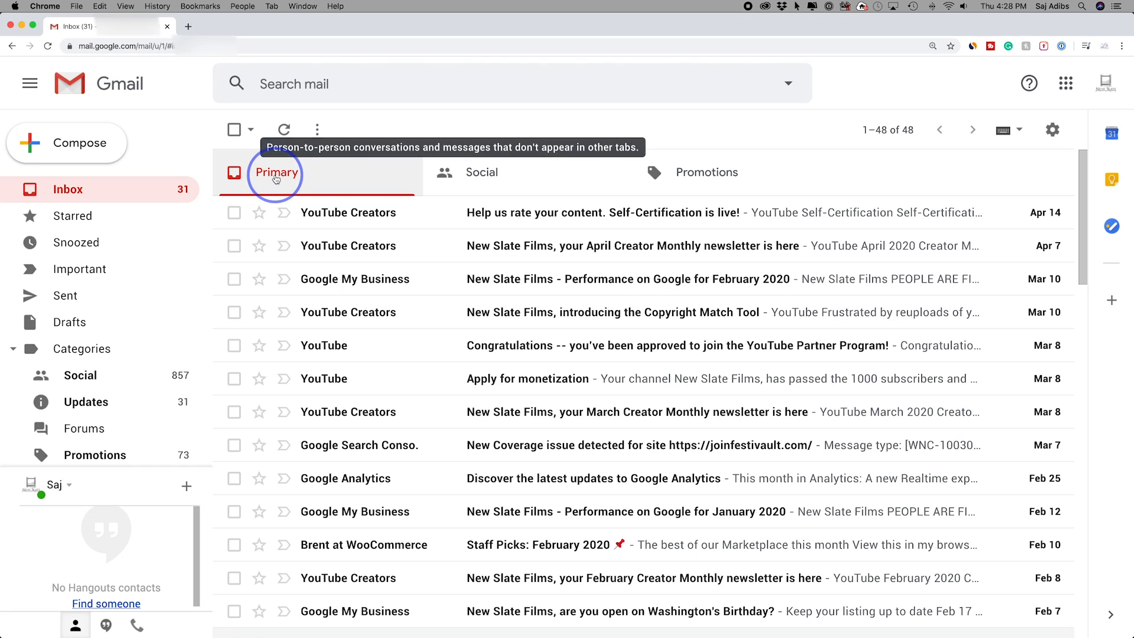
mouse_move(308, 178)
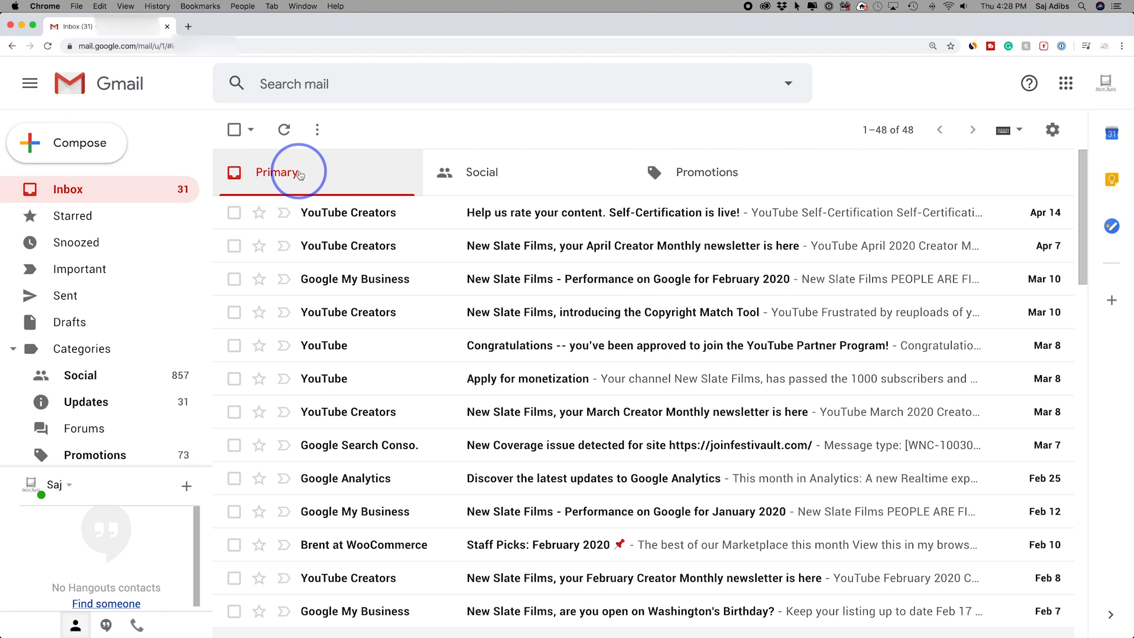
left_click(481, 173)
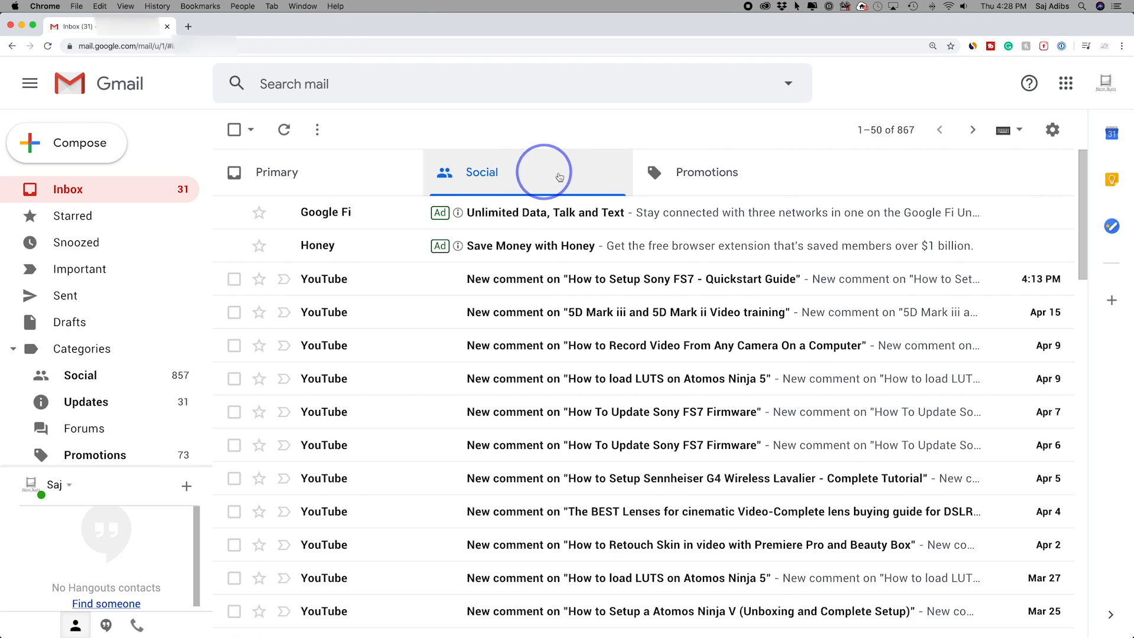
left_click(707, 173)
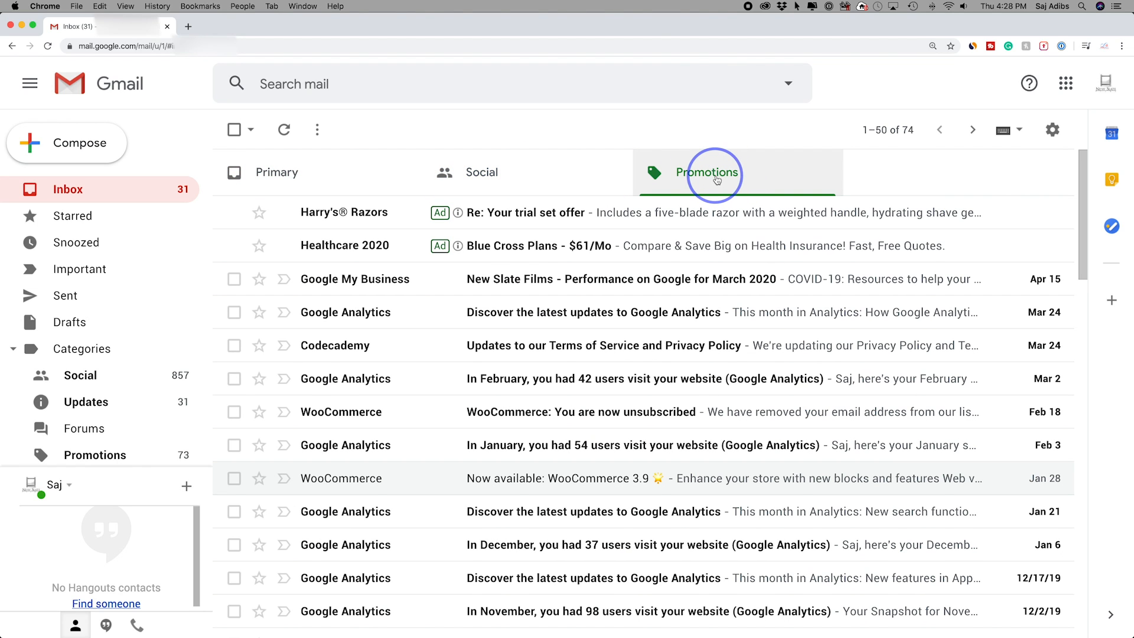
mouse_move(326, 175)
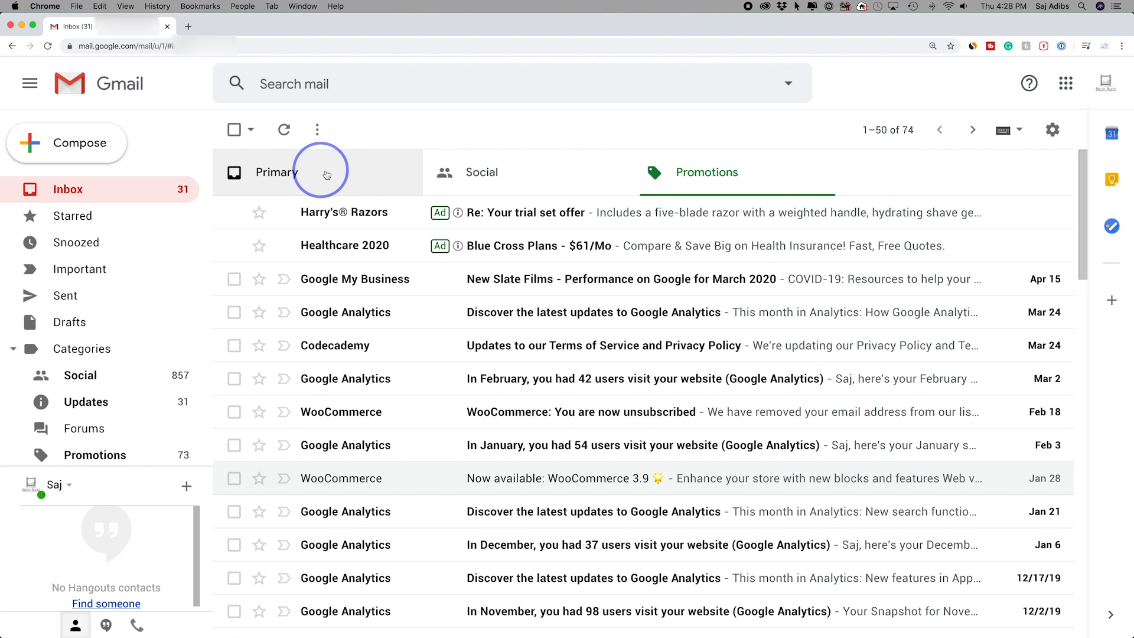
left_click(277, 173)
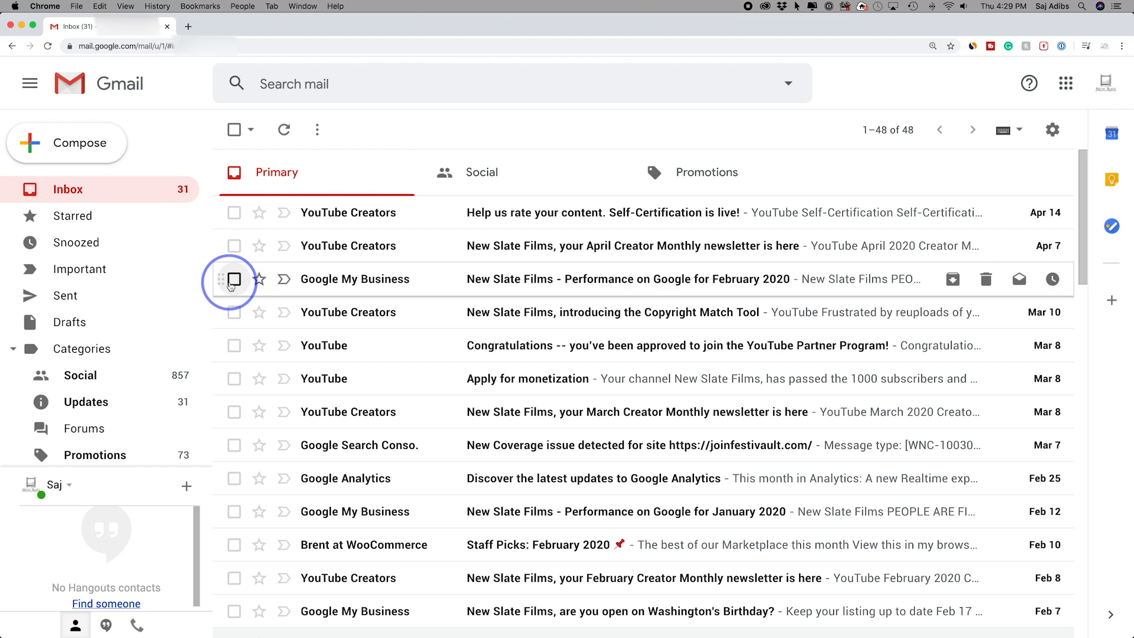
left_click(788, 83)
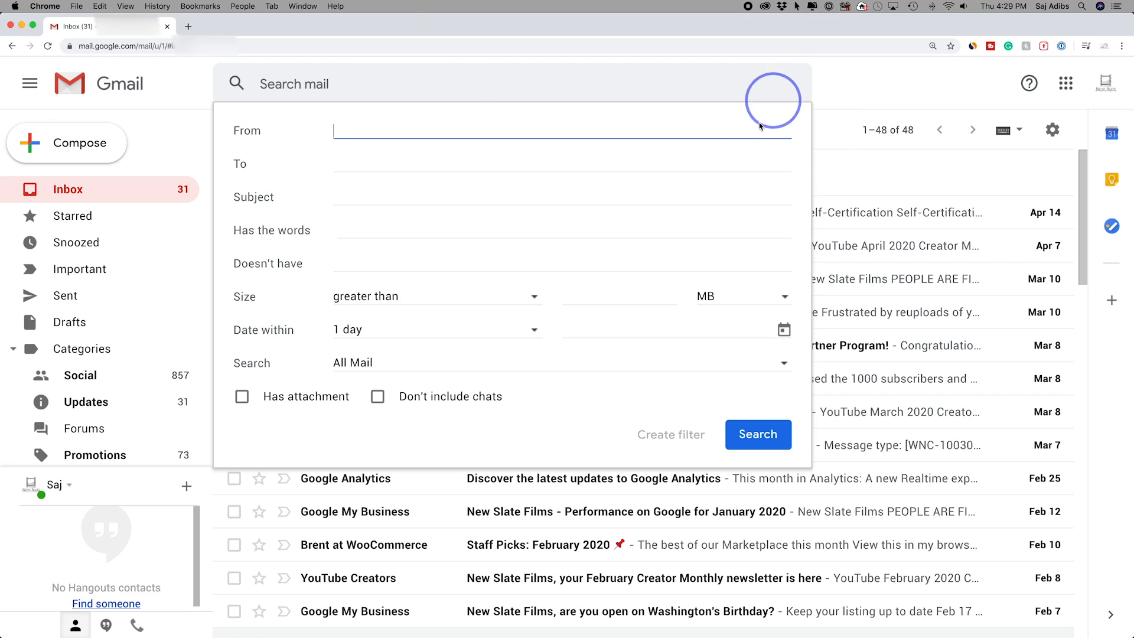
mouse_move(653, 443)
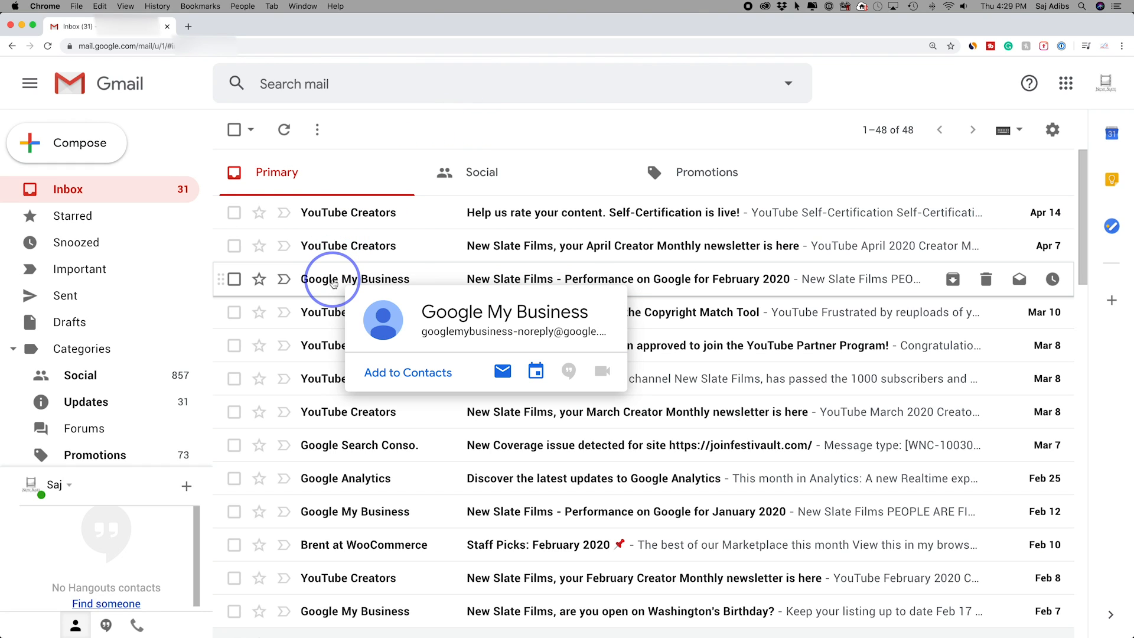
- Open the Google My Business February 2020 performance email and show its more-actions menu
left_click(627, 279)
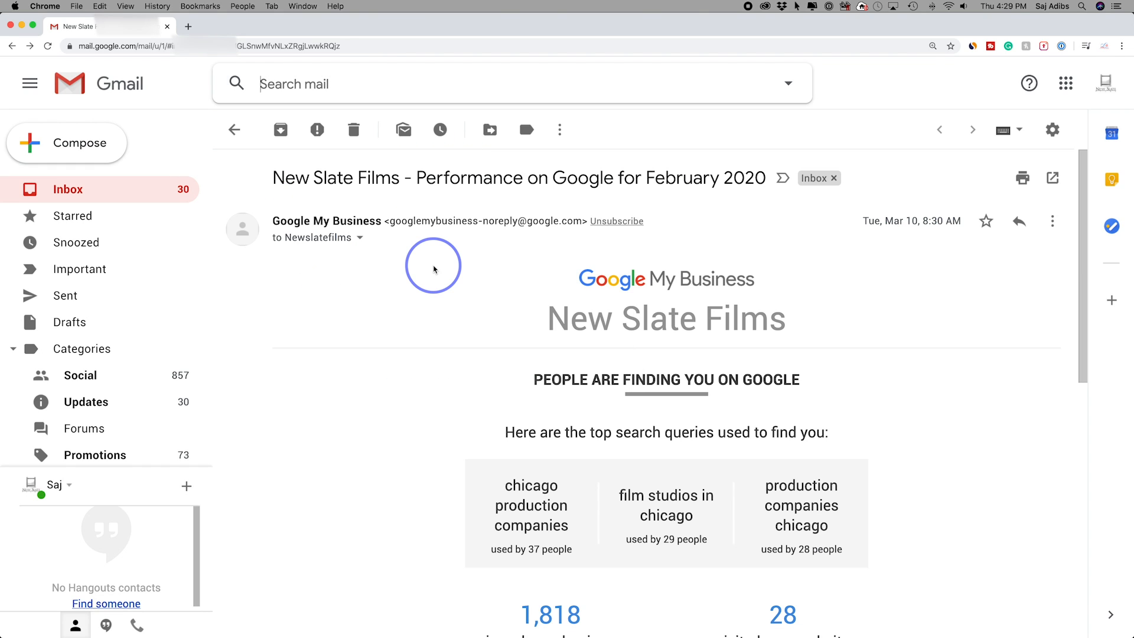
mouse_move(559, 130)
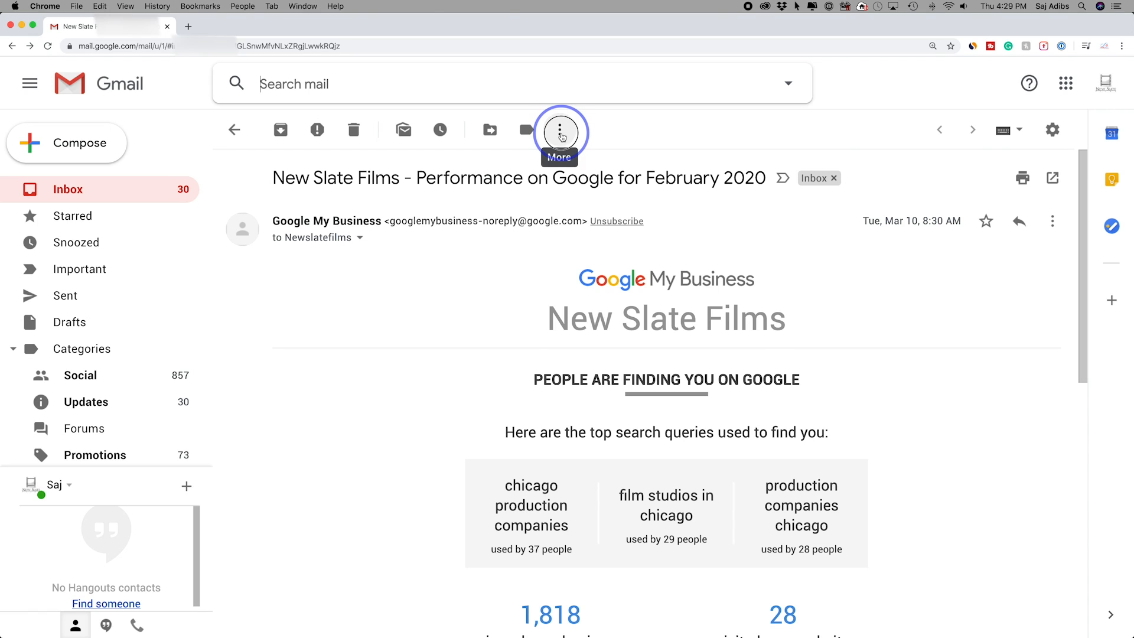
left_click(559, 130)
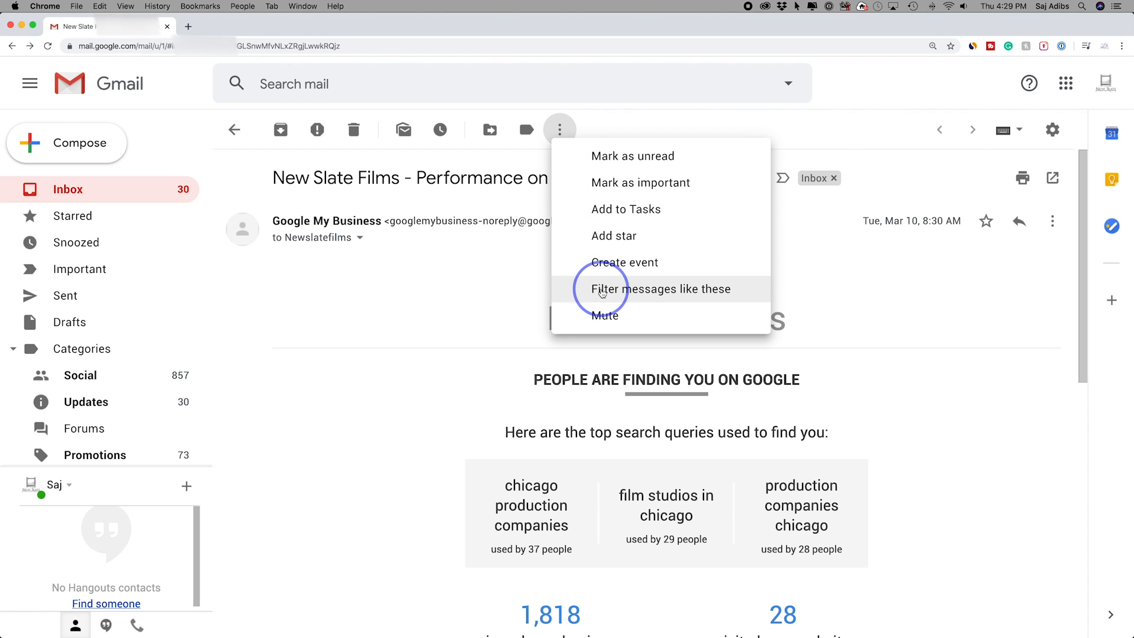
mouse_move(659, 295)
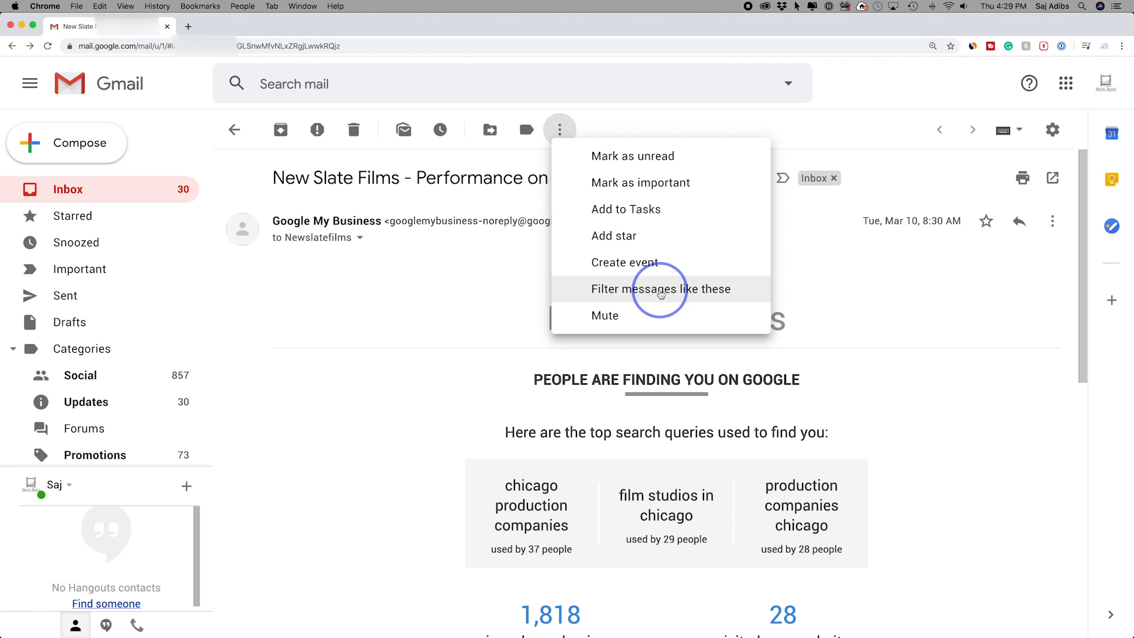
- Start a filter matching this email's mailing list via 'Filter messages like these'
left_click(660, 288)
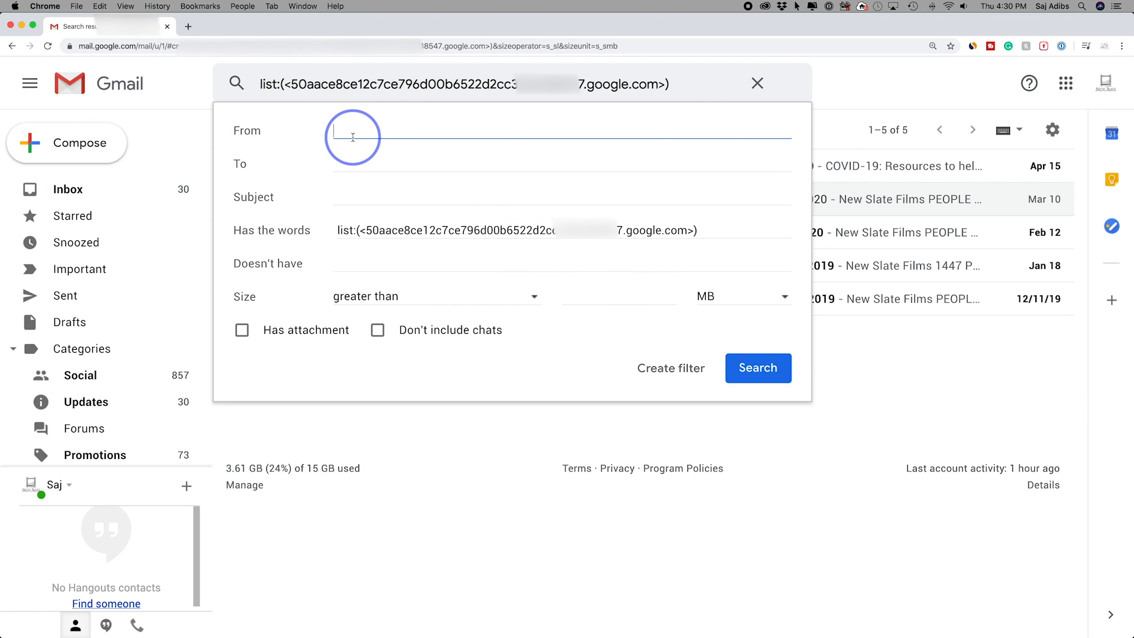
mouse_move(520, 268)
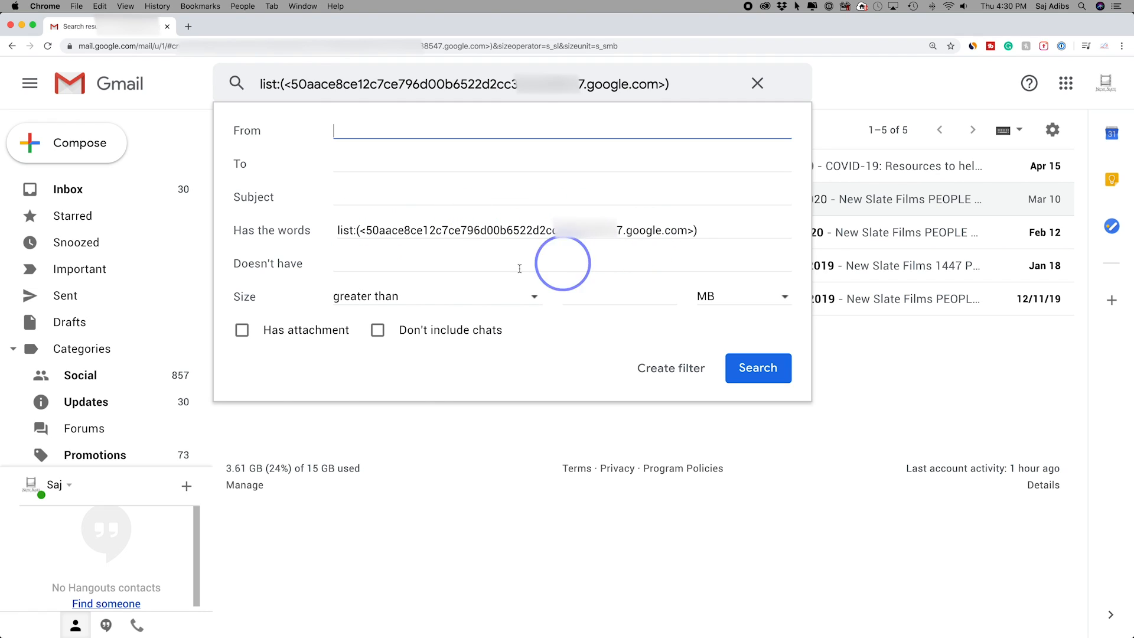
mouse_move(638, 259)
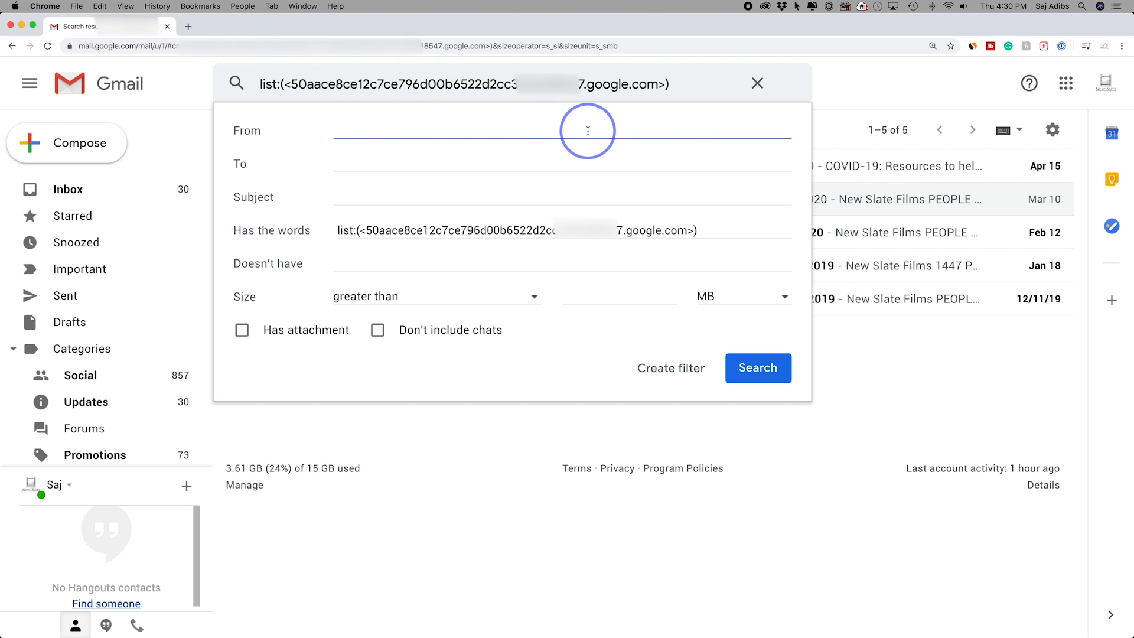
mouse_move(443, 135)
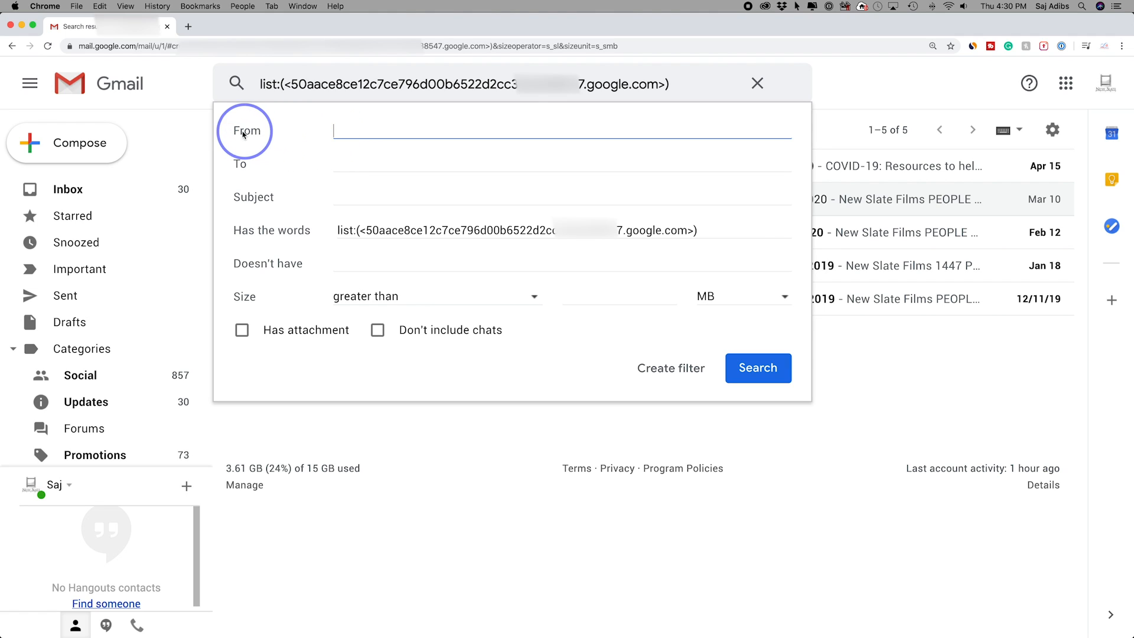
mouse_move(256, 215)
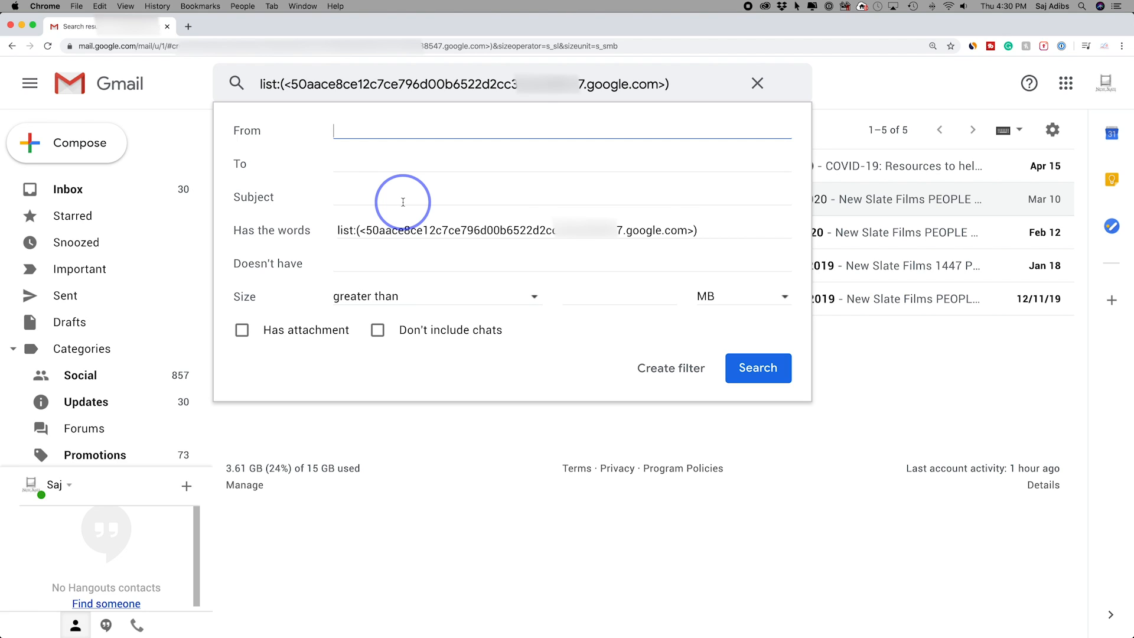
mouse_move(320, 197)
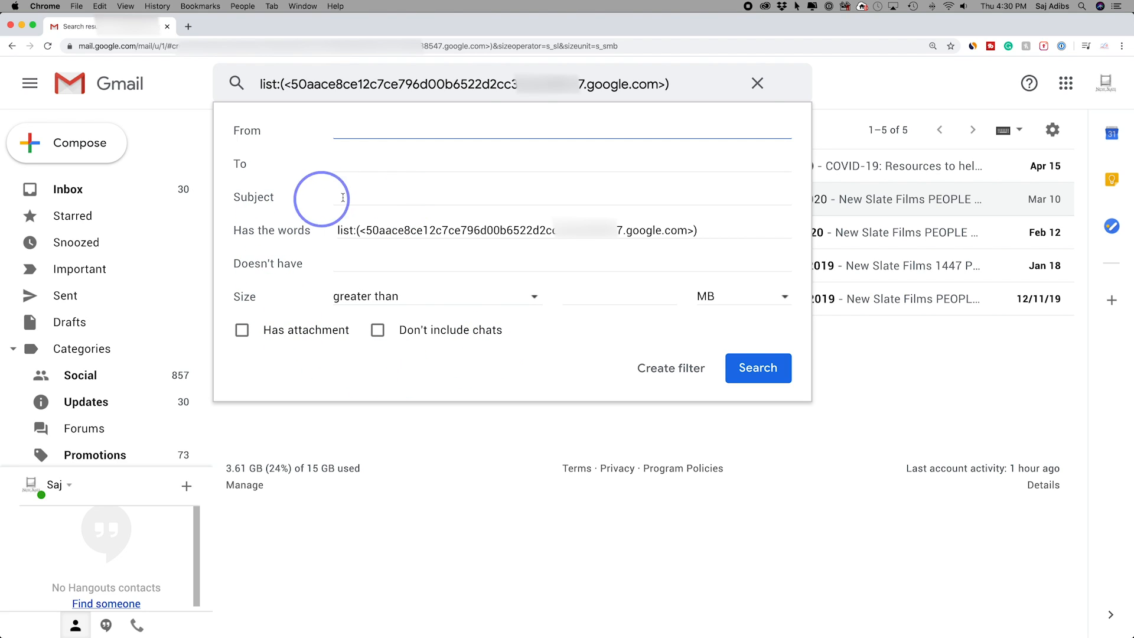
mouse_move(671, 367)
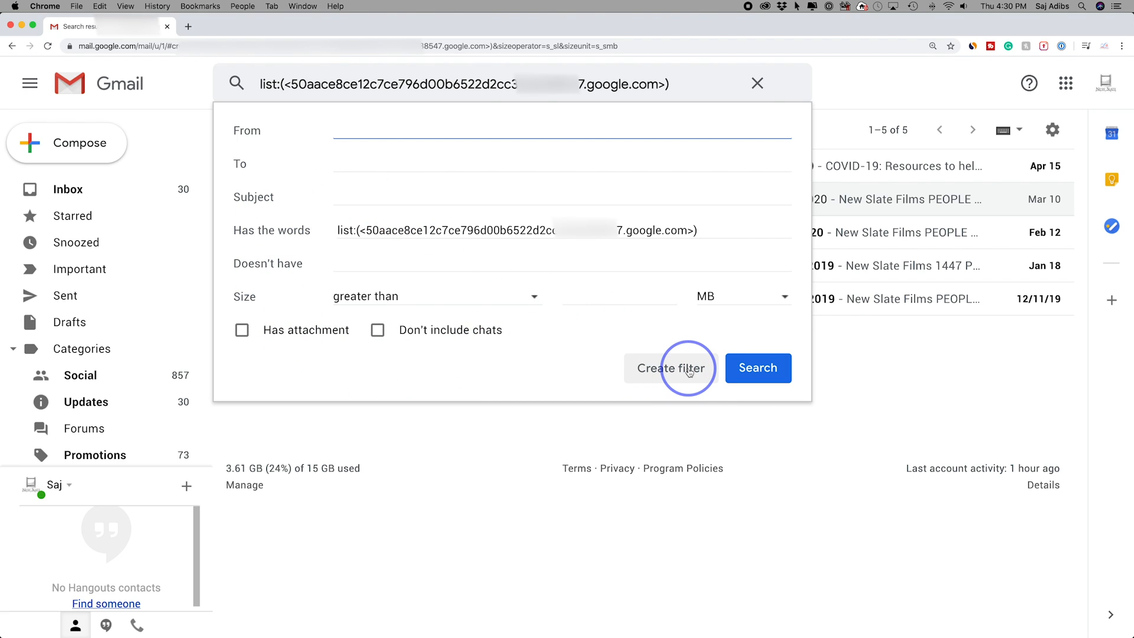
mouse_move(671, 370)
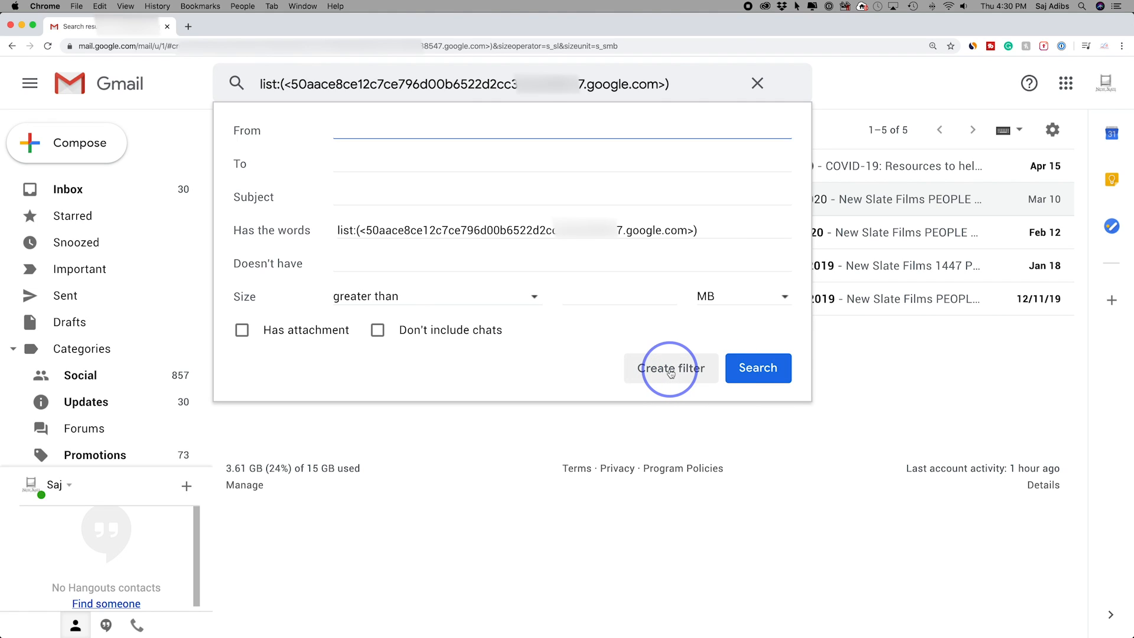
- Set the filter to skip the inbox and apply a label, showing the label choices
left_click(671, 368)
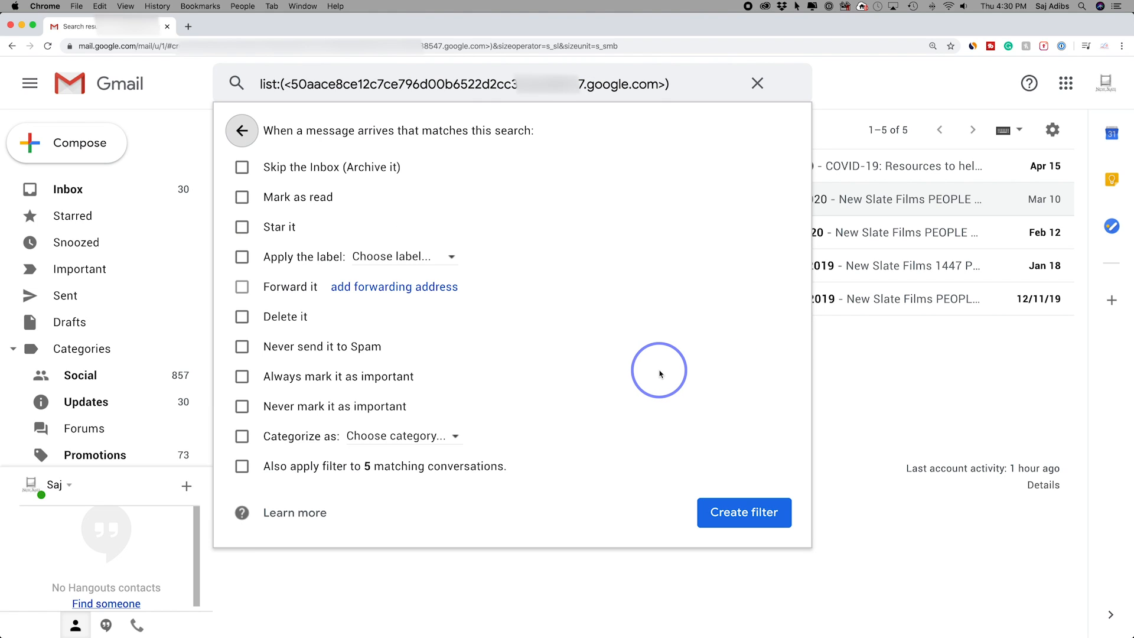
mouse_move(257, 193)
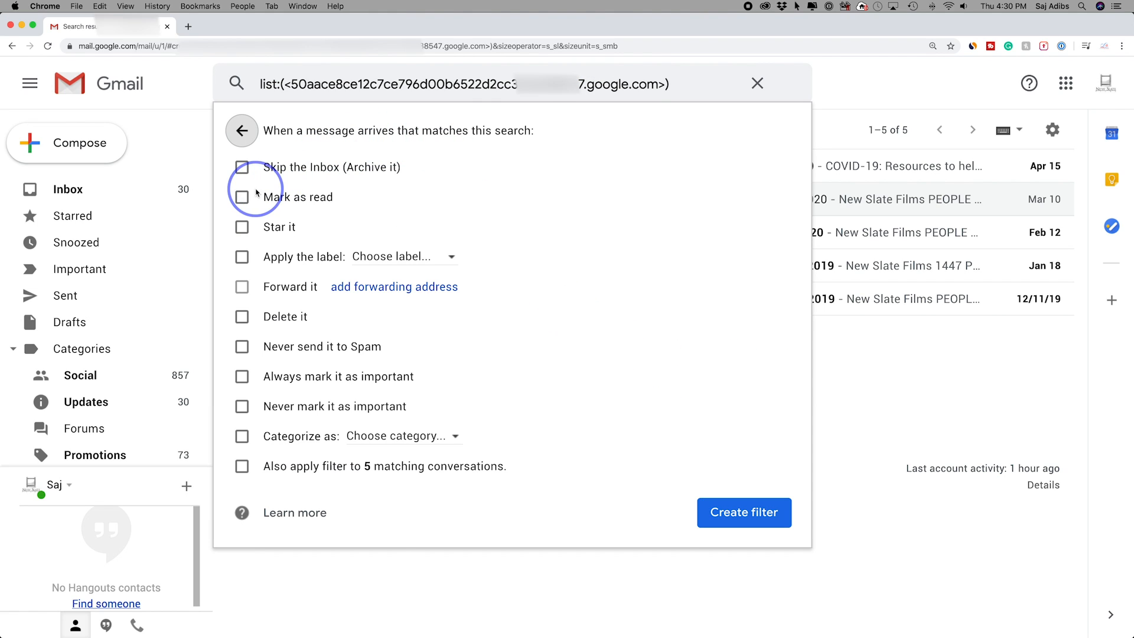
mouse_move(273, 175)
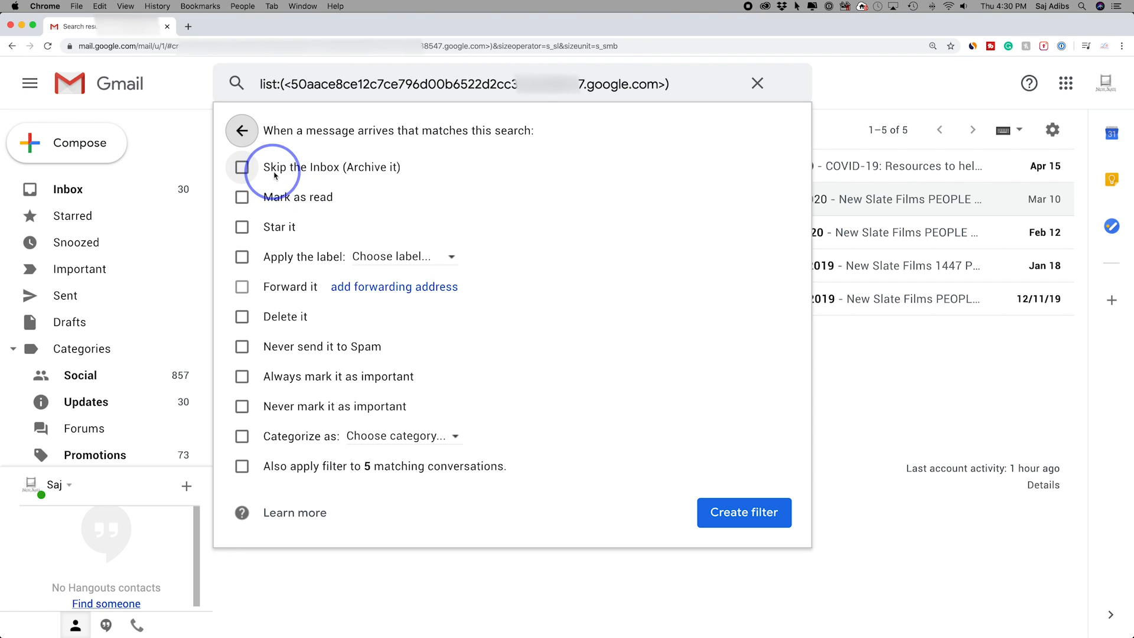
mouse_move(359, 162)
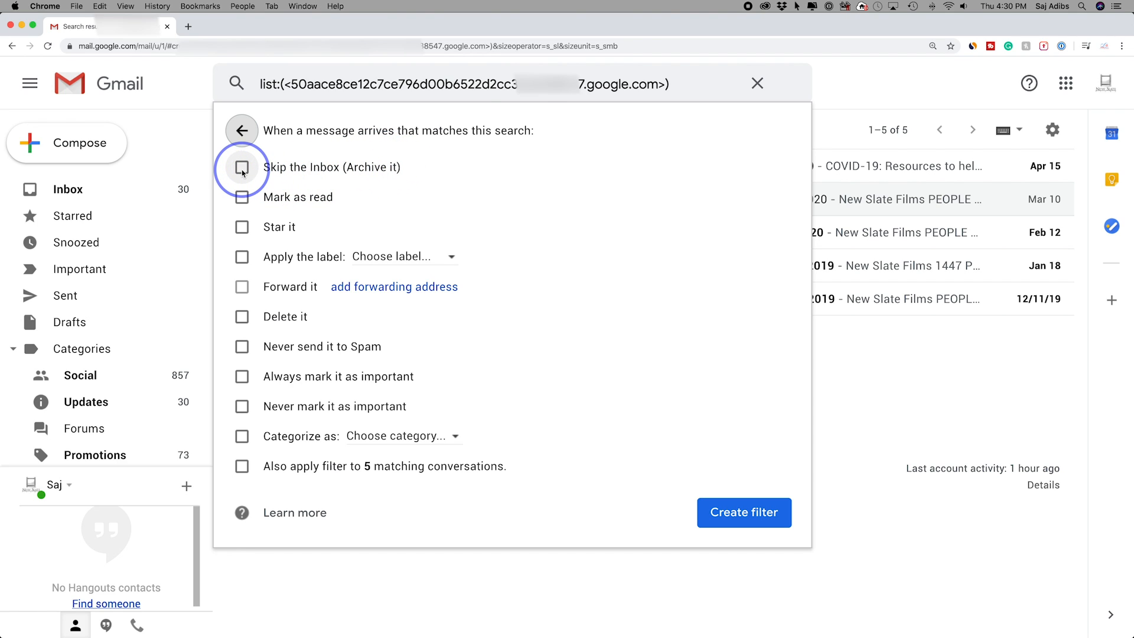
left_click(241, 166)
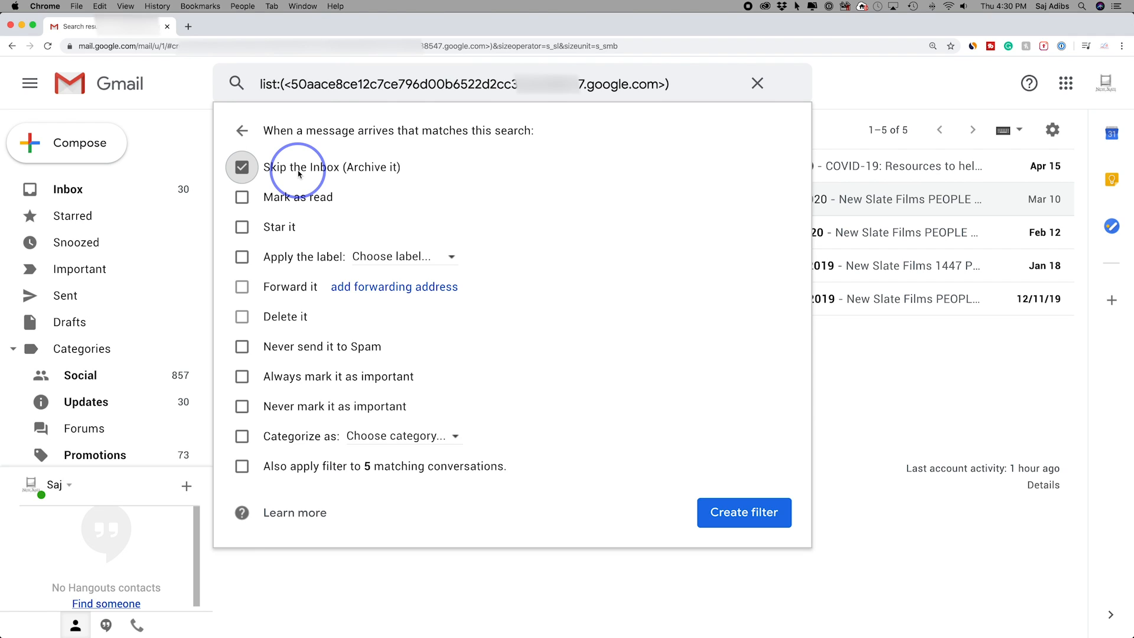
mouse_move(333, 265)
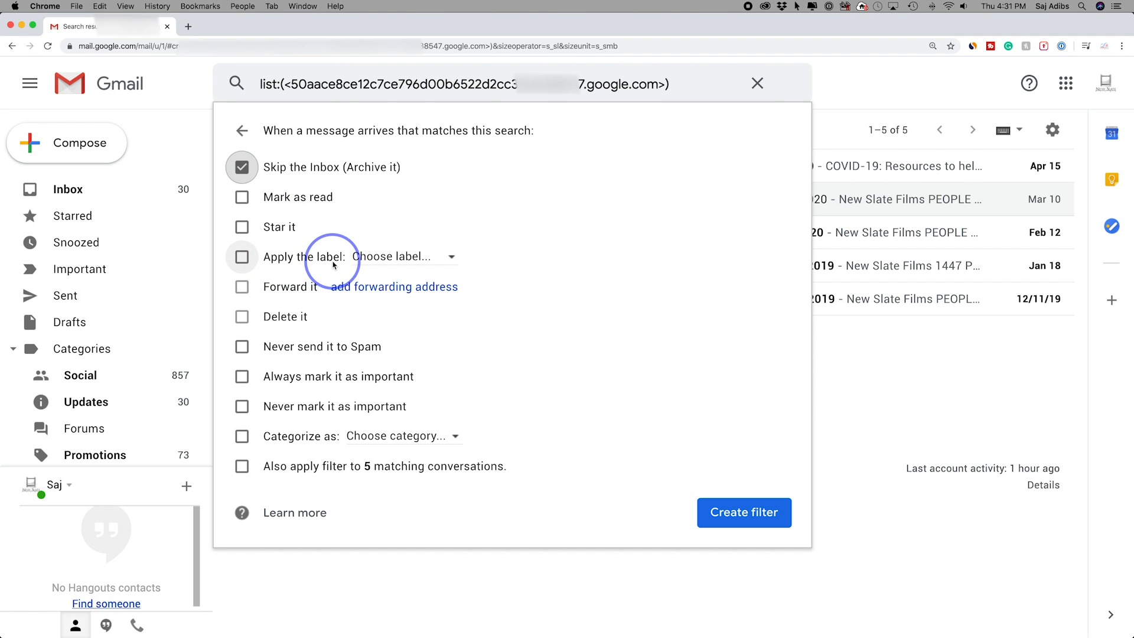
left_click(241, 256)
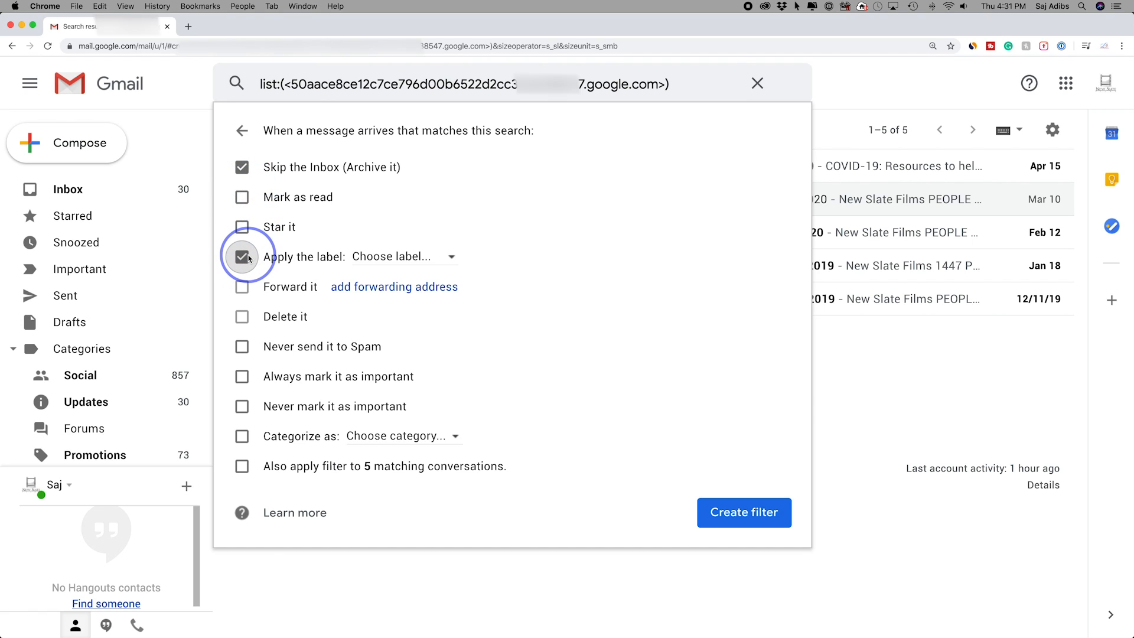
mouse_move(384, 256)
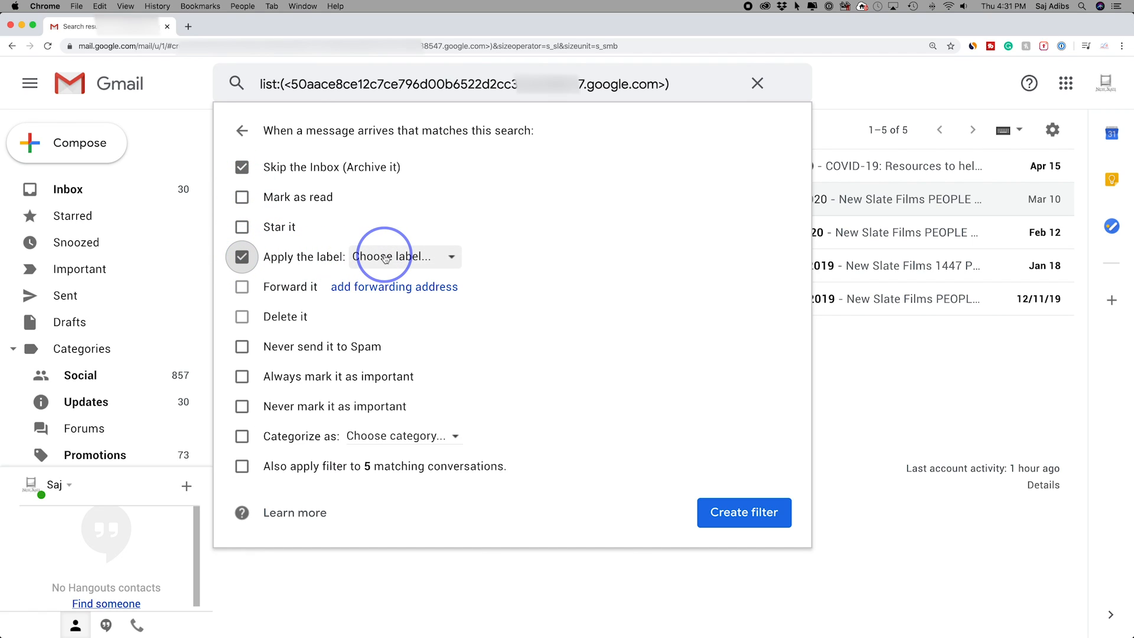
left_click(406, 256)
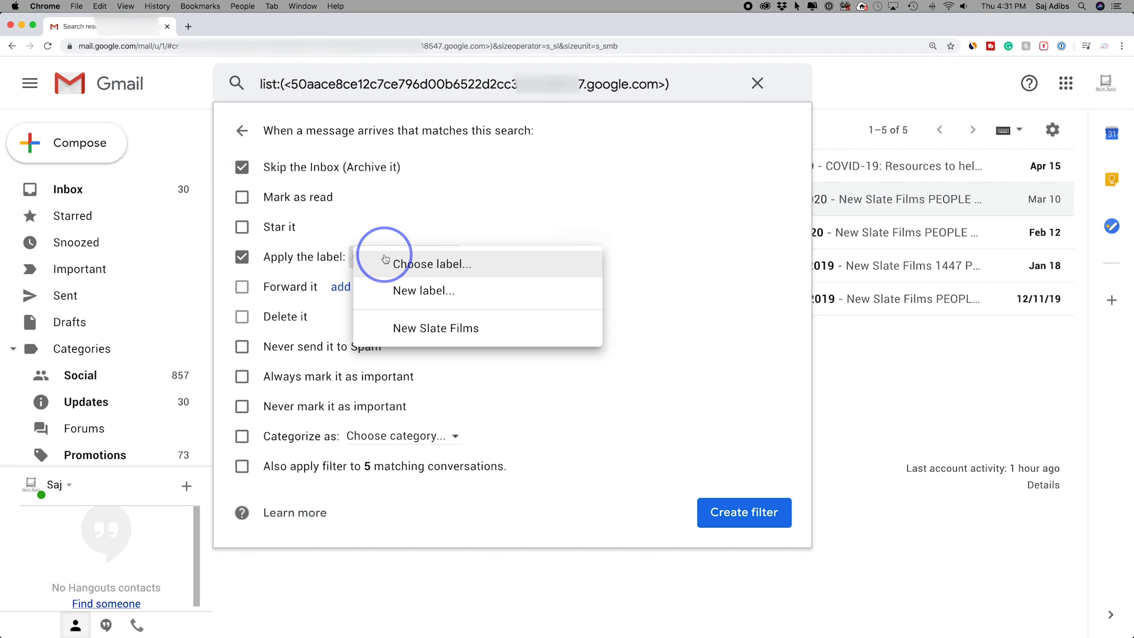
mouse_move(404, 281)
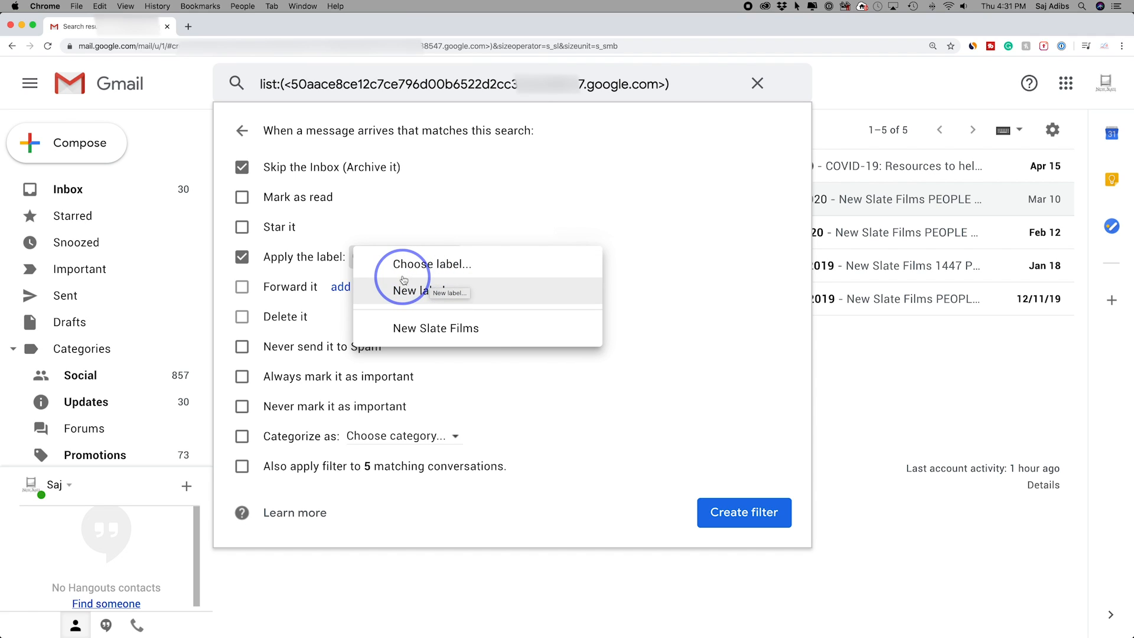
mouse_move(430, 295)
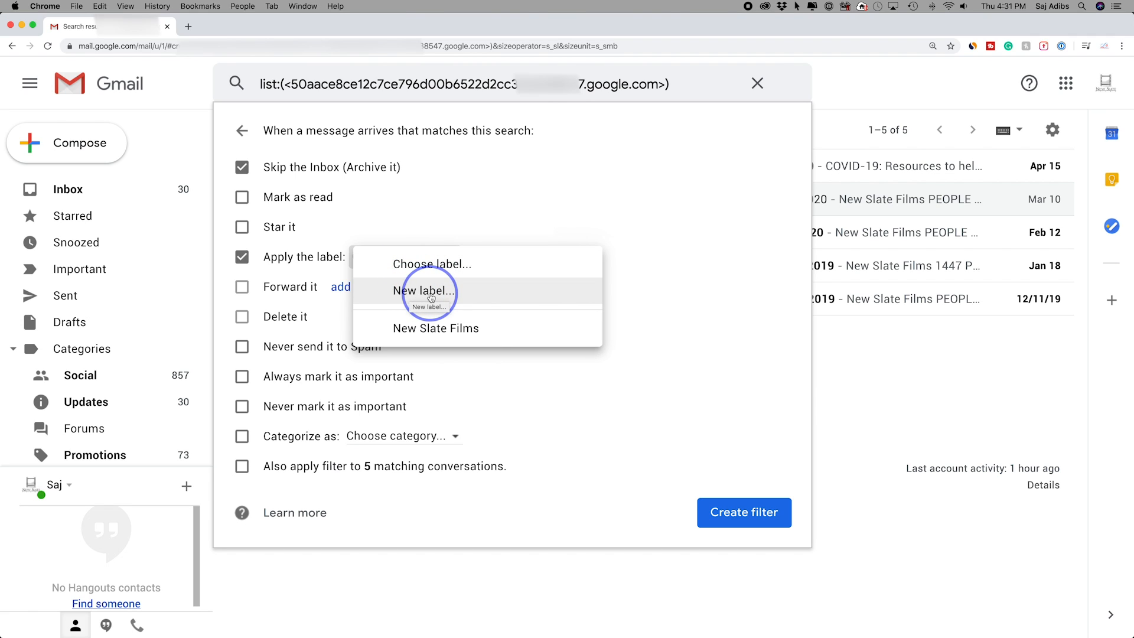
- Create a new label named Google for Business as the filter's label
left_click(425, 291)
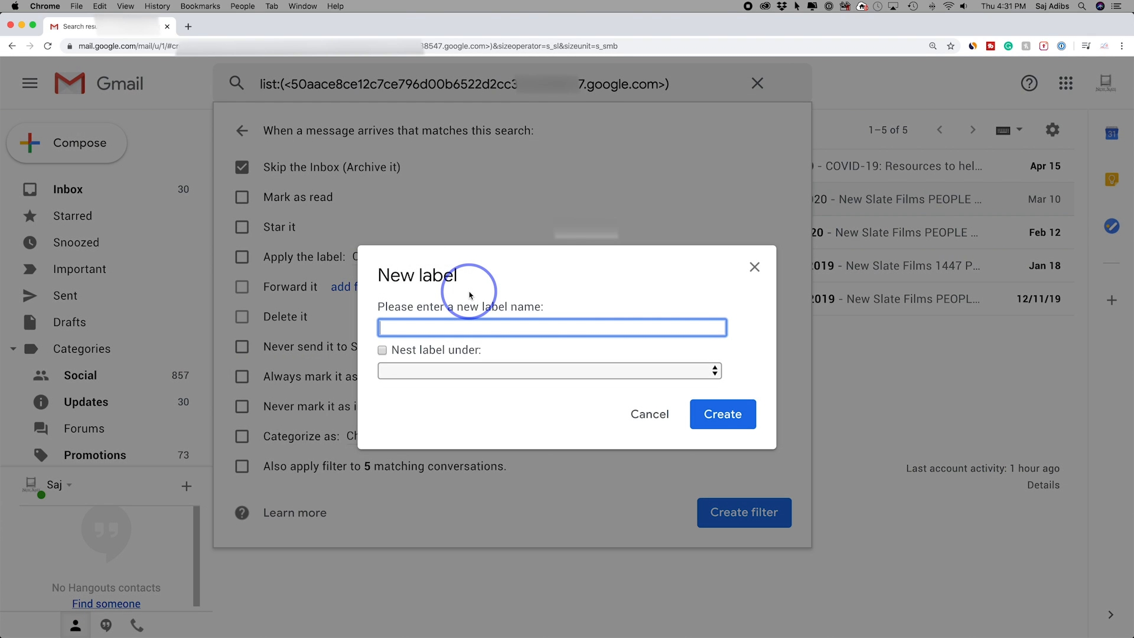
mouse_move(472, 328)
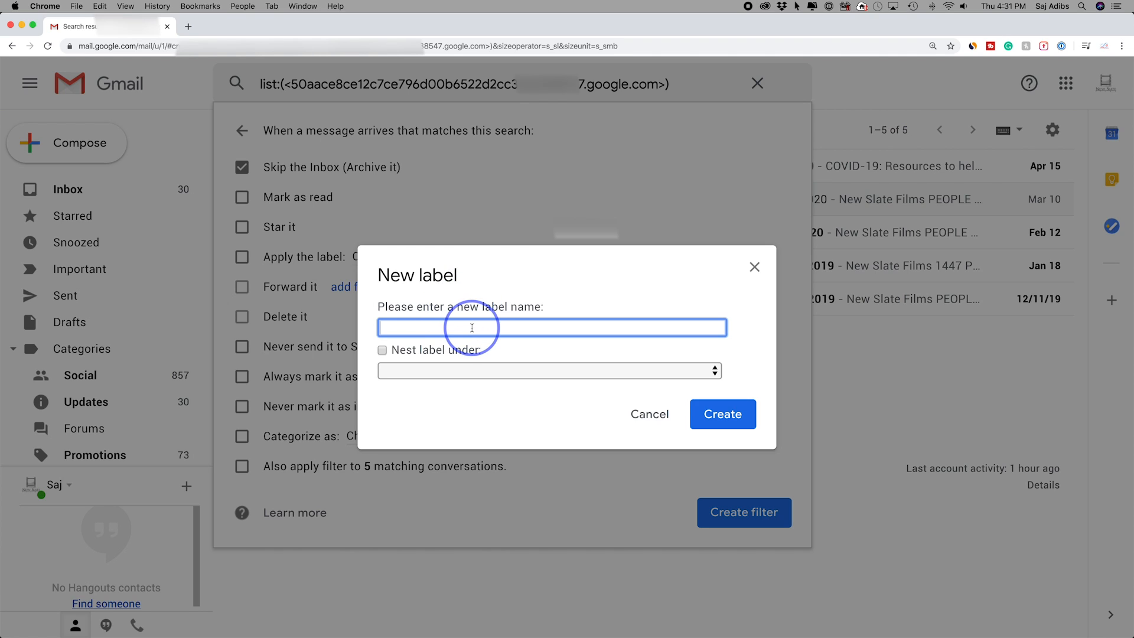
type("Good")
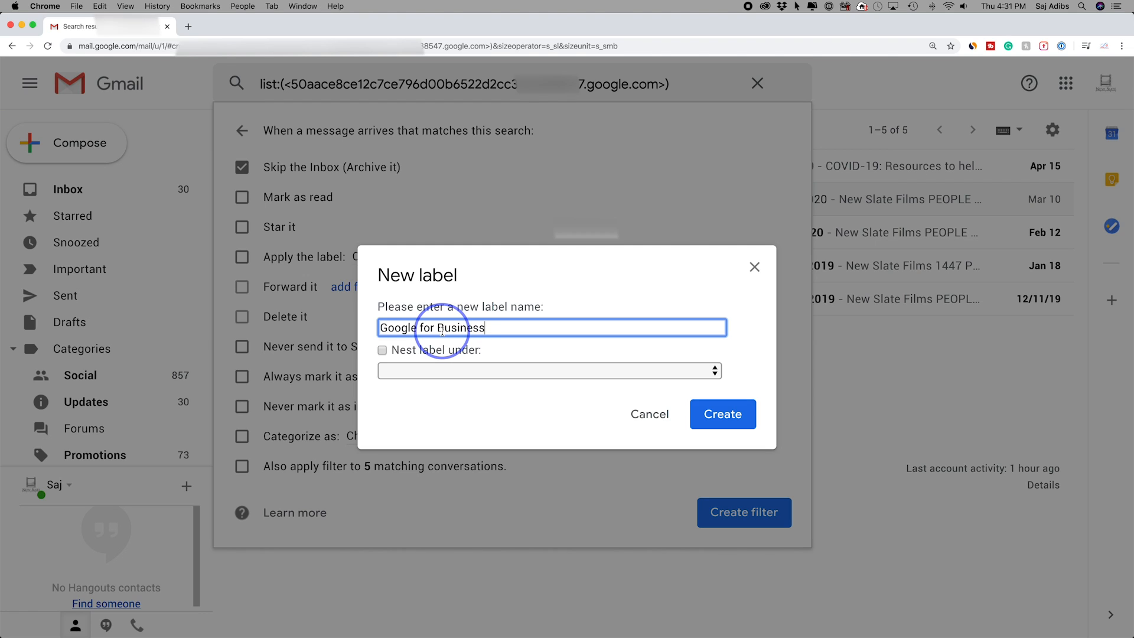
mouse_move(531, 378)
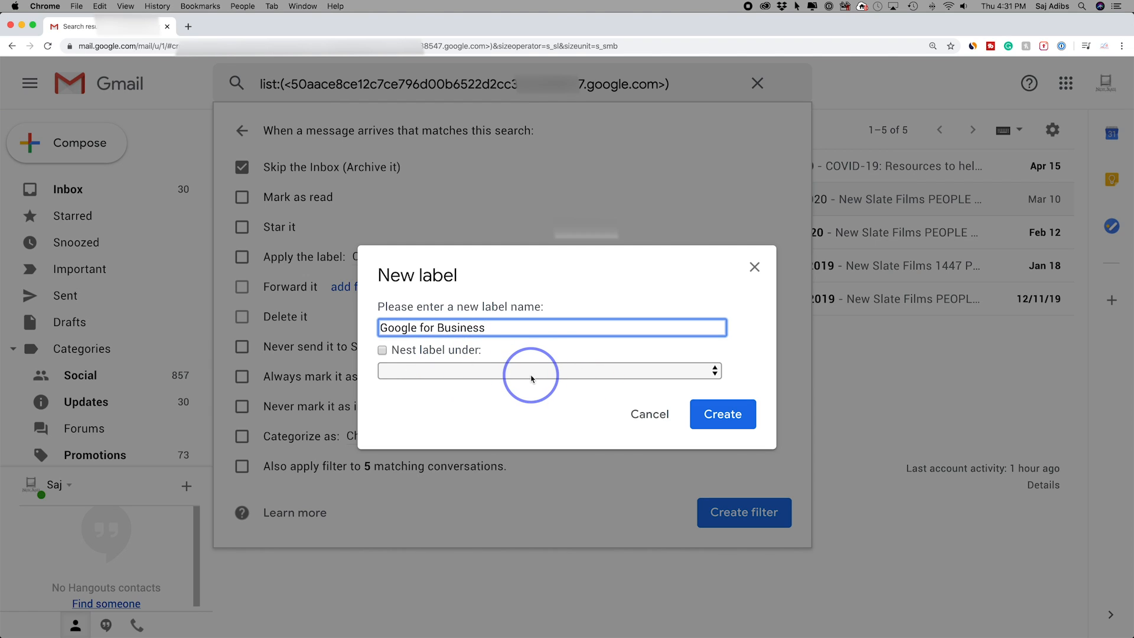
left_click(549, 370)
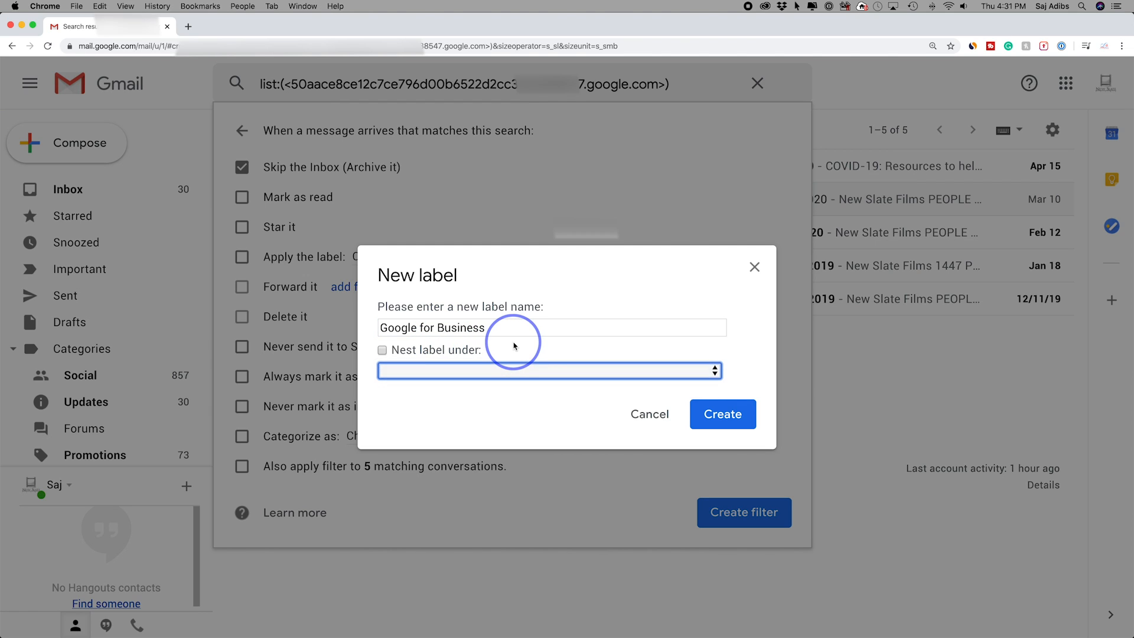
mouse_move(495, 320)
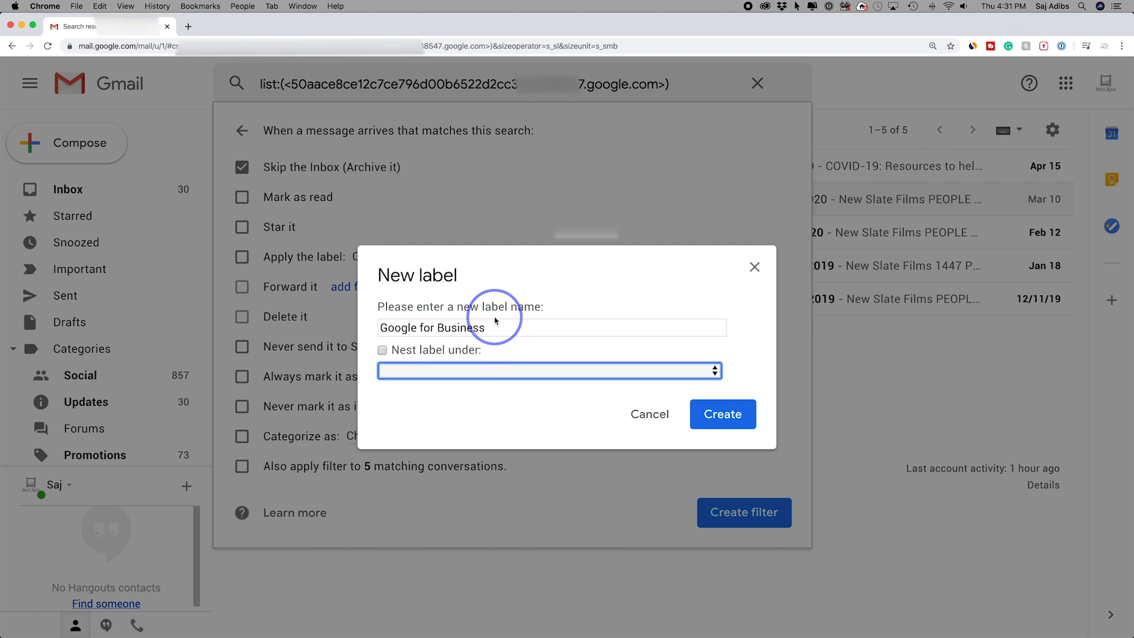
mouse_move(722, 413)
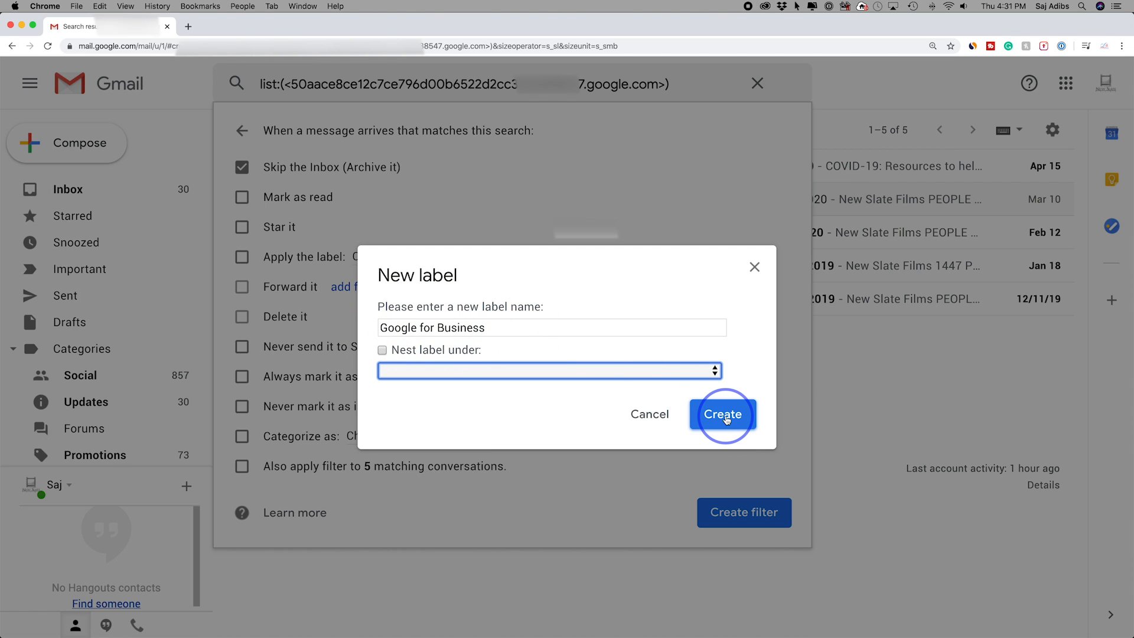
left_click(723, 413)
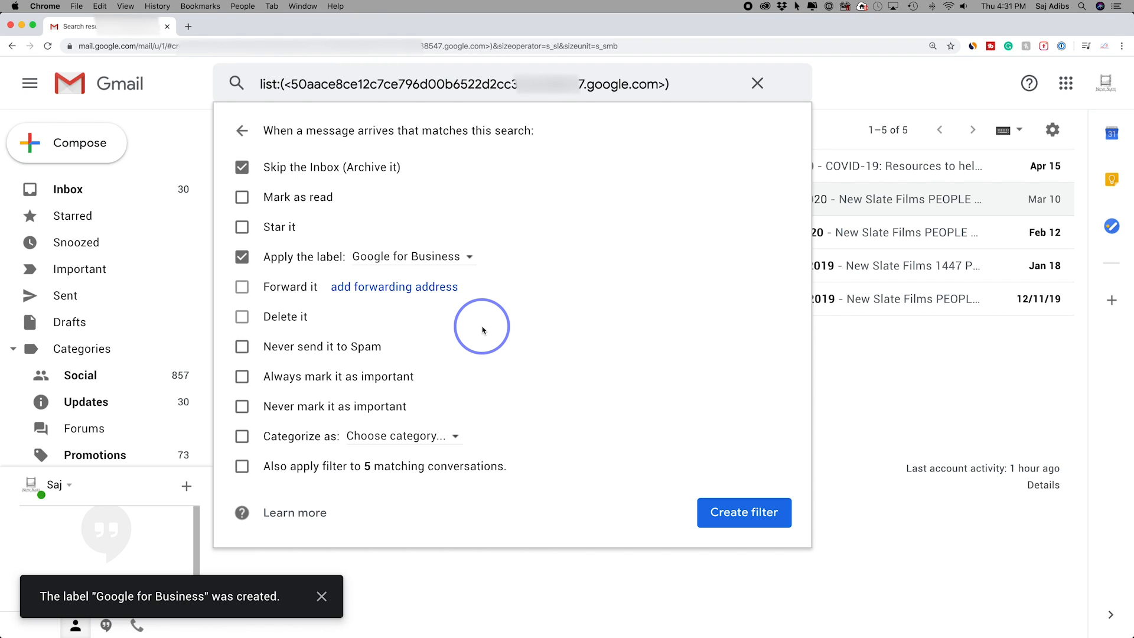
mouse_move(335, 172)
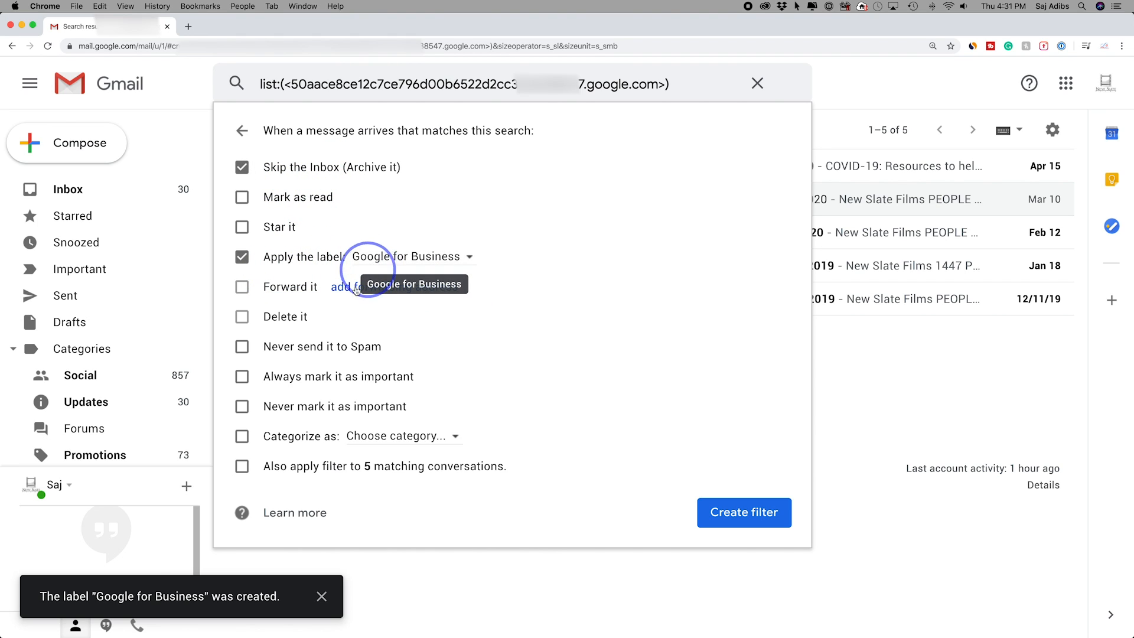
mouse_move(429, 493)
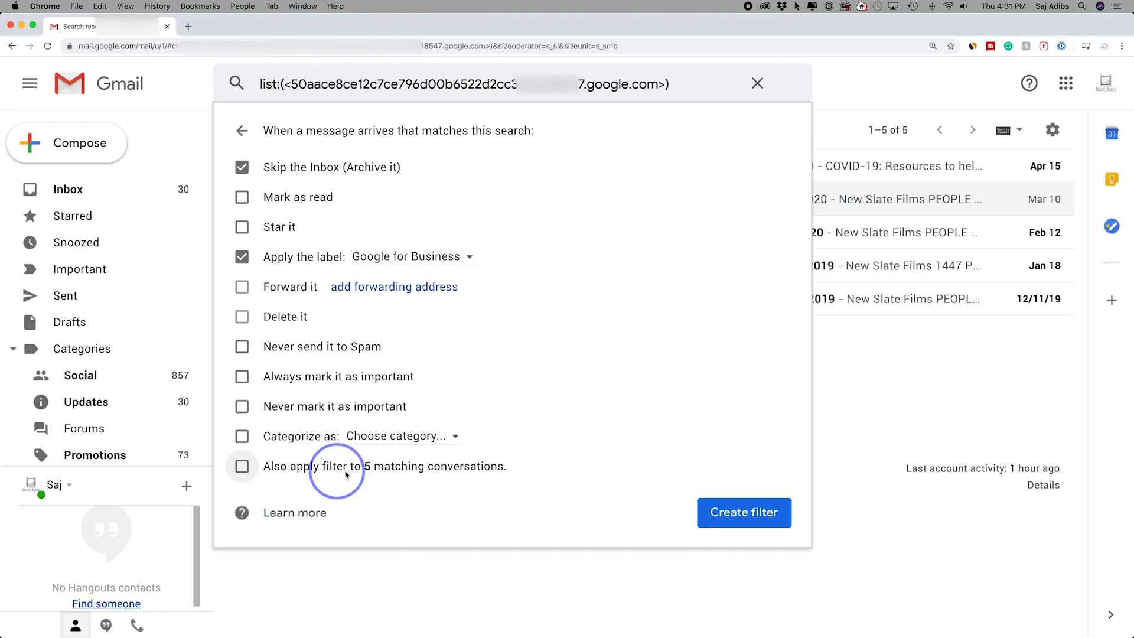
mouse_move(480, 474)
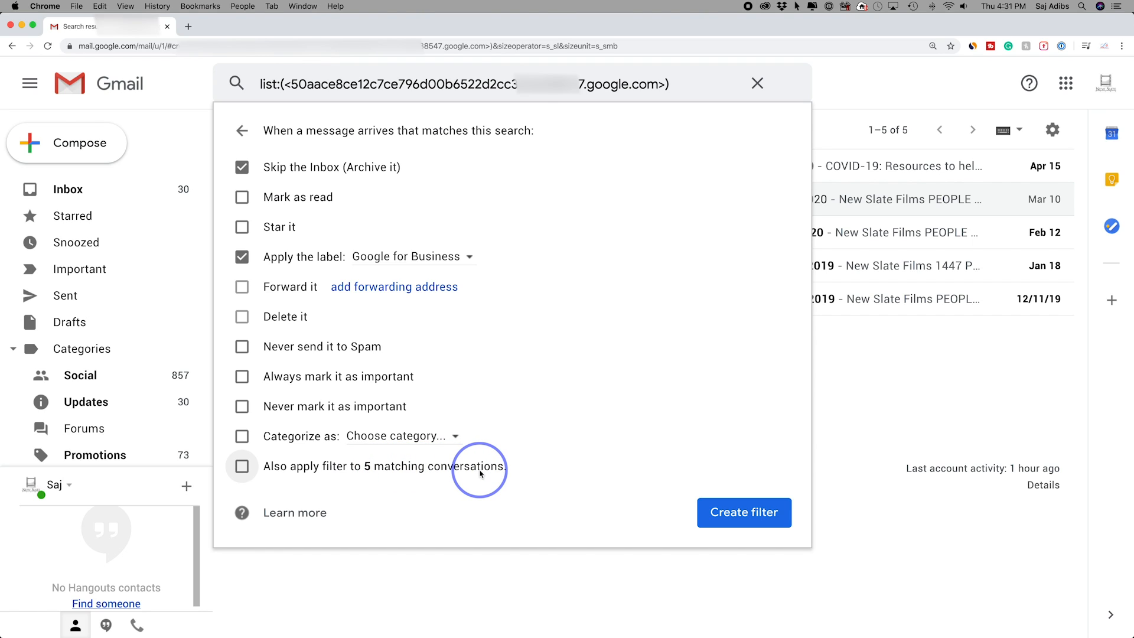
- Also apply the filter to the 5 existing matching conversations
left_click(241, 466)
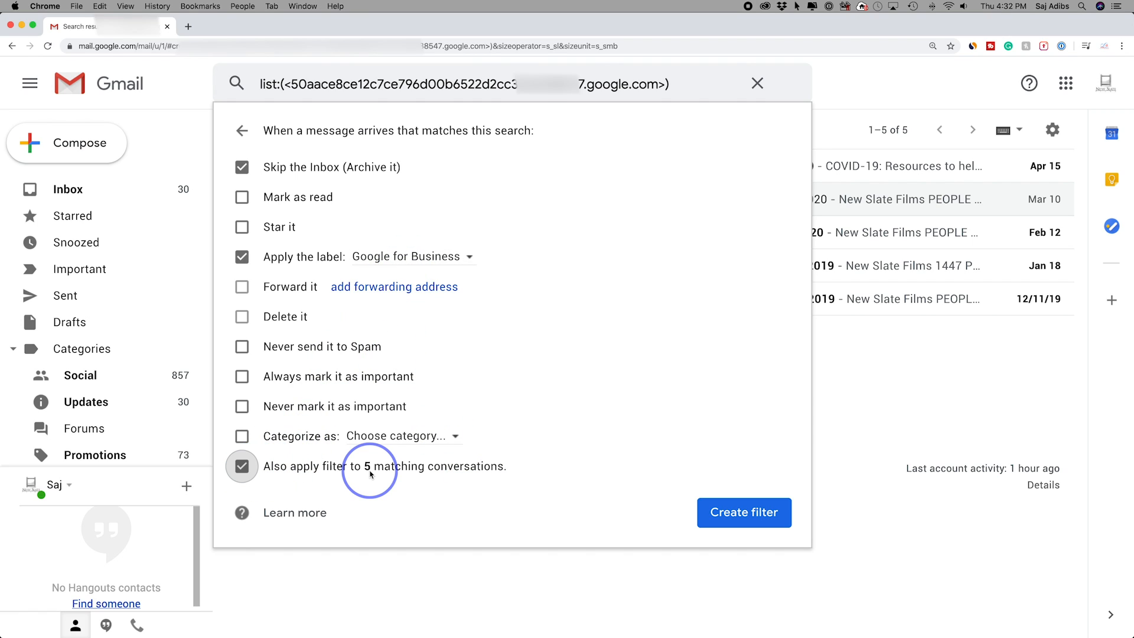
mouse_move(242, 466)
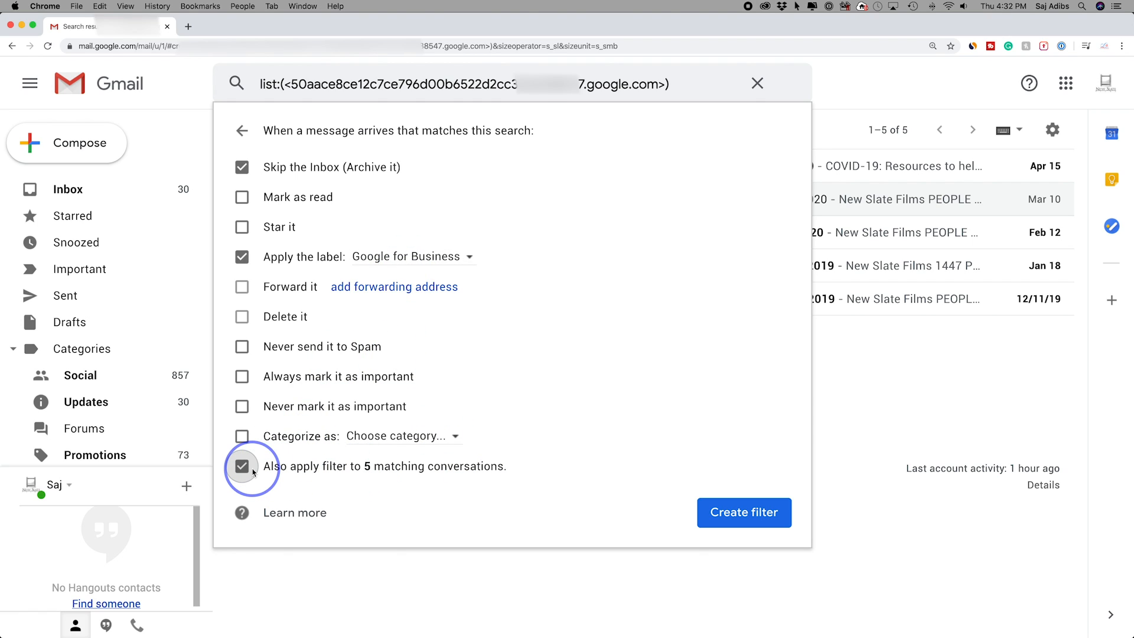
mouse_move(329, 354)
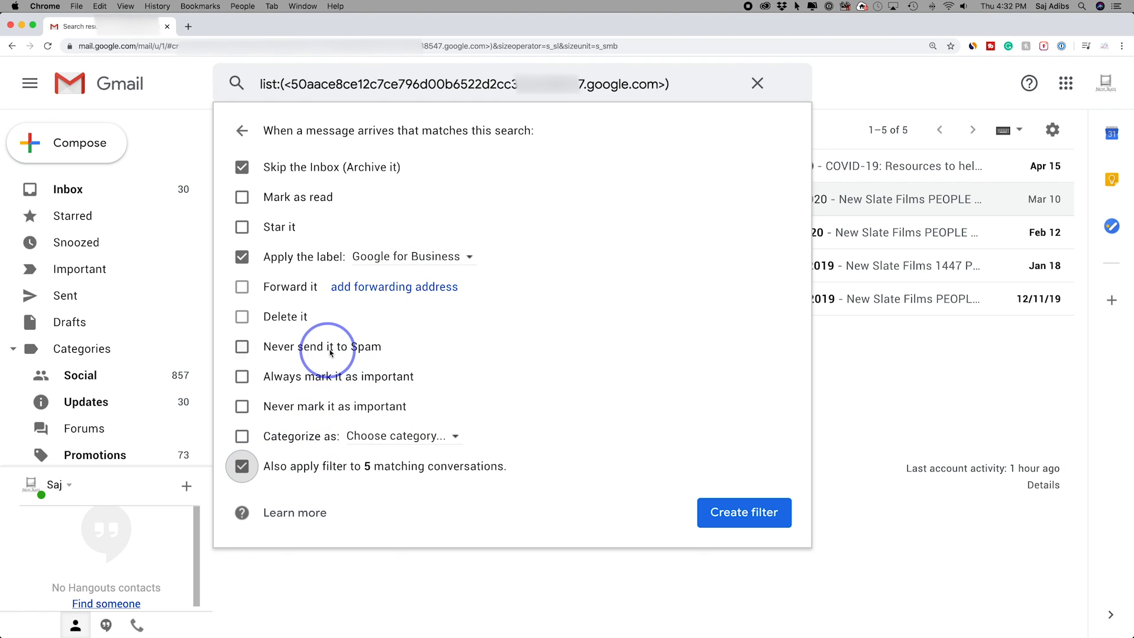
mouse_move(494, 401)
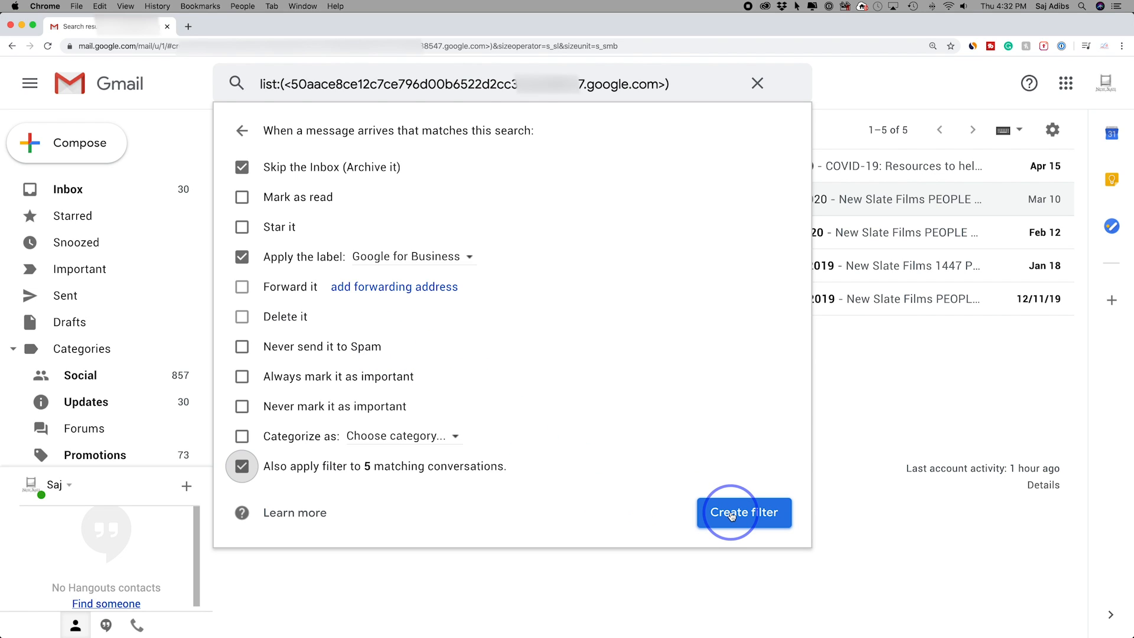
- Save the filter, view the five emails under Google for Business, and return to the inbox
left_click(743, 512)
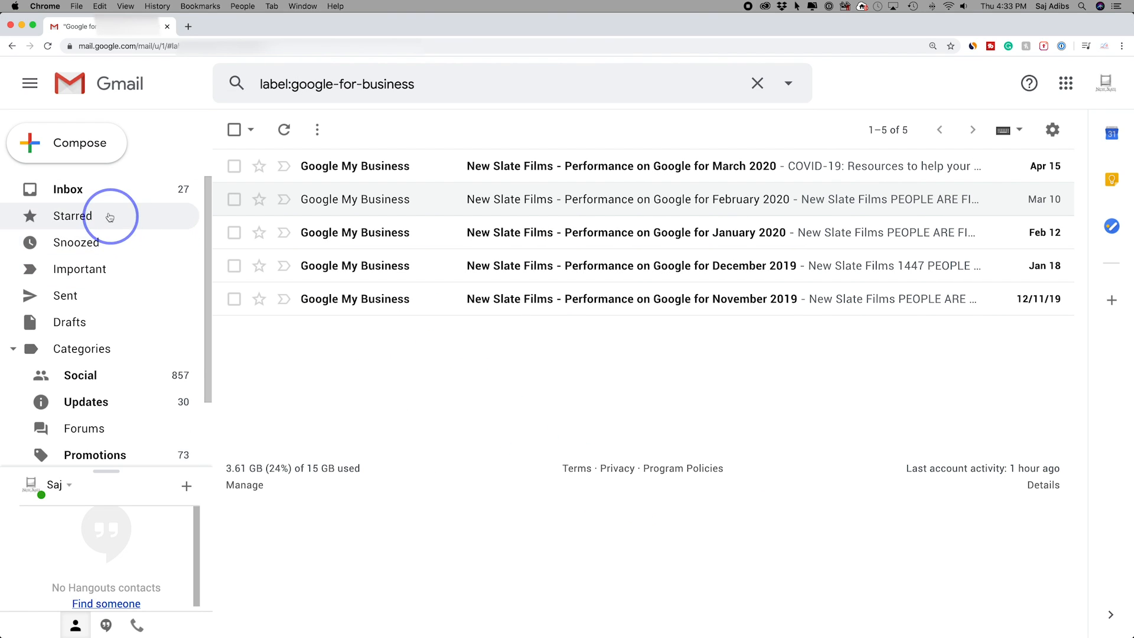
mouse_move(158, 191)
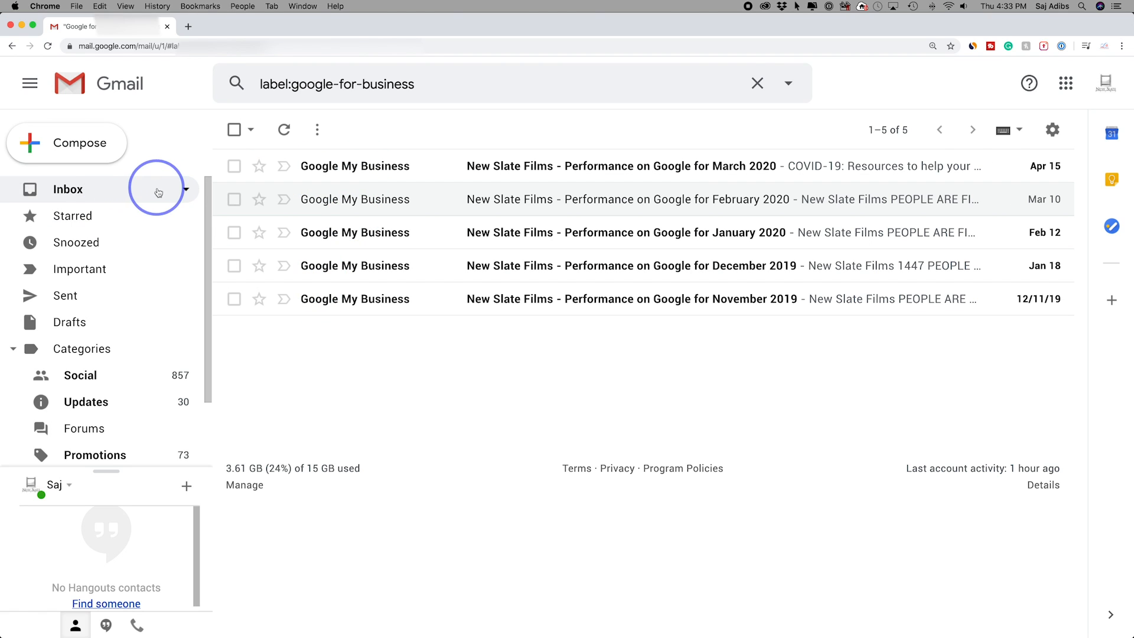
scroll("down", 3)
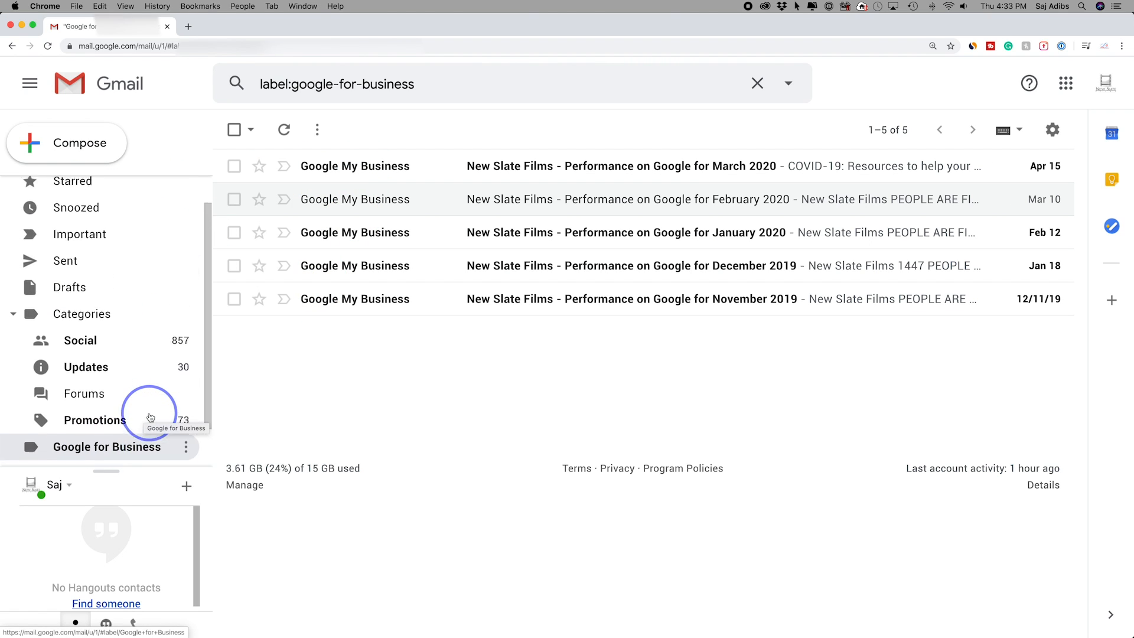
scroll("down", 3)
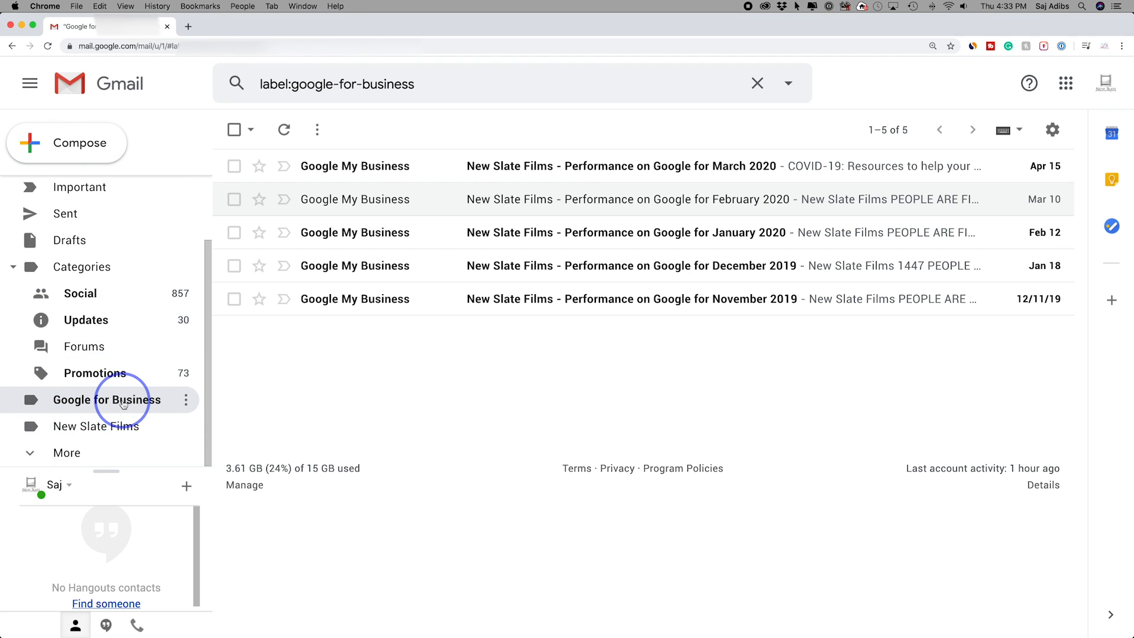
mouse_move(79, 409)
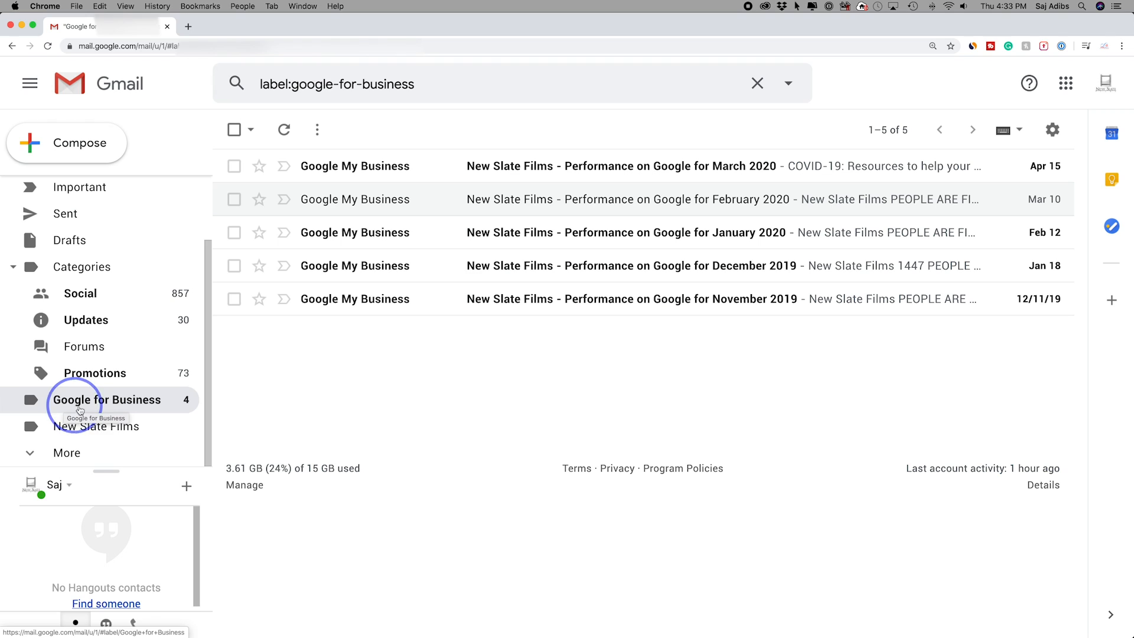
left_click(67, 190)
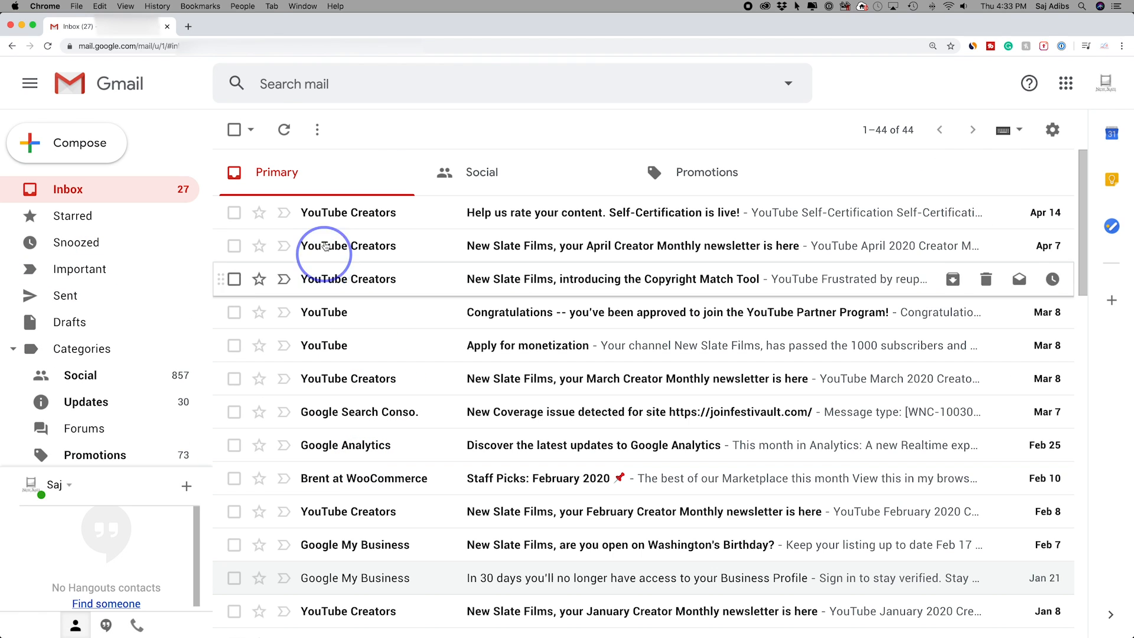
mouse_move(372, 463)
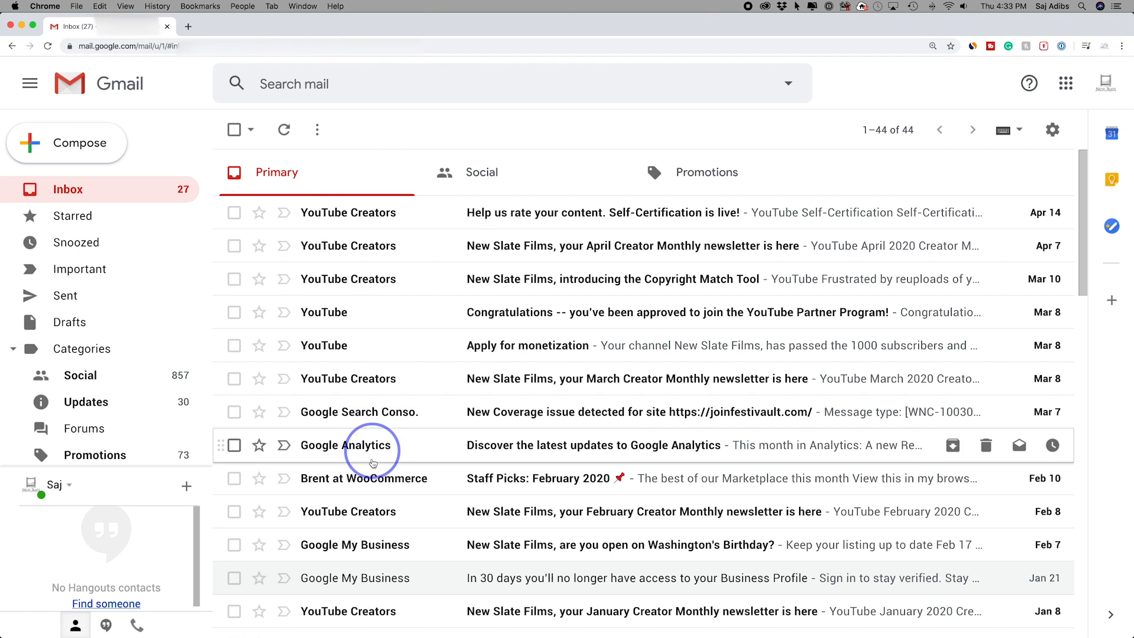
mouse_move(356, 544)
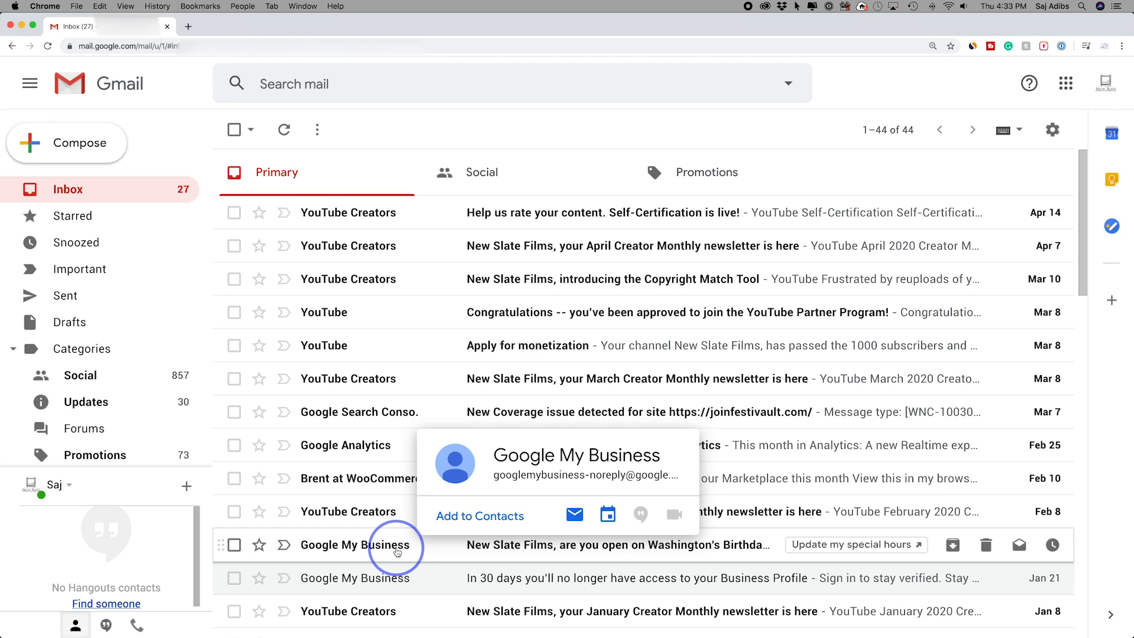
- Open the Google My Business email about Washington's Birthday special hours
left_click(618, 545)
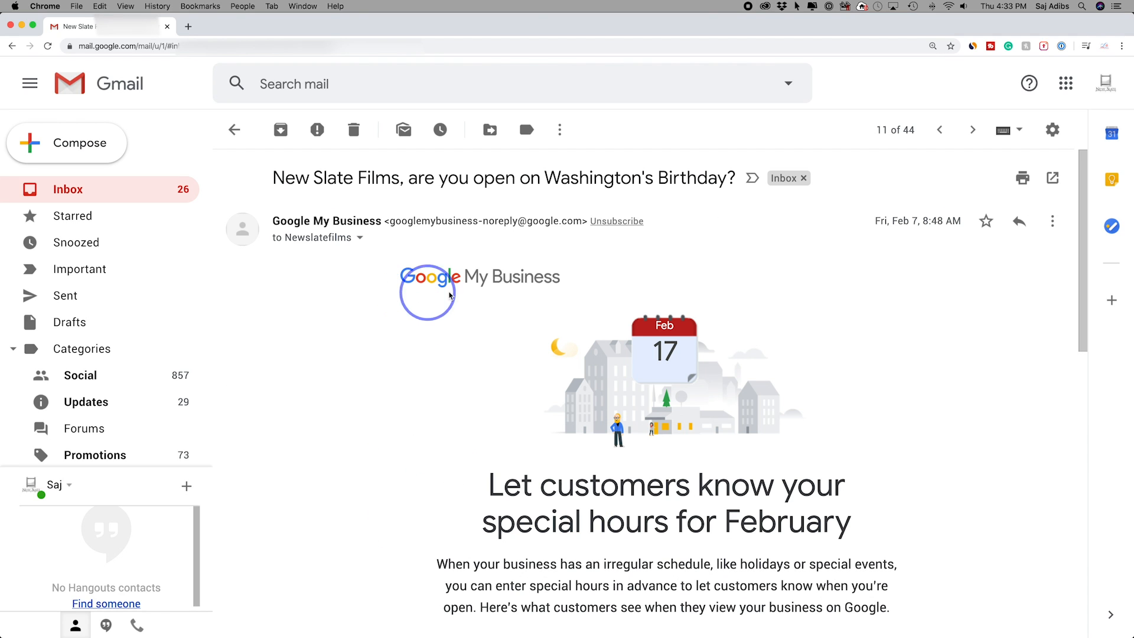
mouse_move(820, 201)
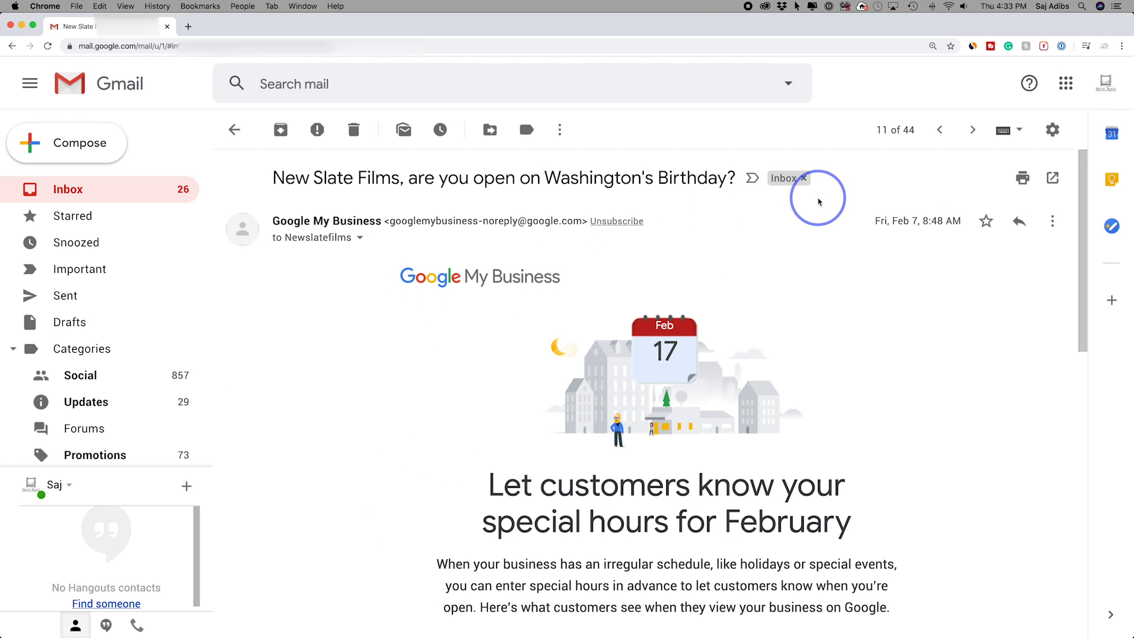
mouse_move(560, 130)
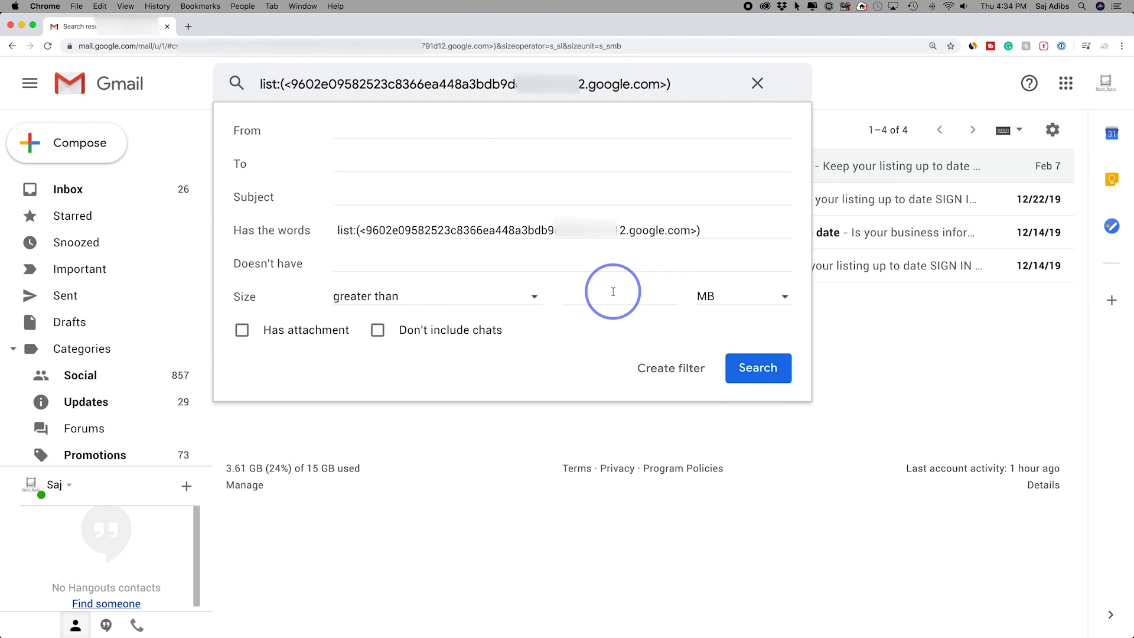
mouse_move(761, 260)
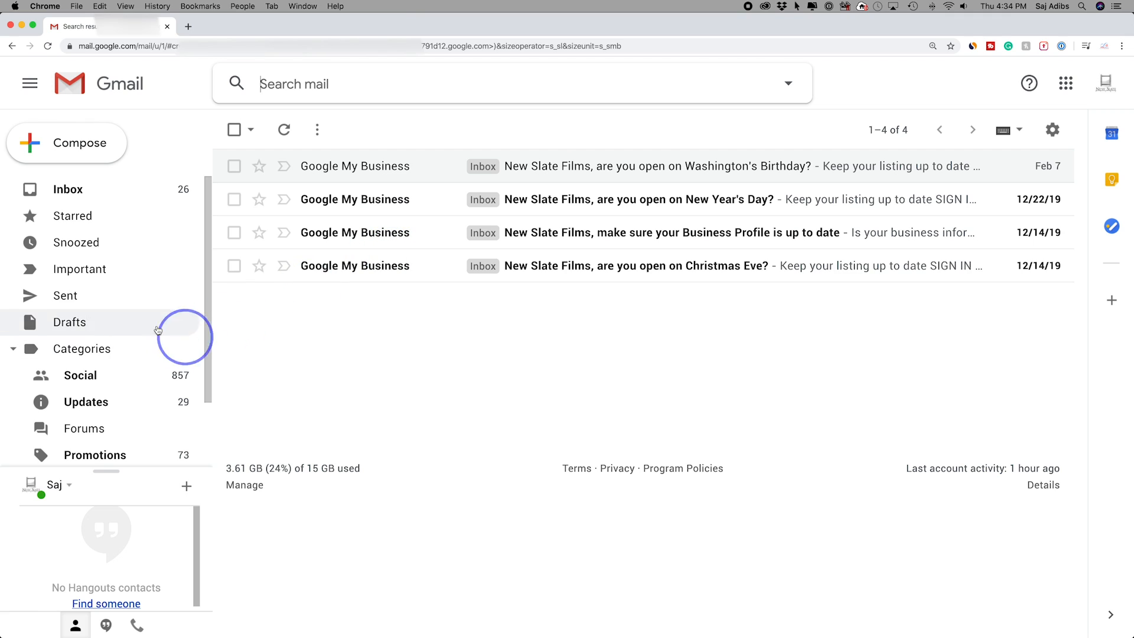
left_click(68, 189)
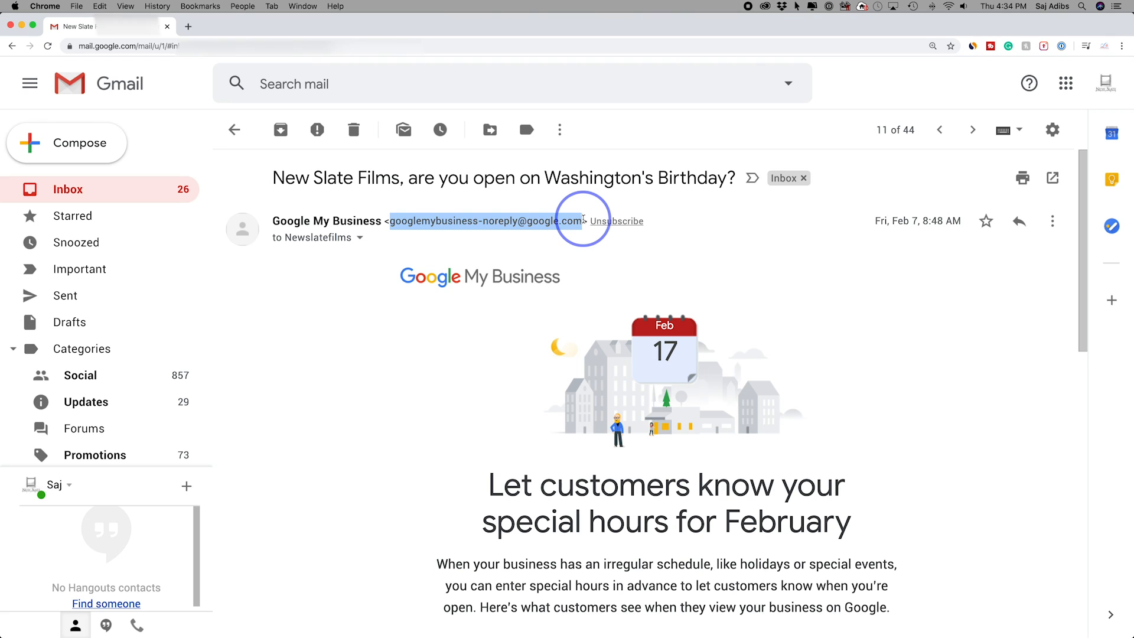
mouse_move(410, 72)
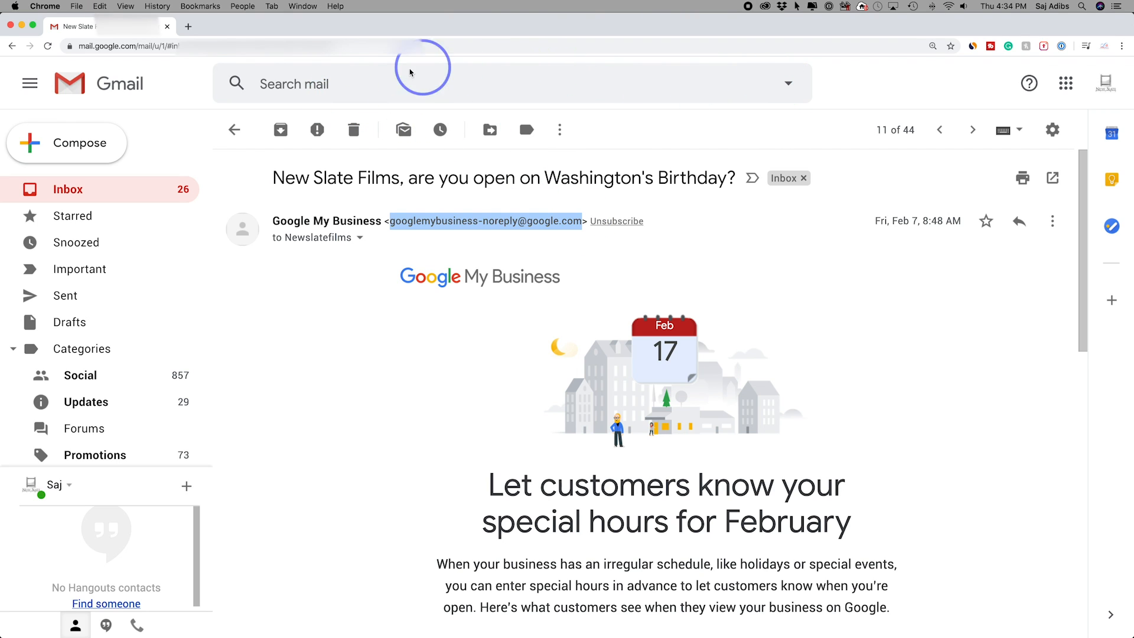
left_click(788, 83)
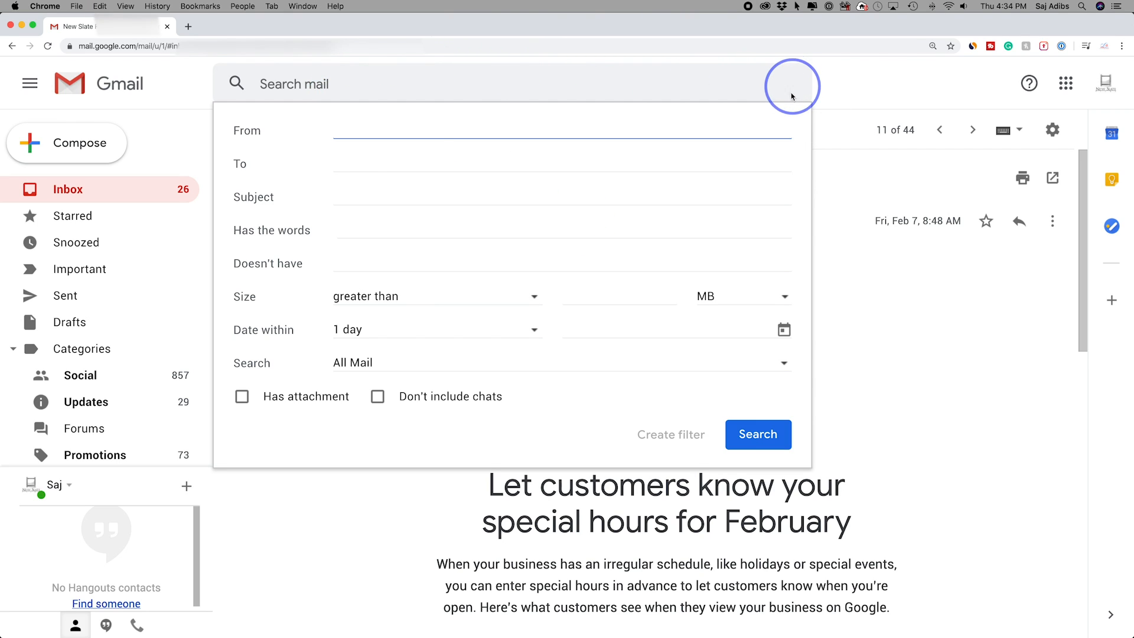
mouse_move(372, 137)
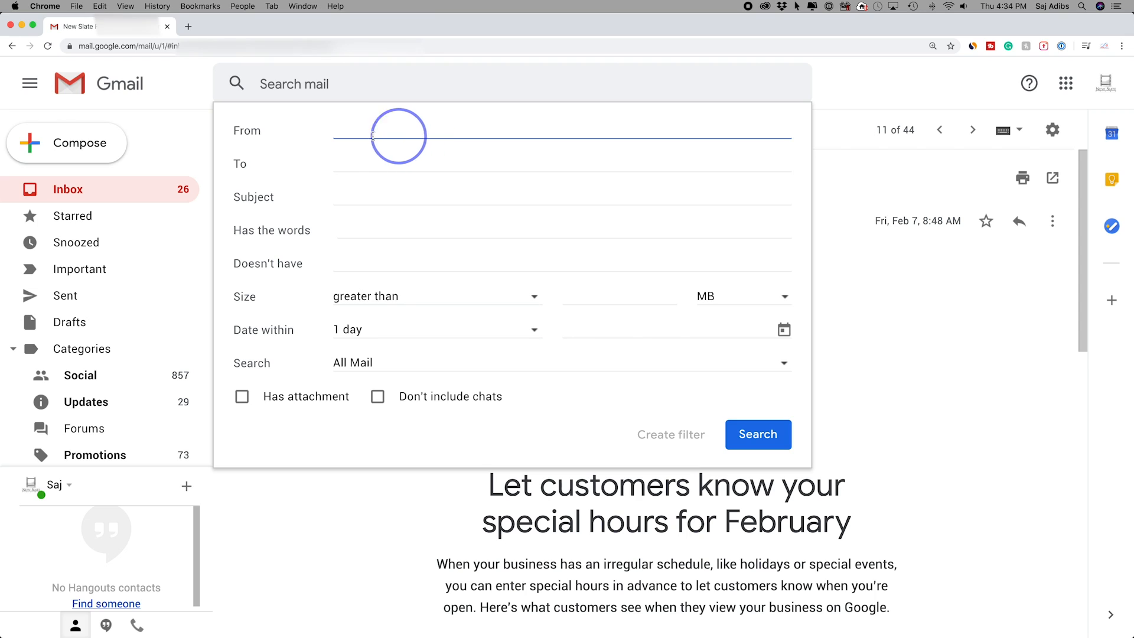
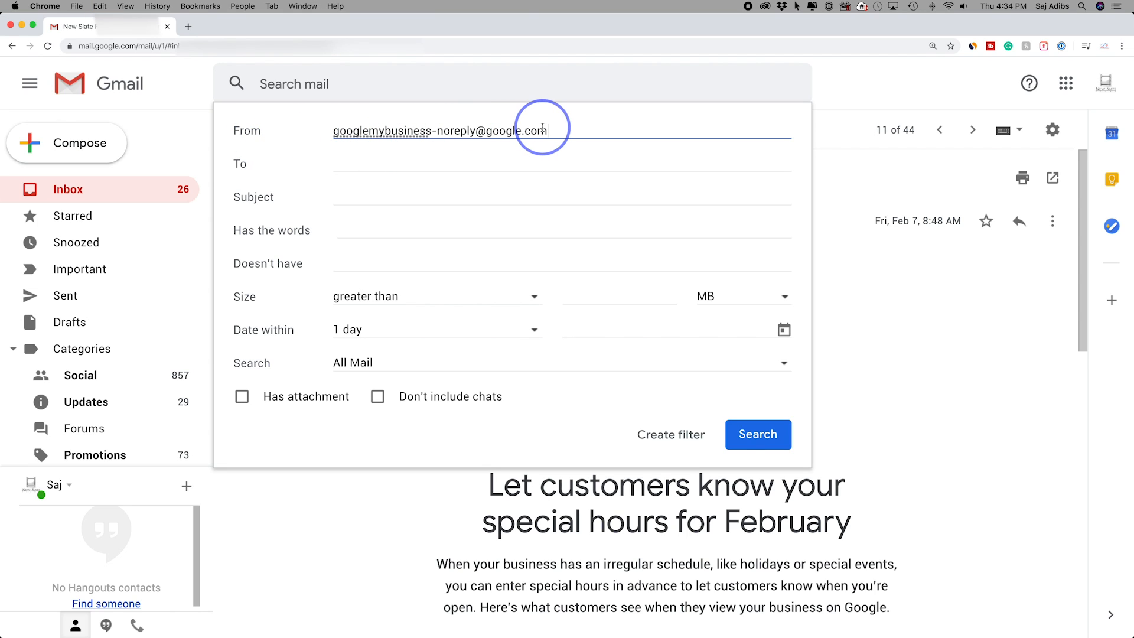
mouse_move(670, 435)
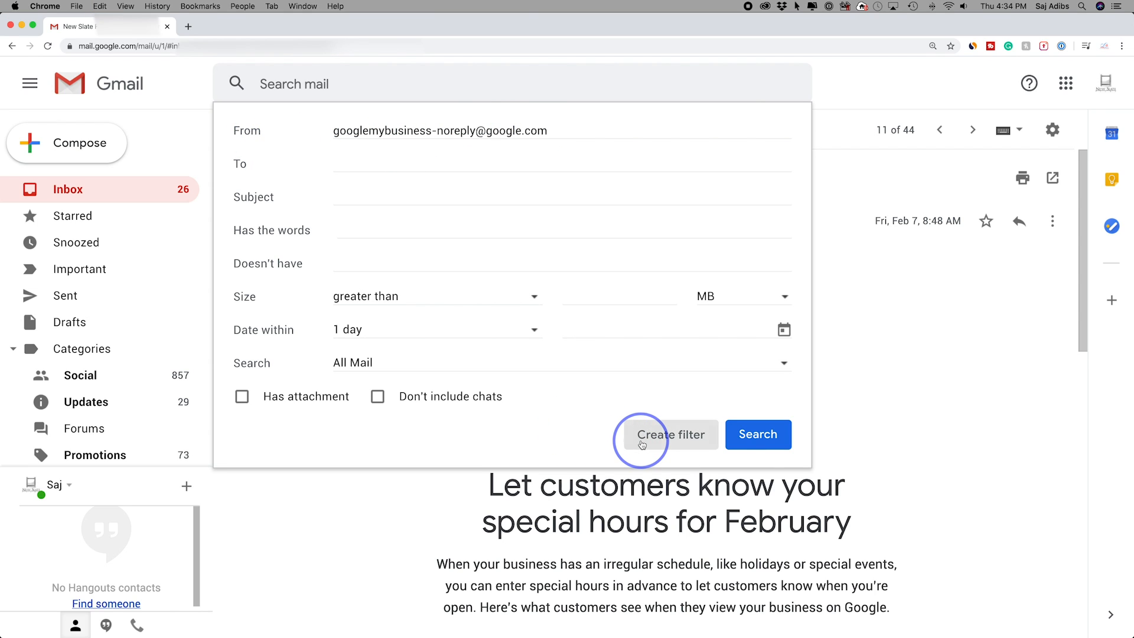
left_click(669, 435)
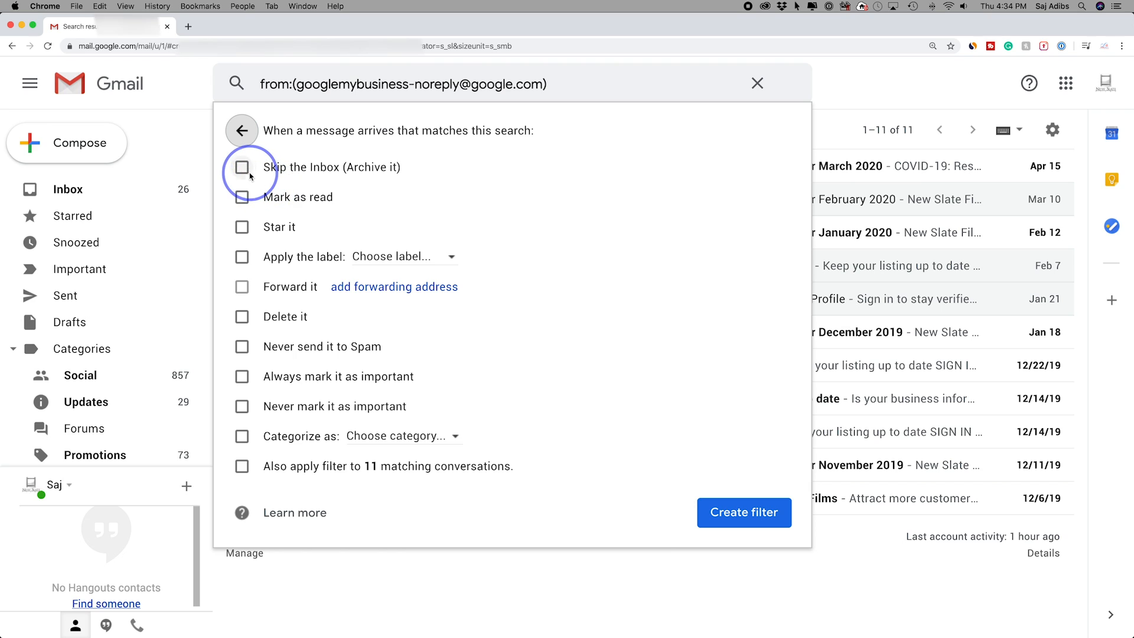
- Make it skip the inbox, label Google for Business, include the 11 existing conversations, and save
left_click(241, 167)
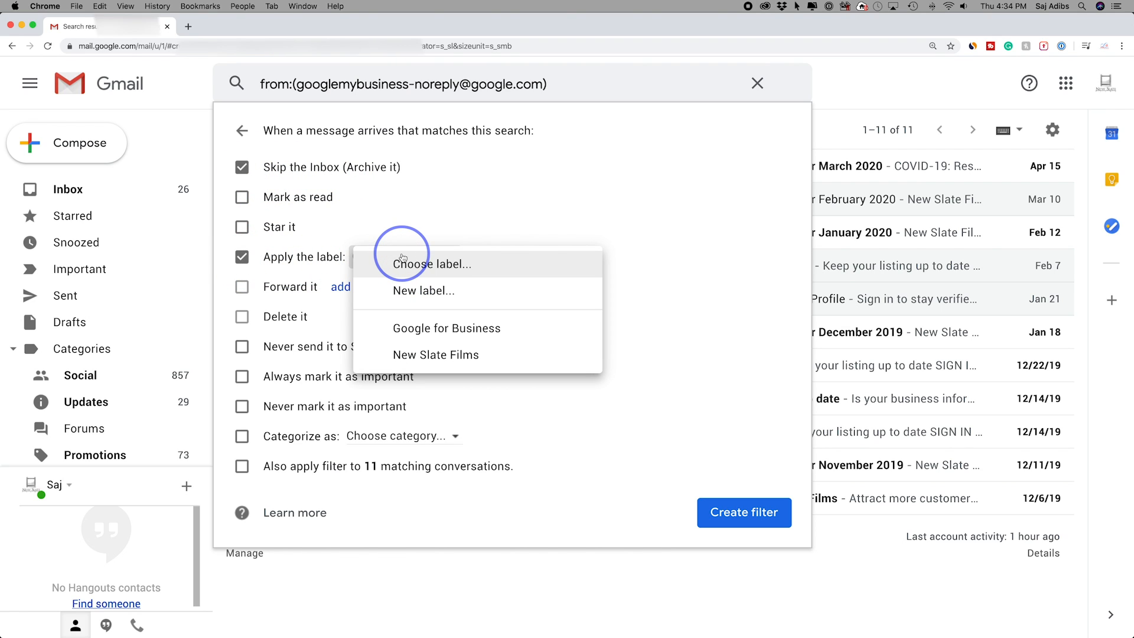
left_click(446, 328)
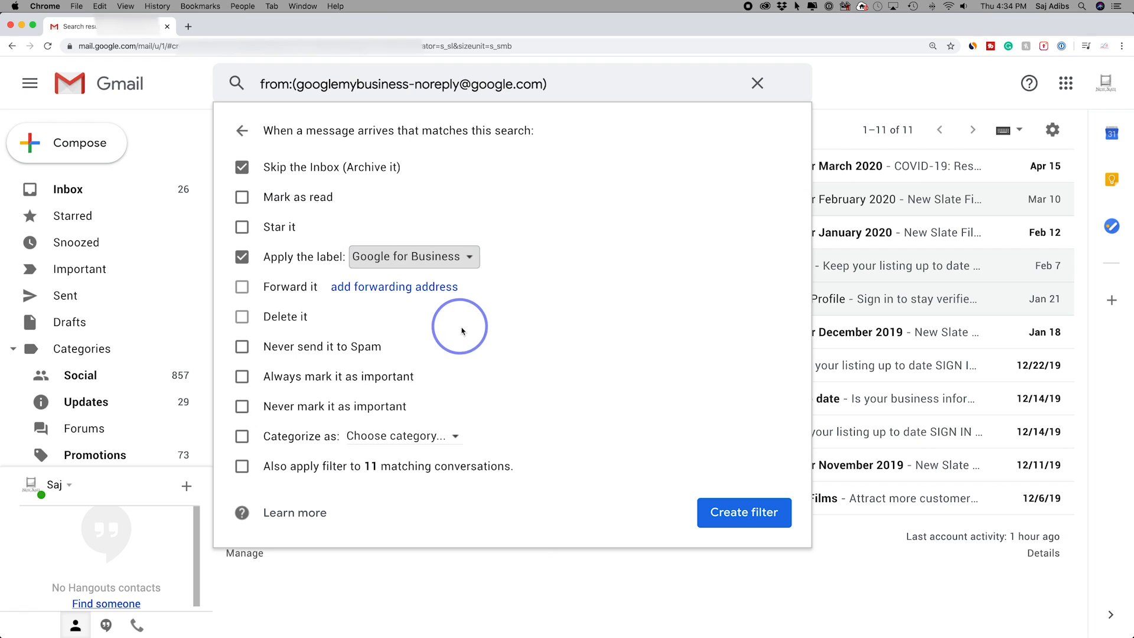
mouse_move(482, 476)
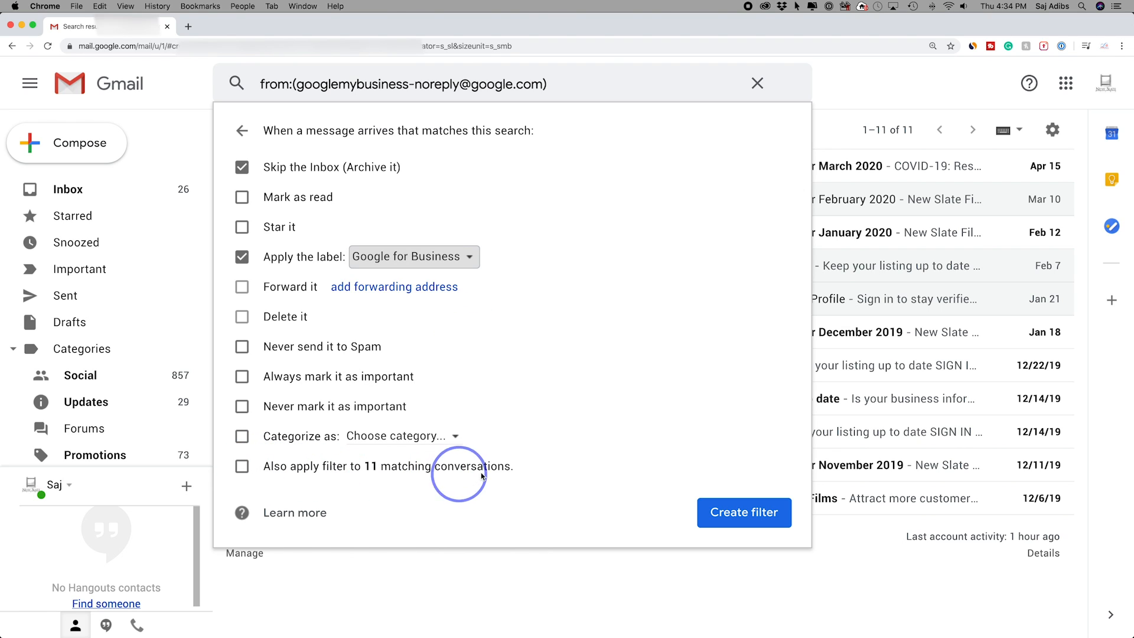
left_click(241, 466)
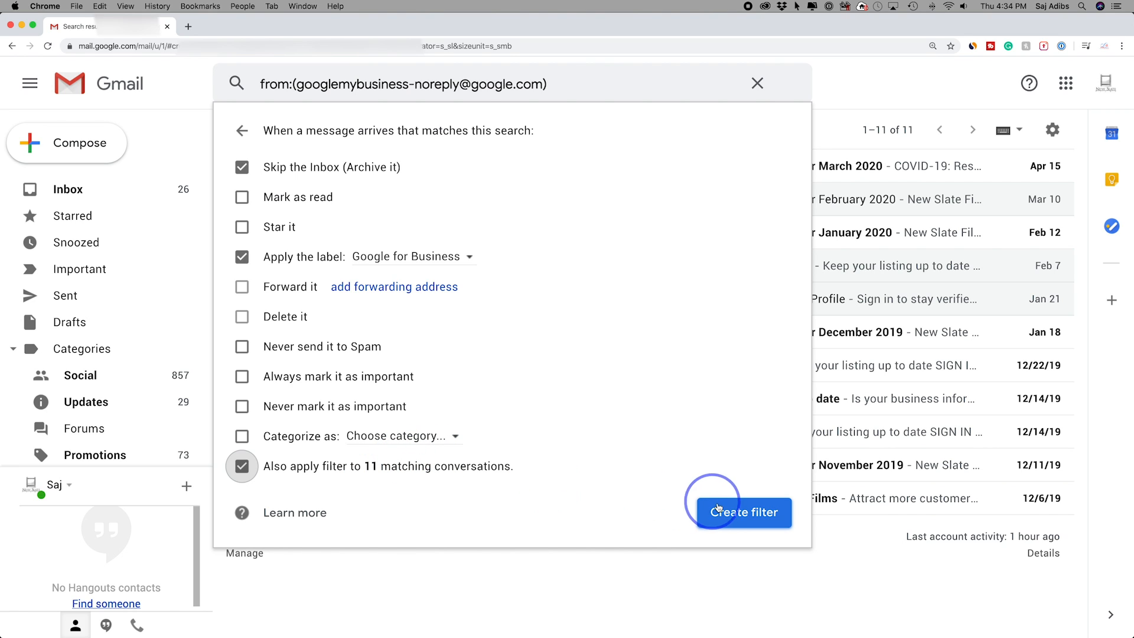
left_click(743, 511)
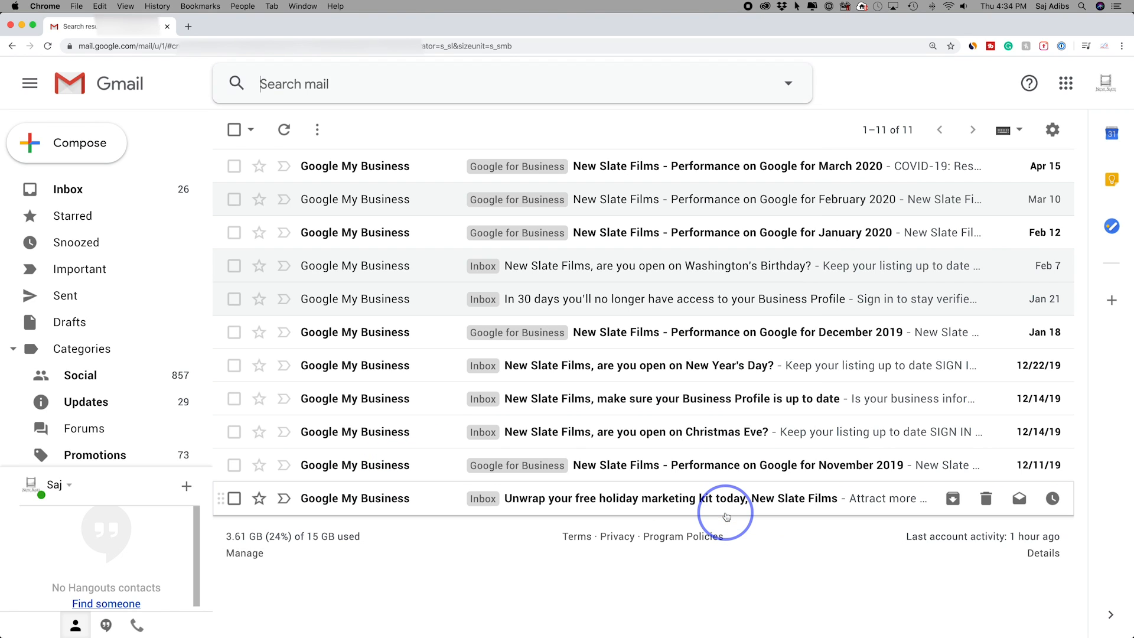
mouse_move(490, 165)
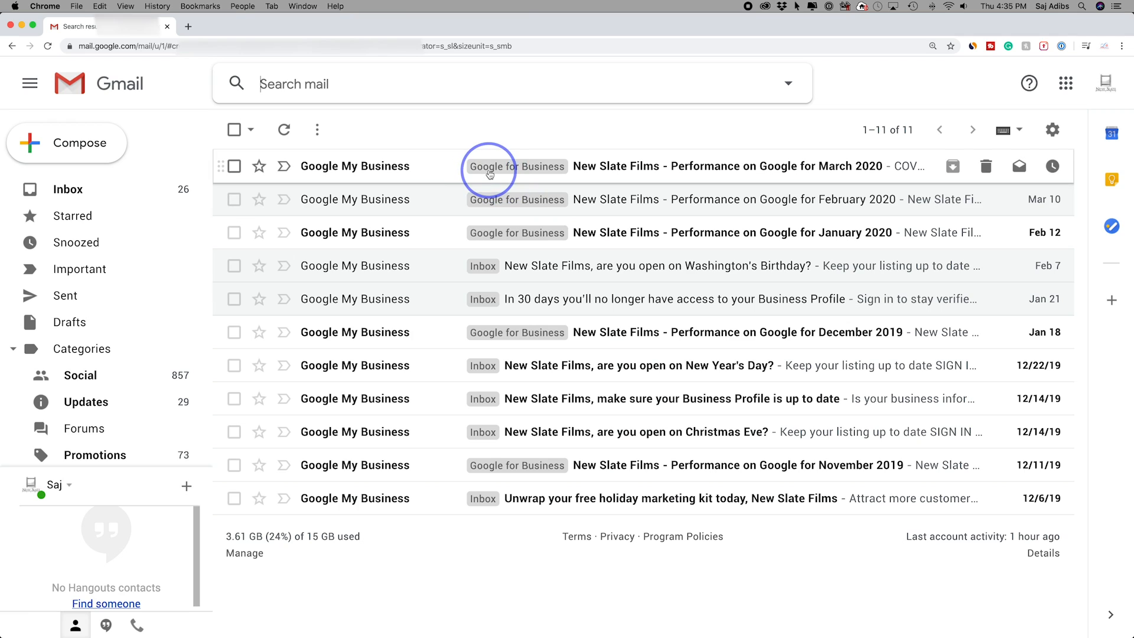
mouse_move(538, 175)
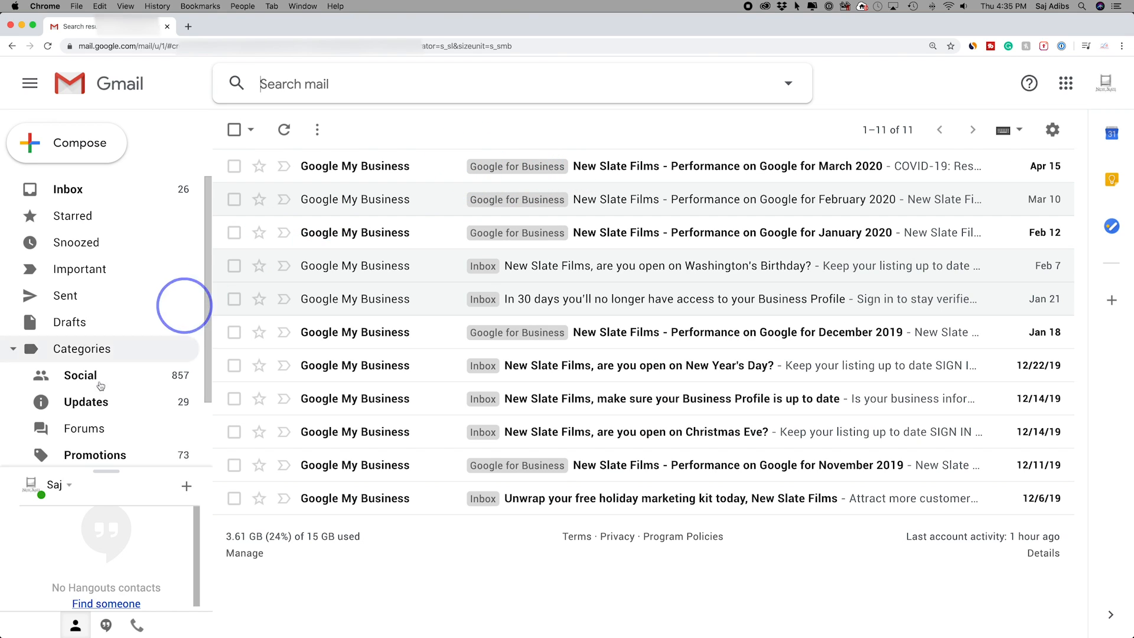
- Check the 11 Google My Business messages under Google for Business, then return to the inbox
scroll("down", 3)
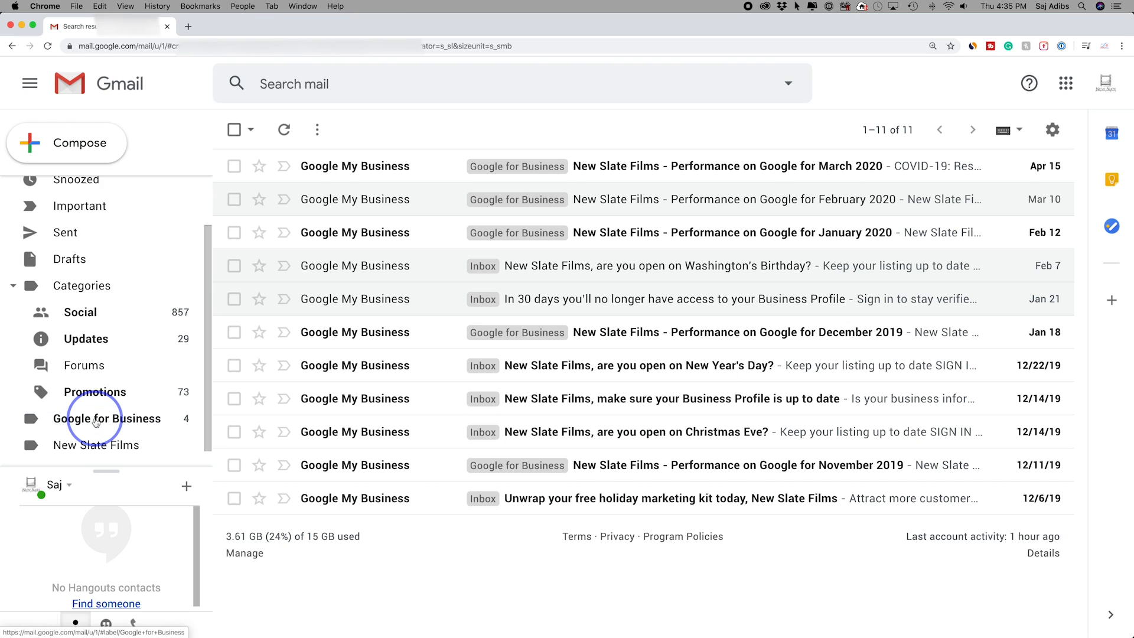
left_click(108, 418)
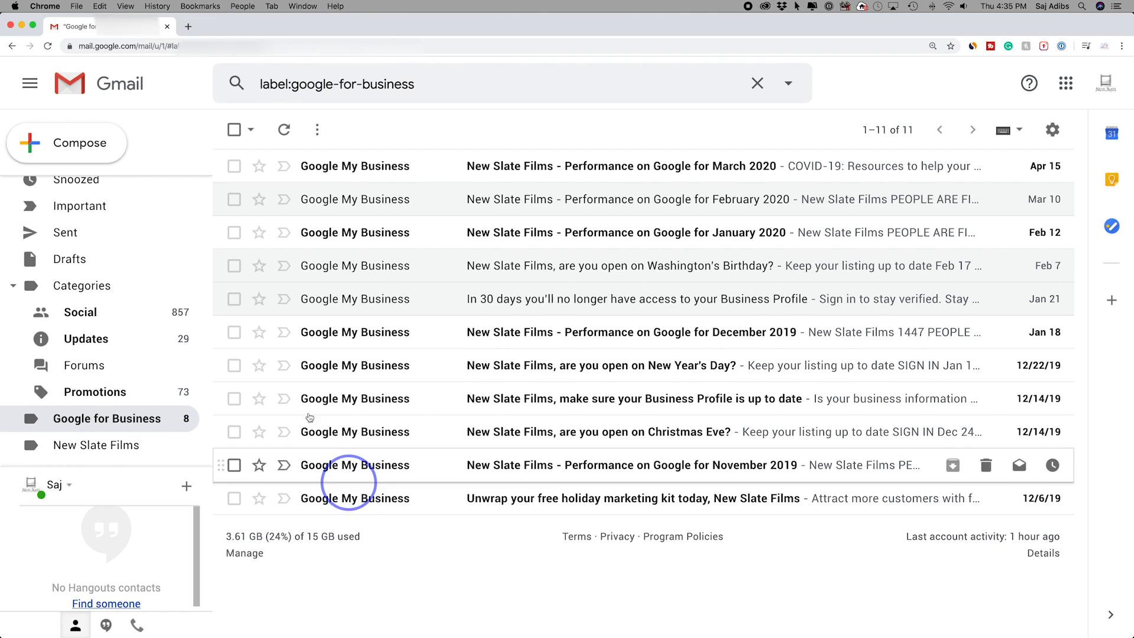
mouse_move(409, 481)
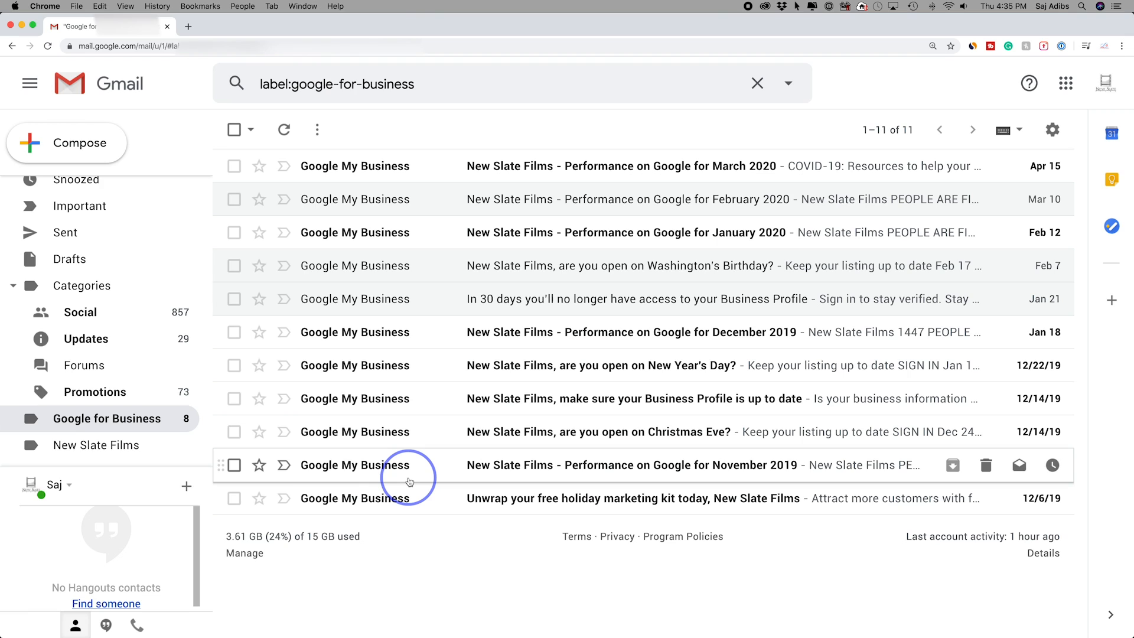
left_click(69, 189)
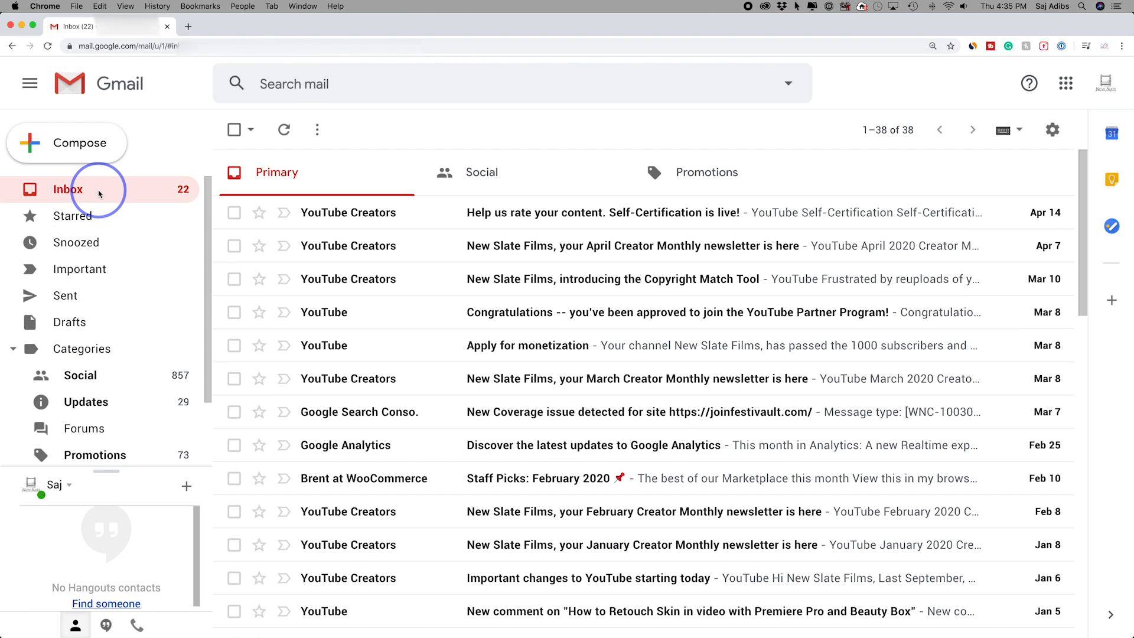
mouse_move(364, 512)
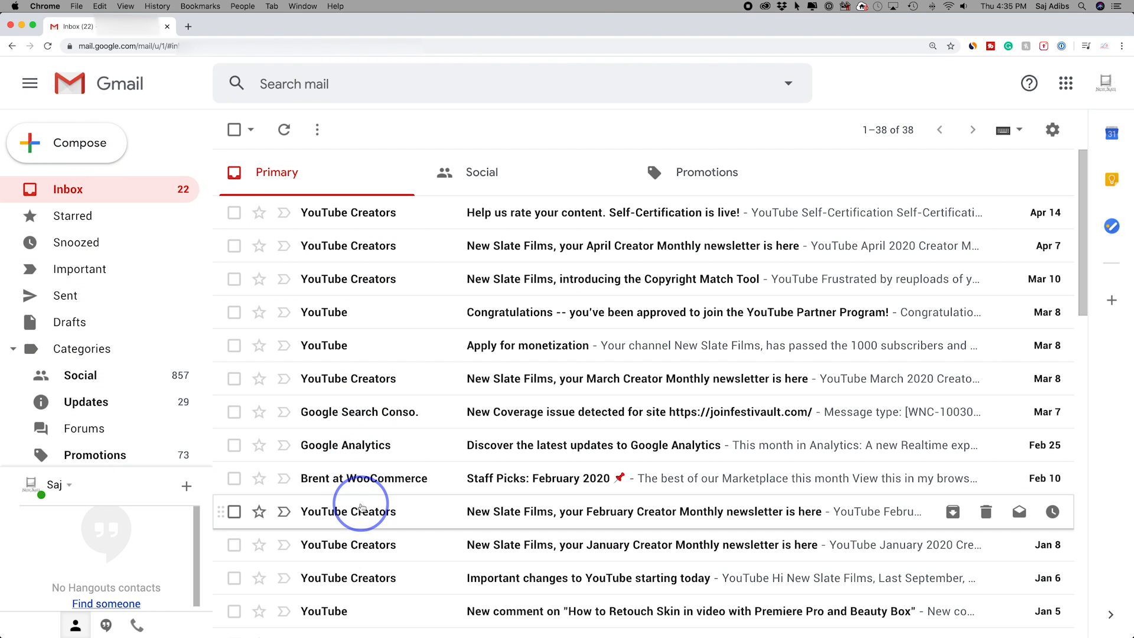
mouse_move(370, 463)
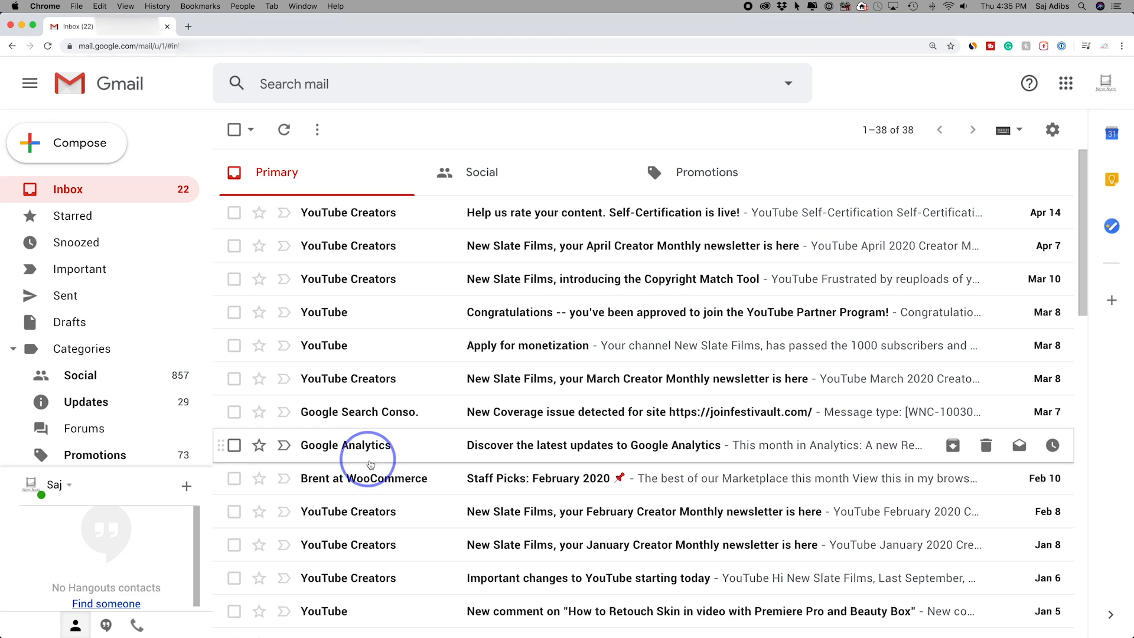
mouse_move(332, 422)
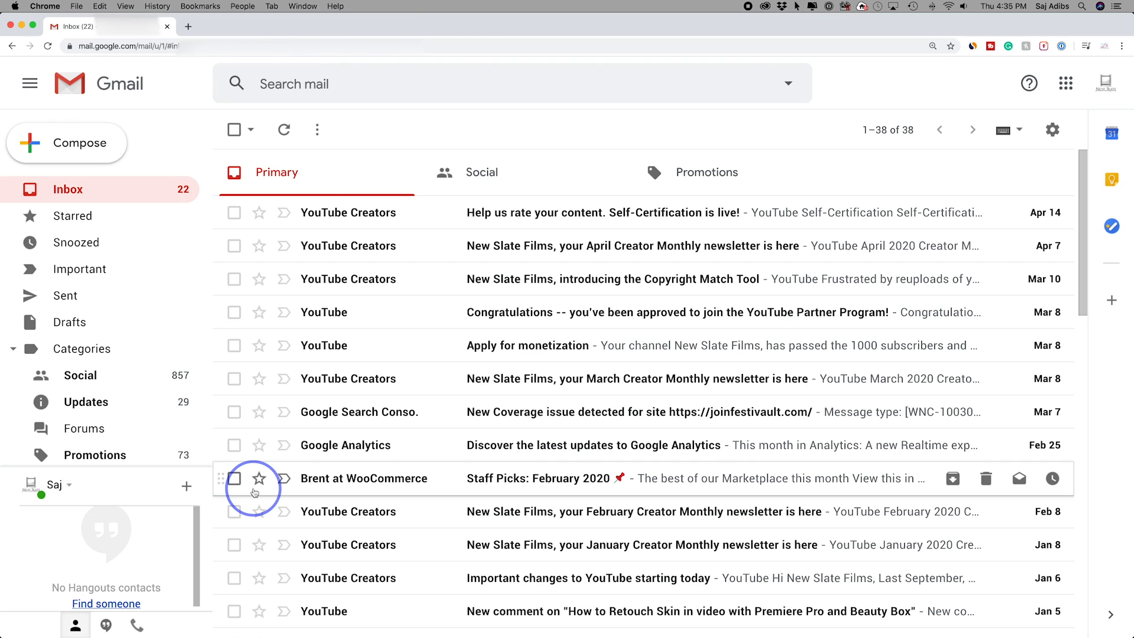
mouse_move(439, 279)
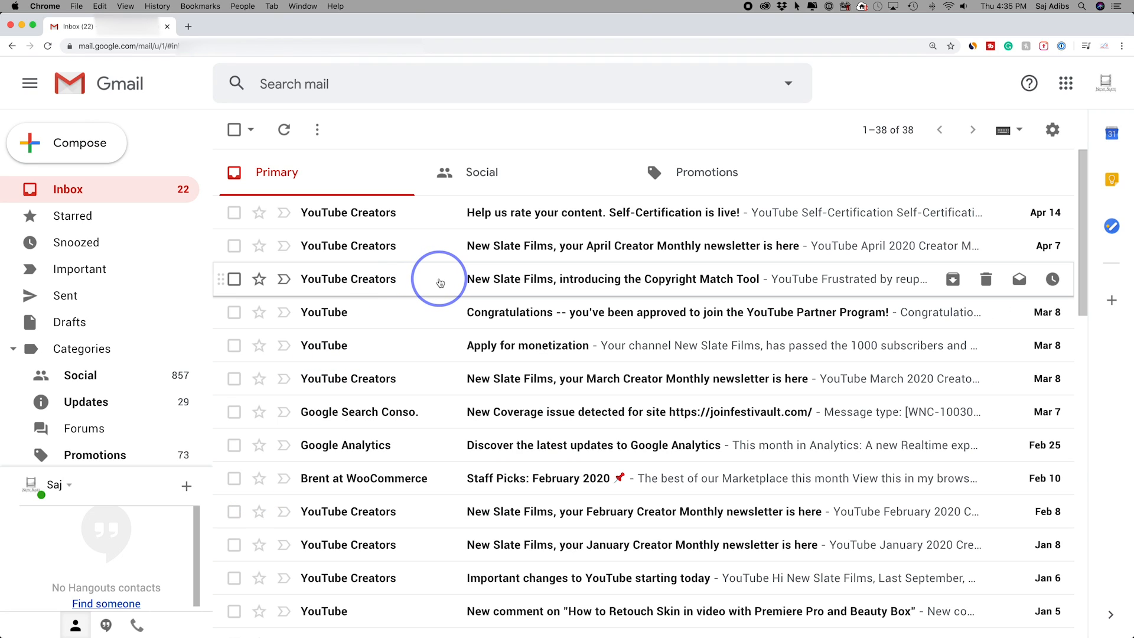
mouse_move(356, 312)
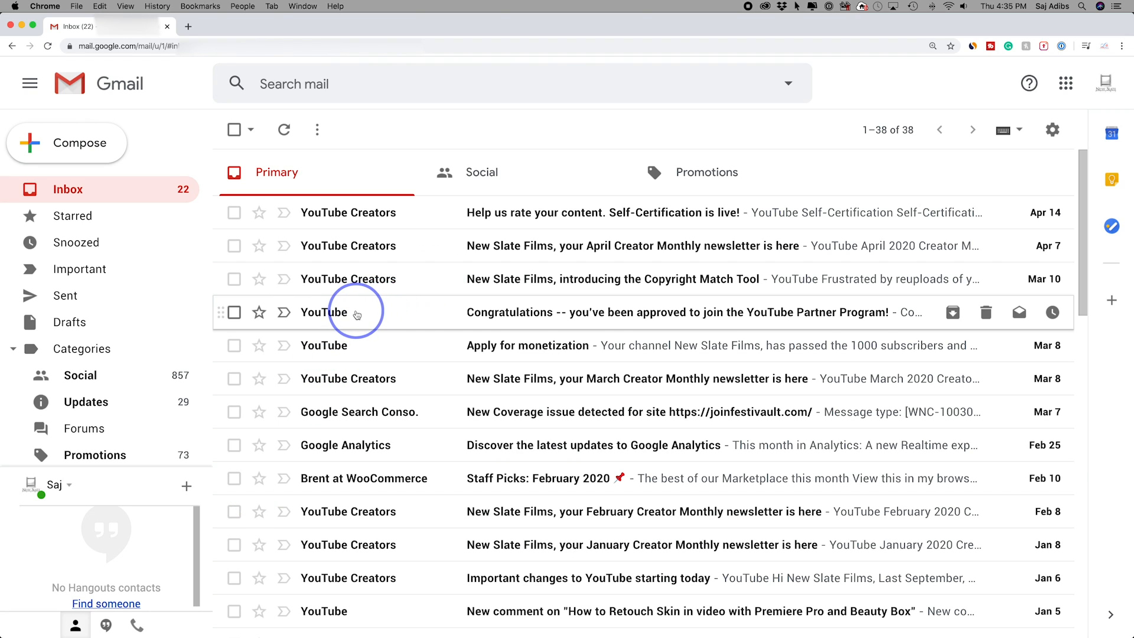
mouse_move(365, 316)
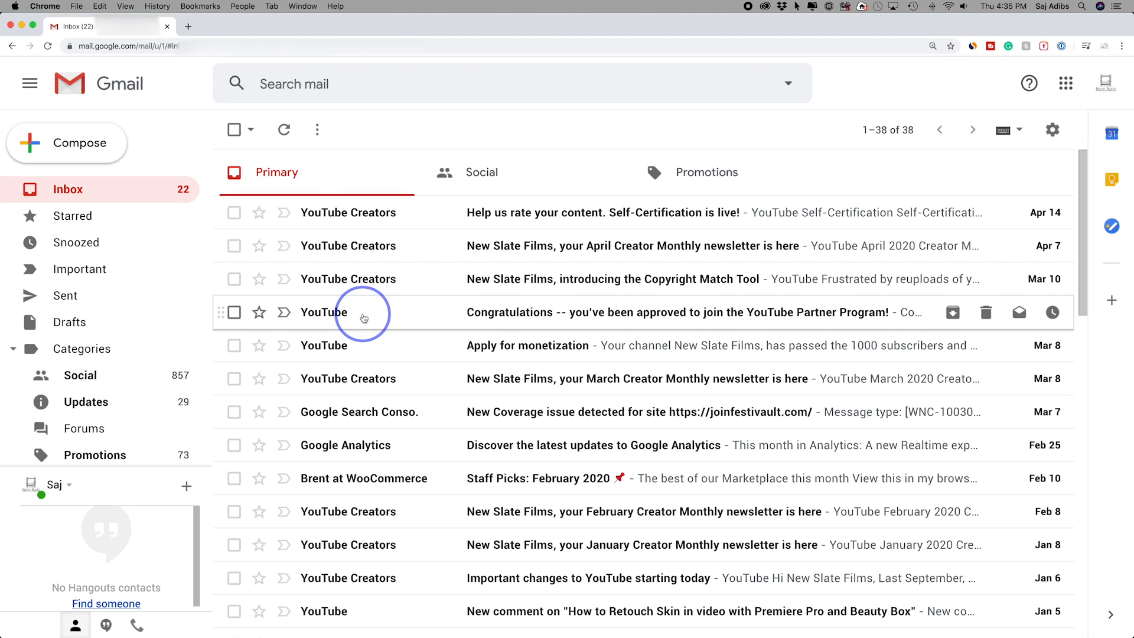
mouse_move(373, 326)
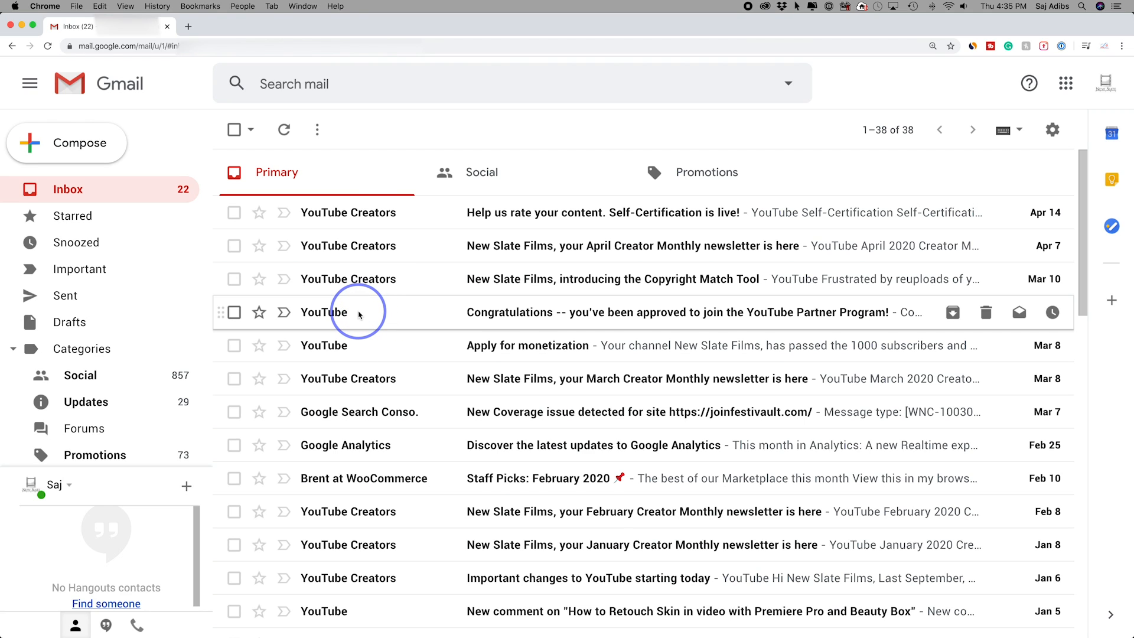
- Open the 'Congratulations -- you've been approved to join the YouTube Partner Program!' email
left_click(560, 130)
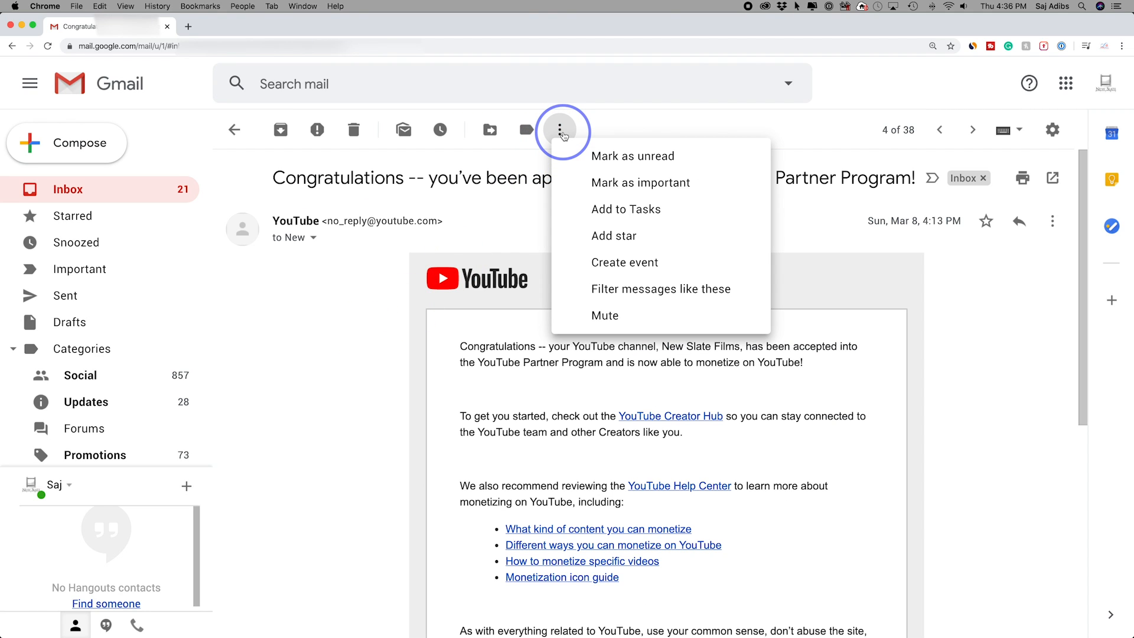
mouse_move(653, 288)
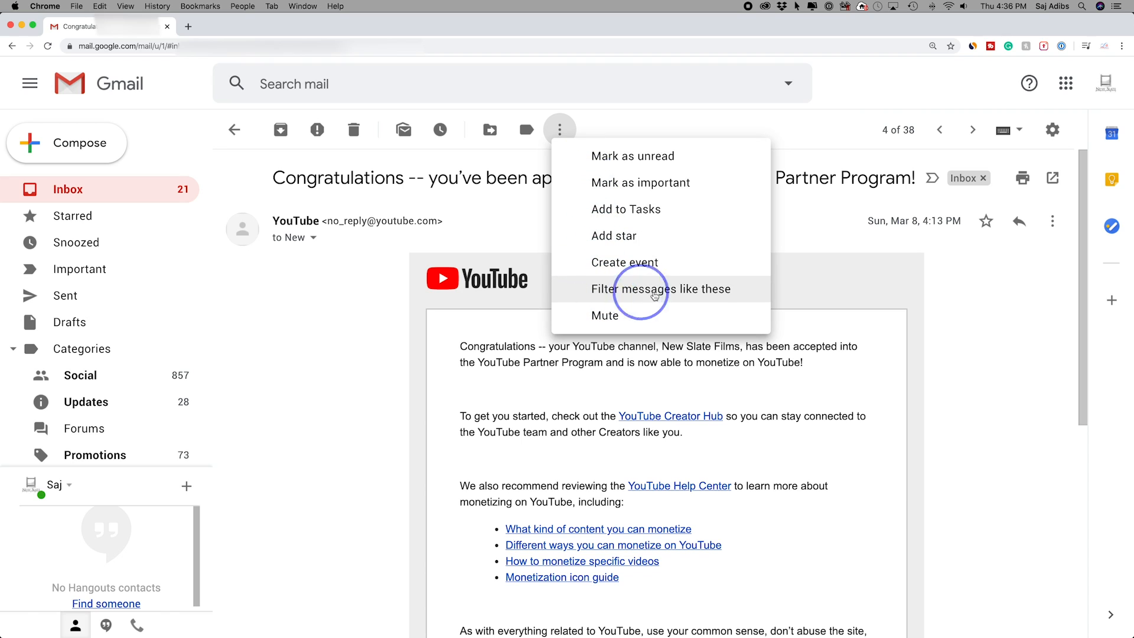
left_click(661, 288)
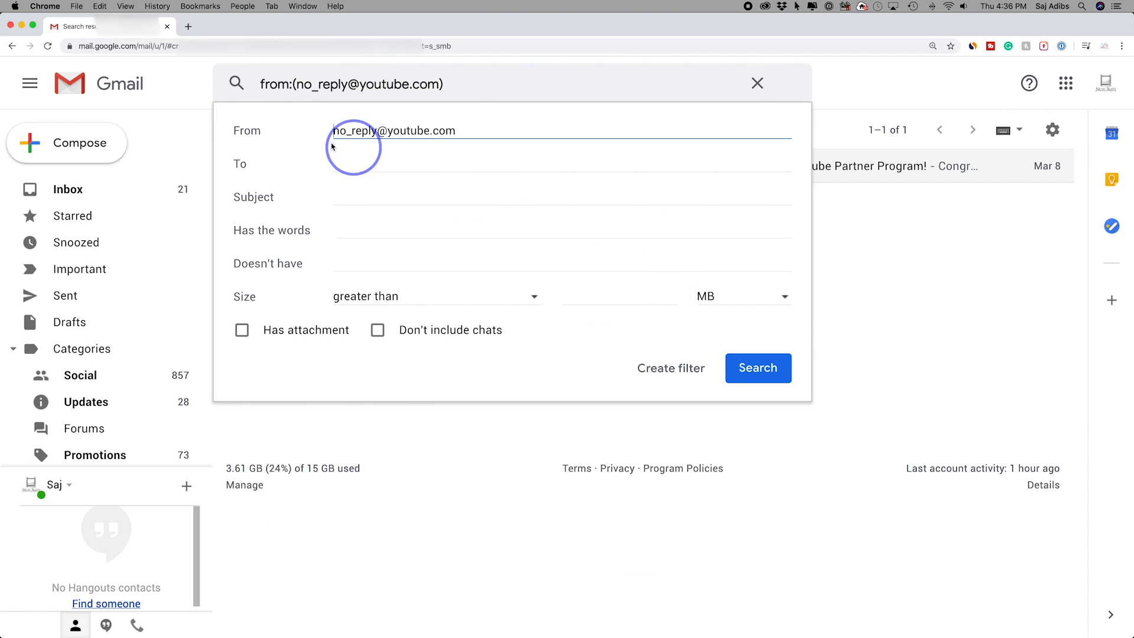
mouse_move(351, 133)
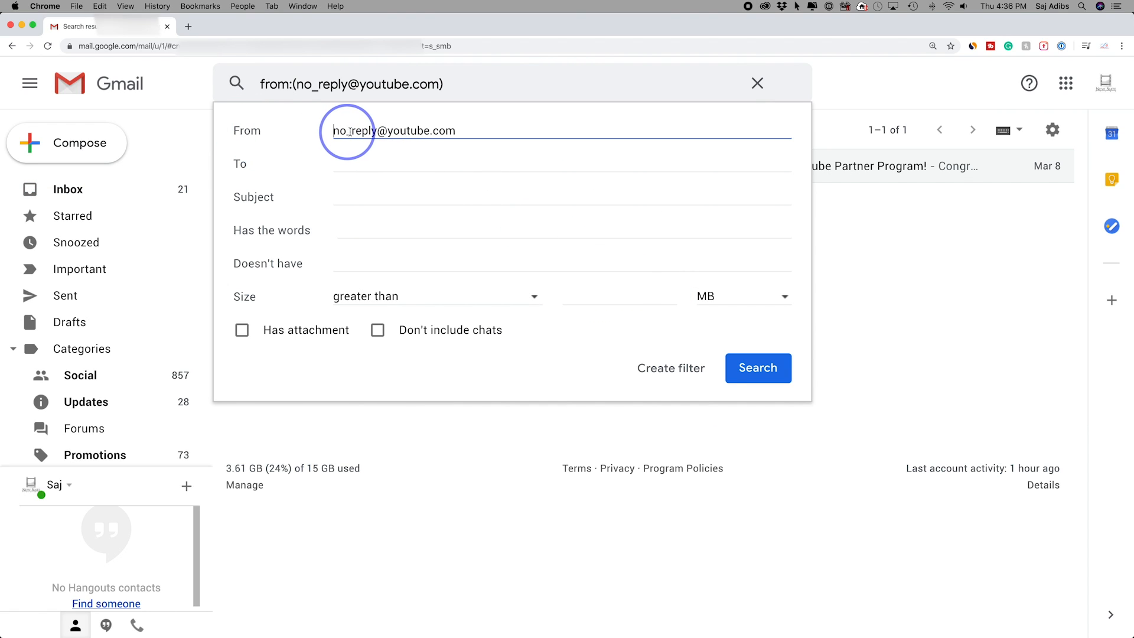
mouse_move(501, 131)
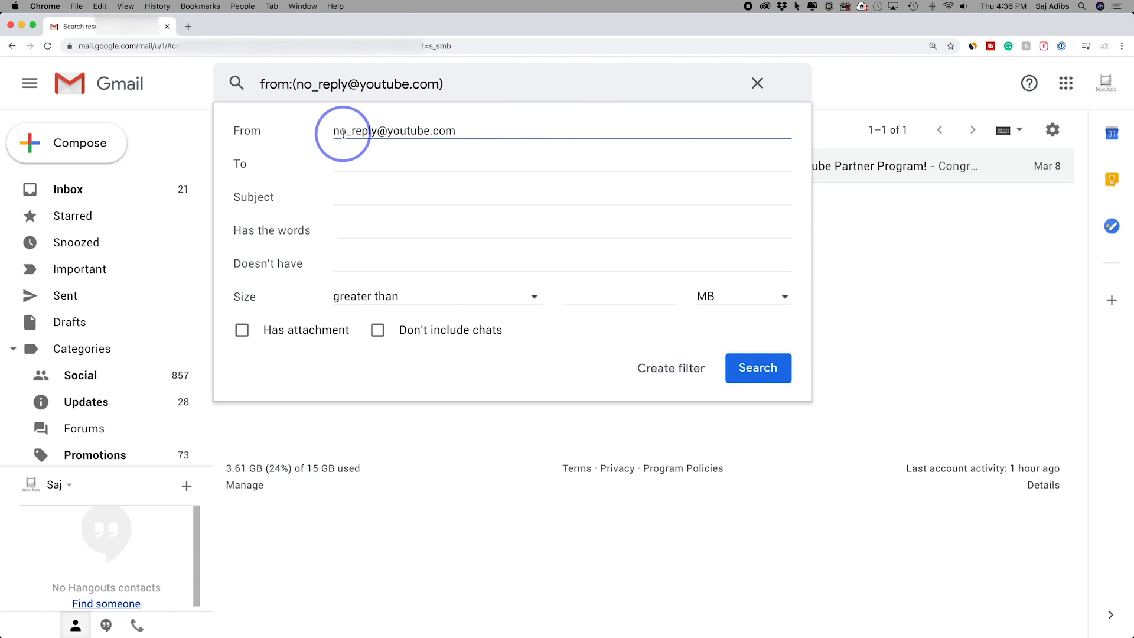
mouse_move(470, 135)
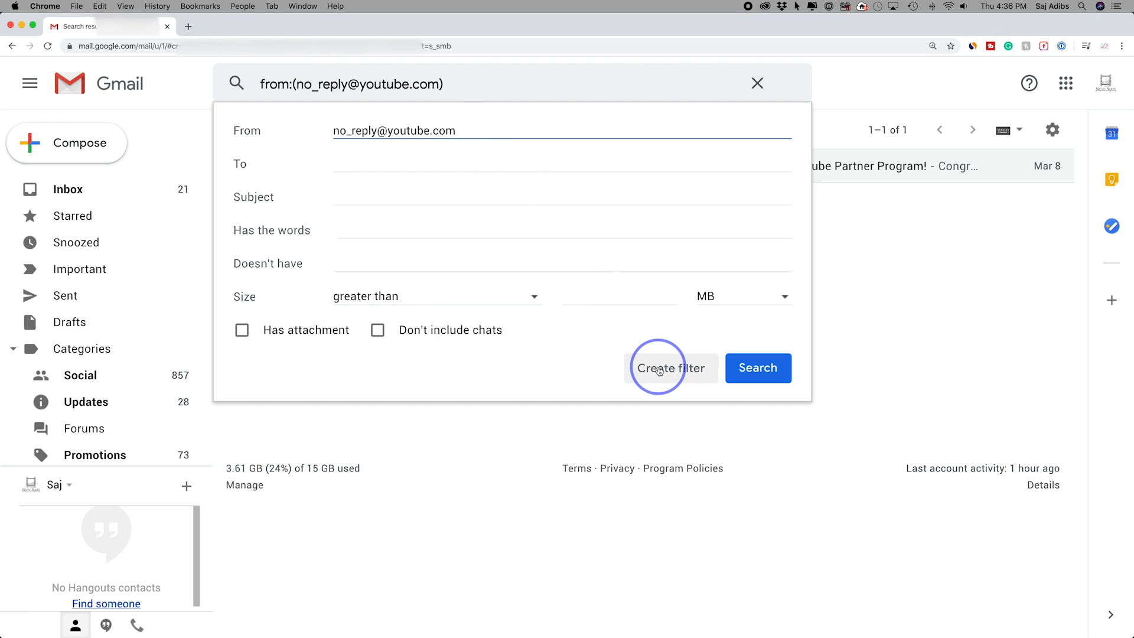
left_click(671, 367)
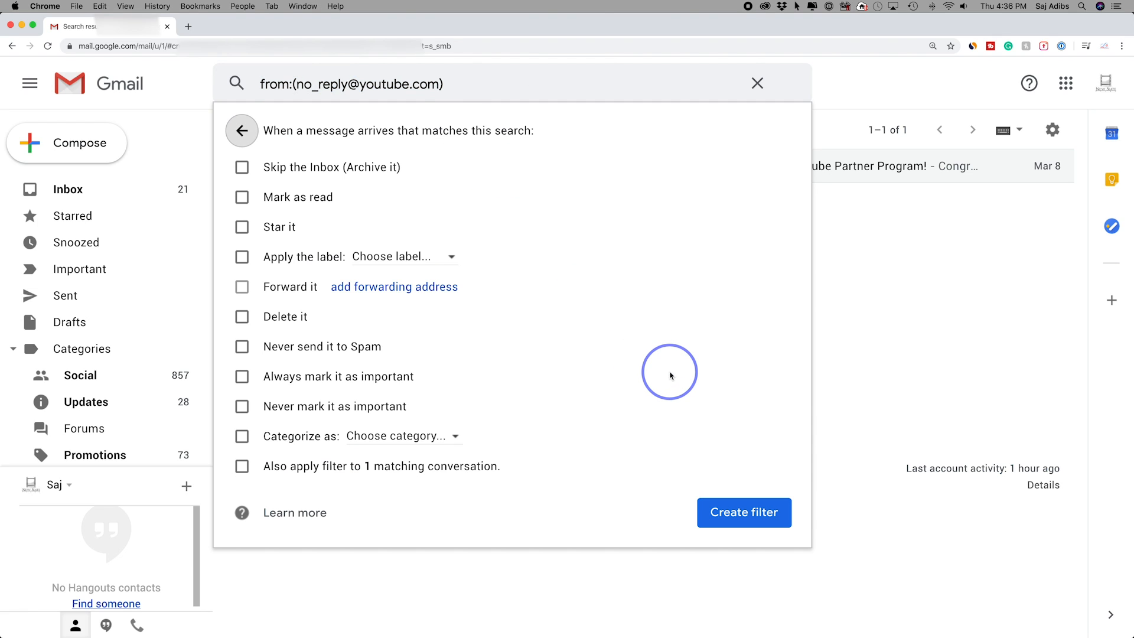
mouse_move(358, 177)
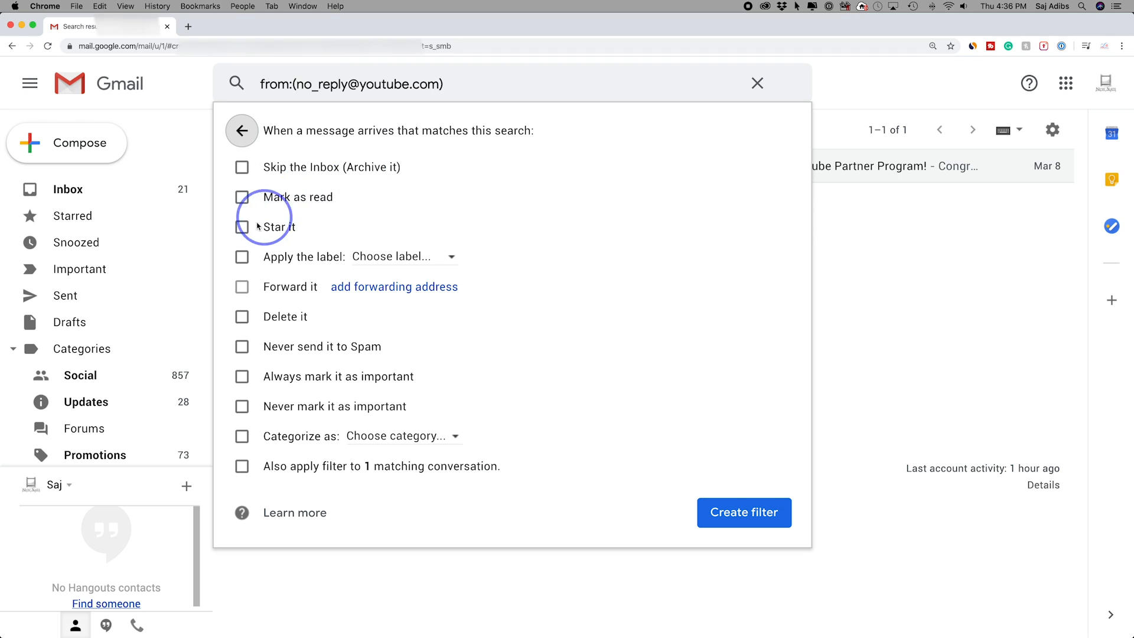
- Have the filter star matching mail and apply a newly created label named YouTube
left_click(241, 227)
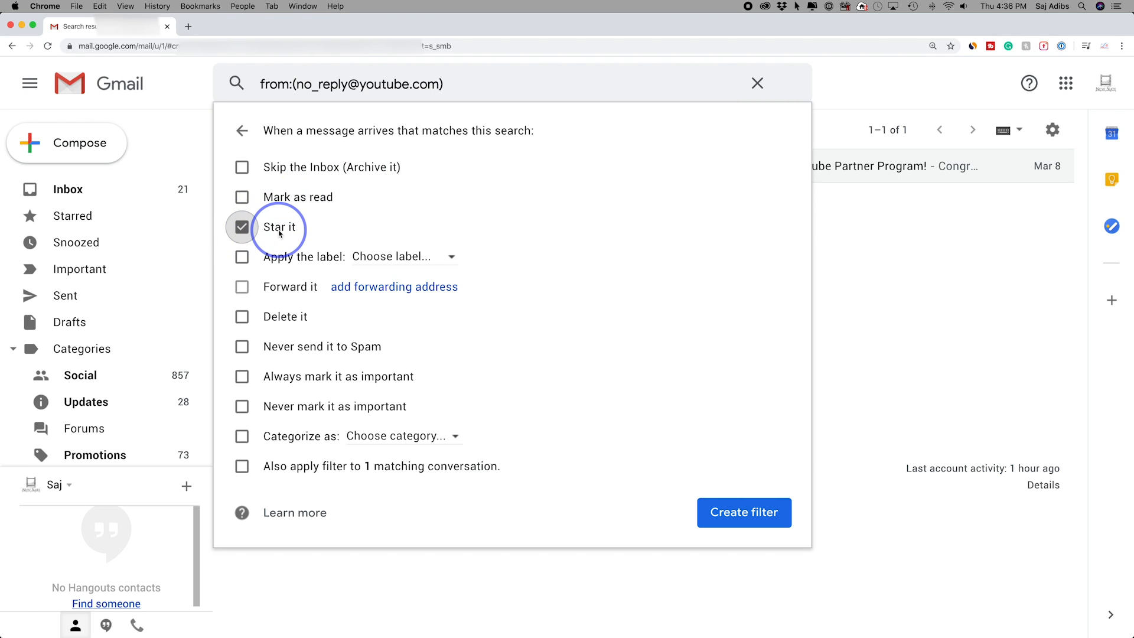
left_click(241, 256)
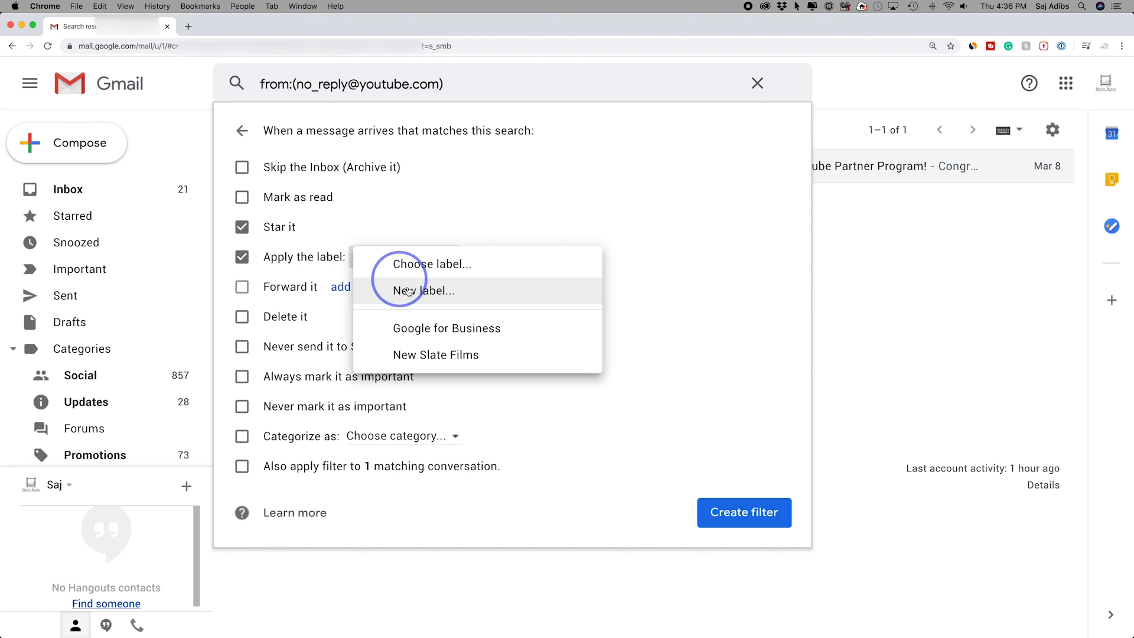
left_click(423, 290)
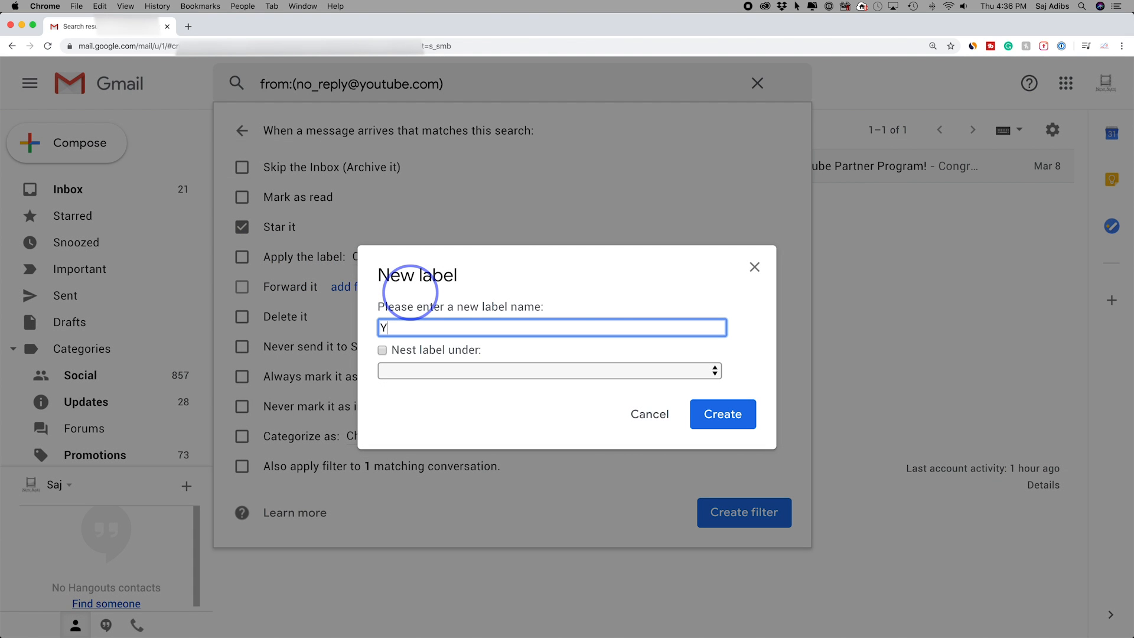
type("outube")
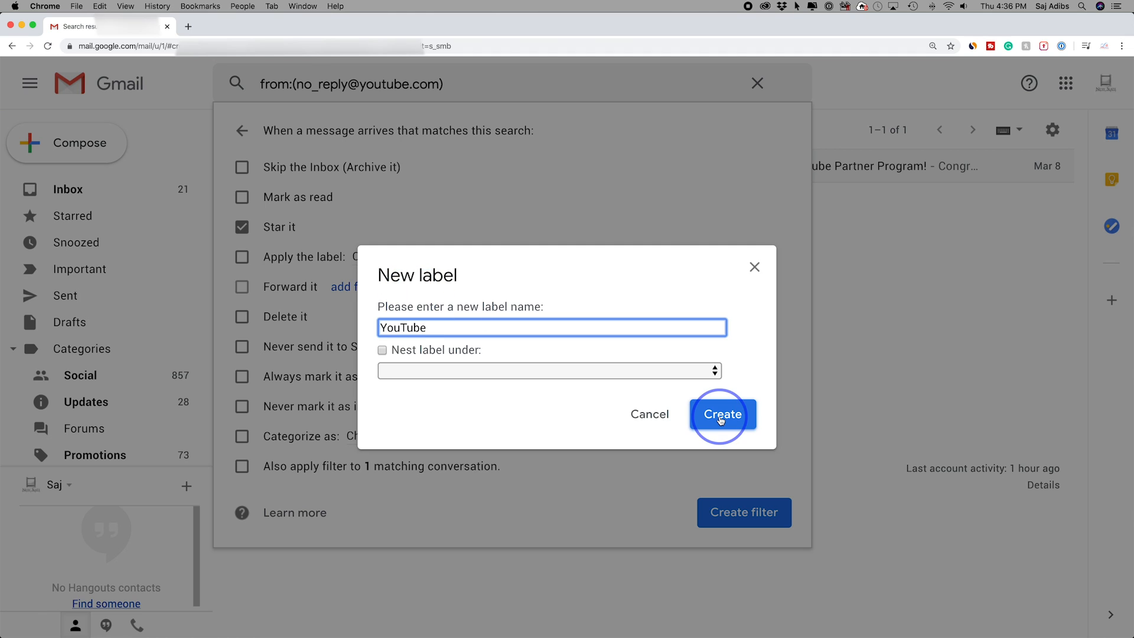
left_click(722, 415)
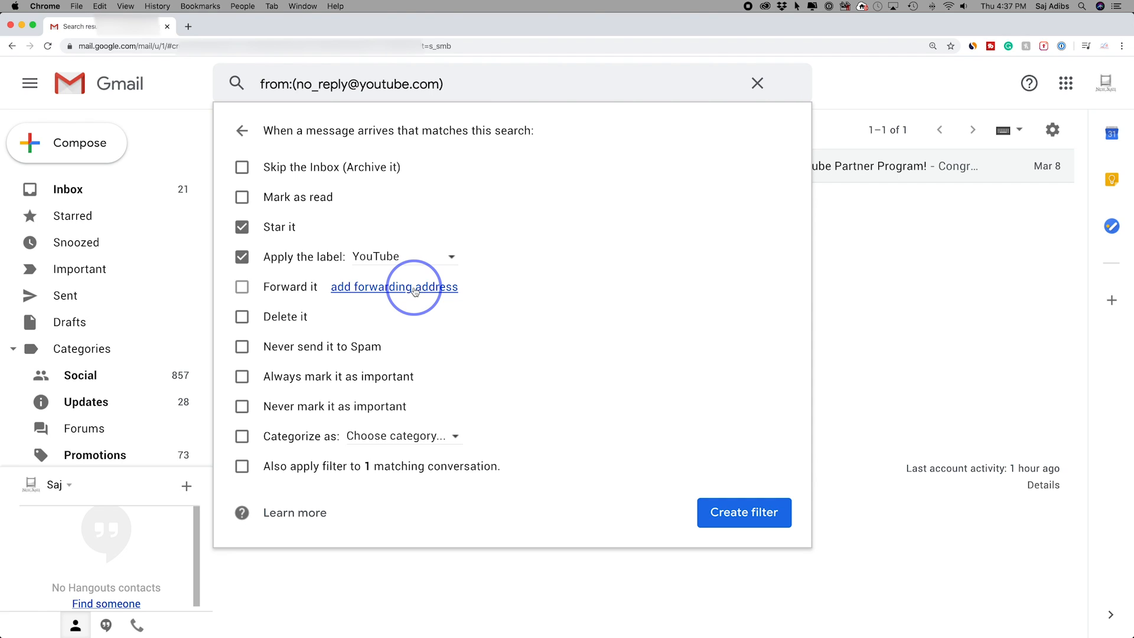
mouse_move(288, 331)
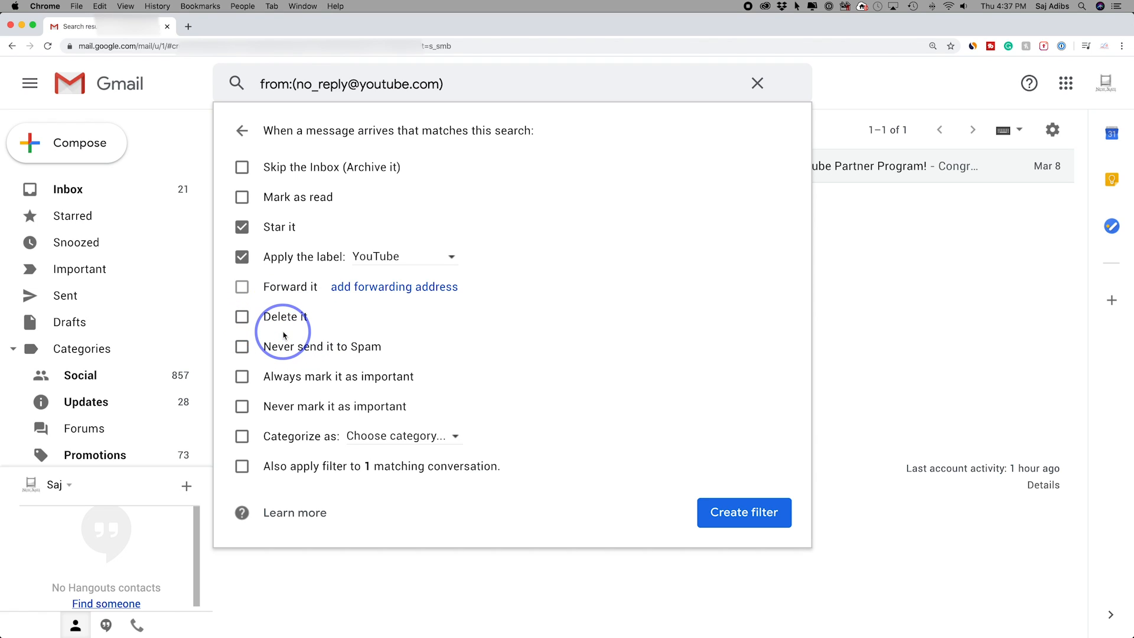
mouse_move(371, 346)
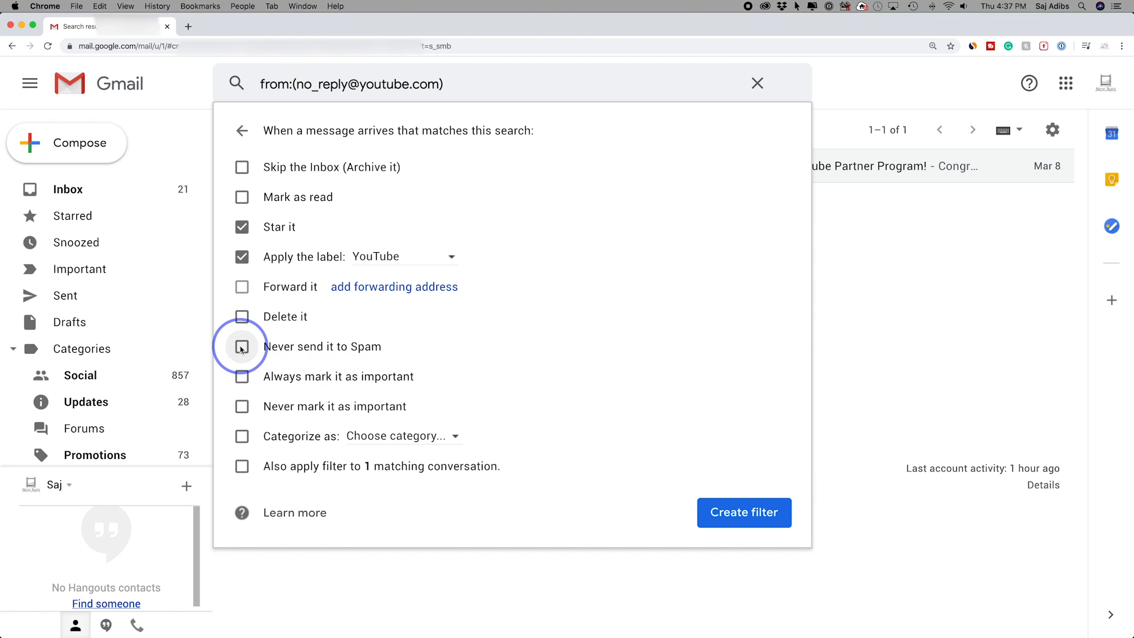
- Also never send to spam, always mark important, apply to the matching conversation, and create the filter
left_click(241, 346)
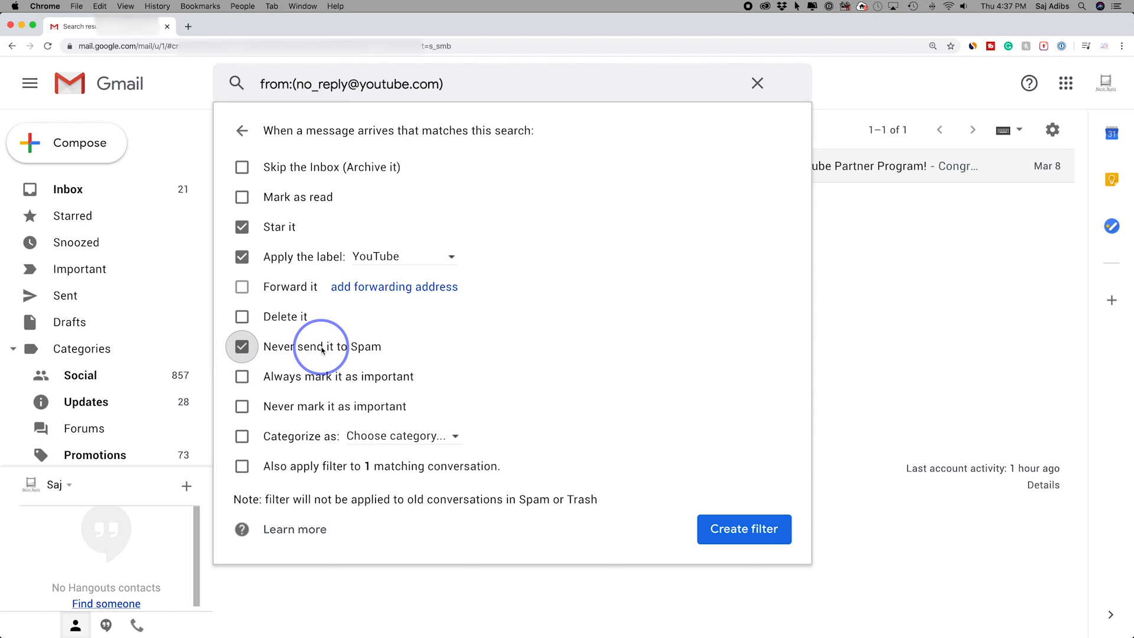
left_click(241, 376)
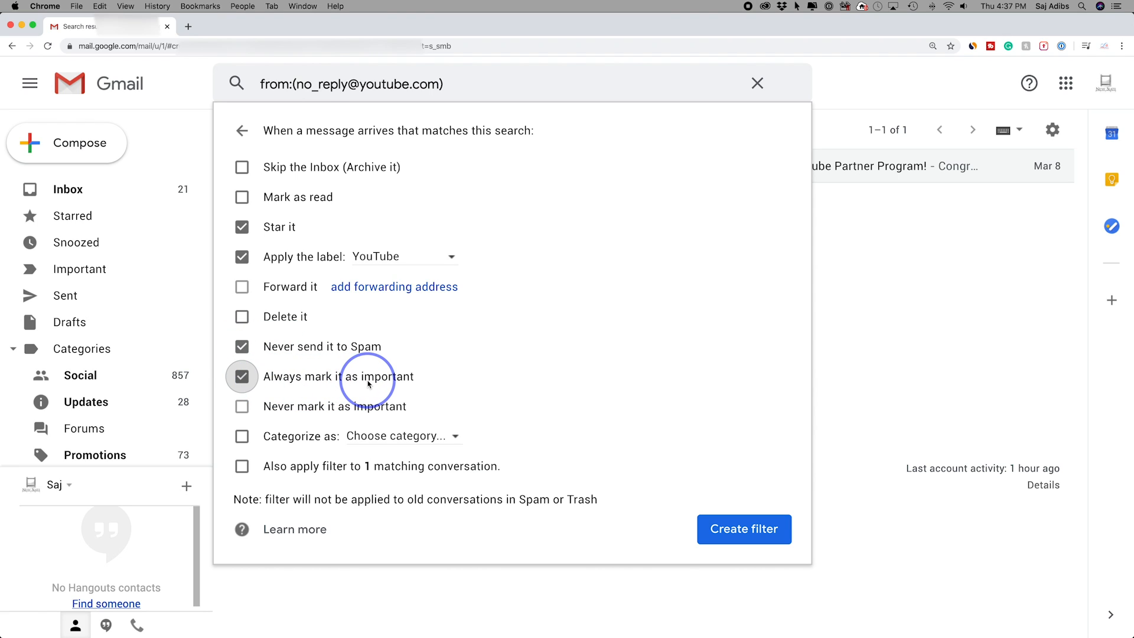
mouse_move(283, 392)
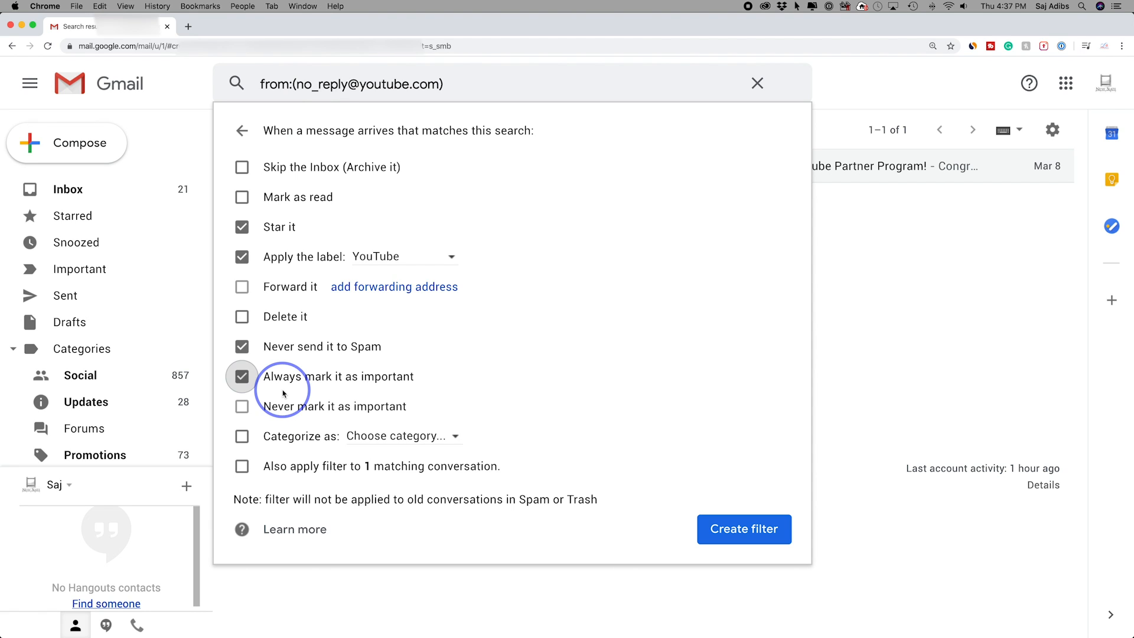
left_click(241, 465)
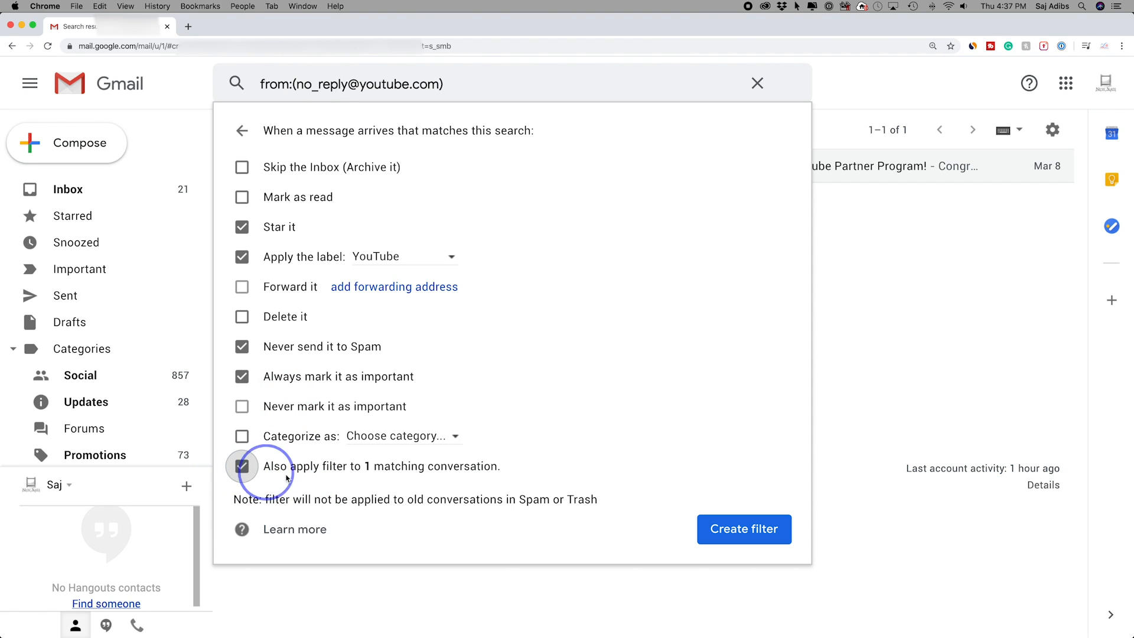
mouse_move(478, 498)
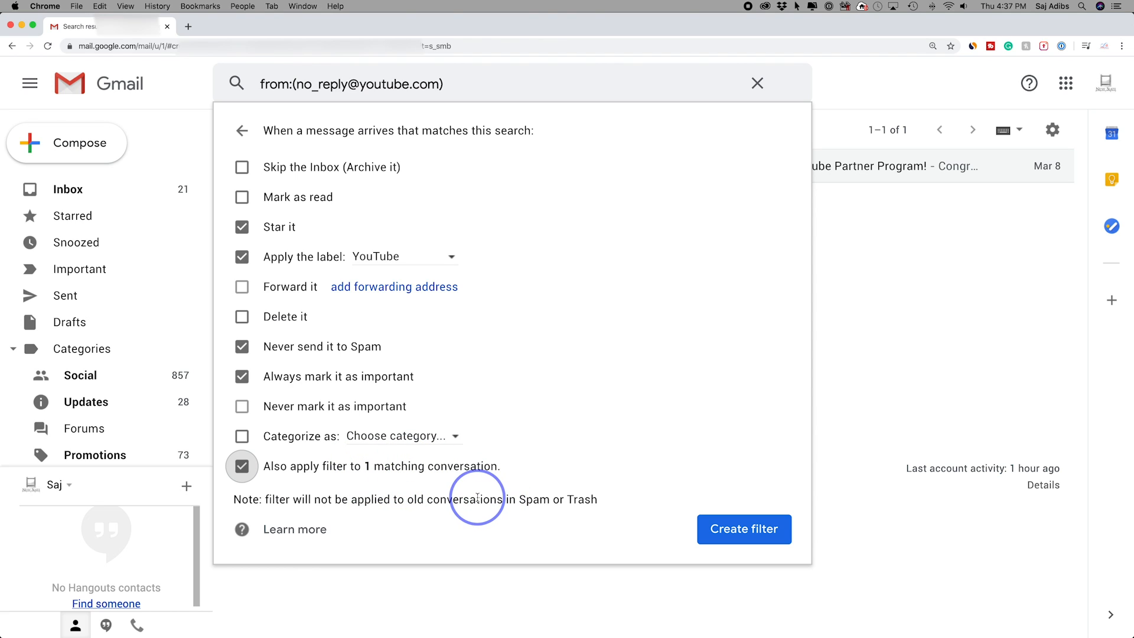
mouse_move(278, 95)
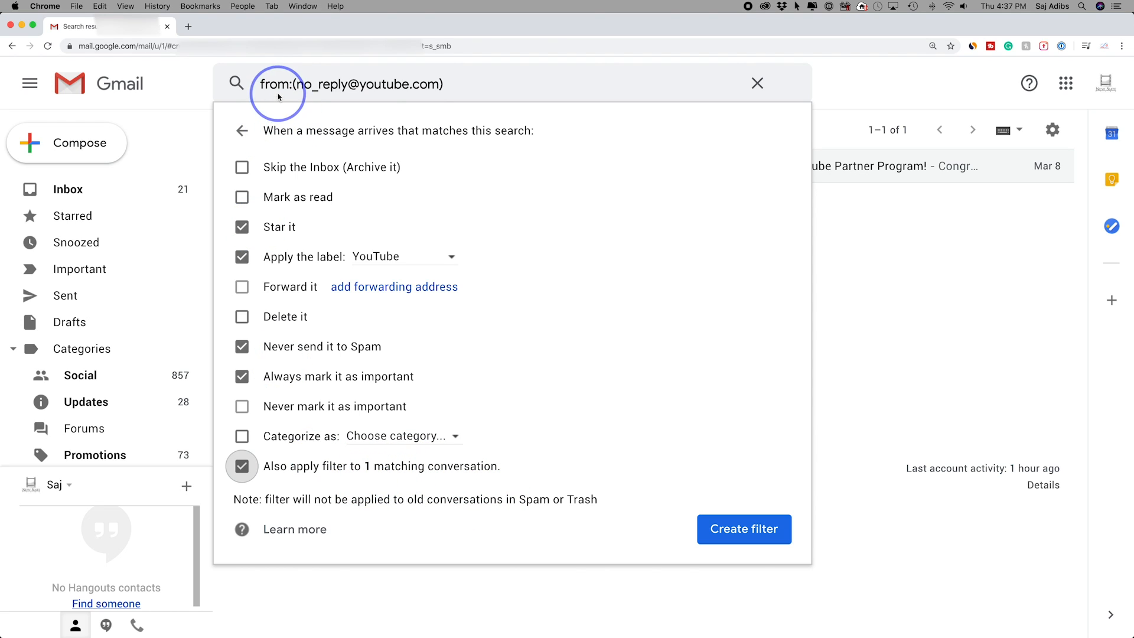
mouse_move(480, 475)
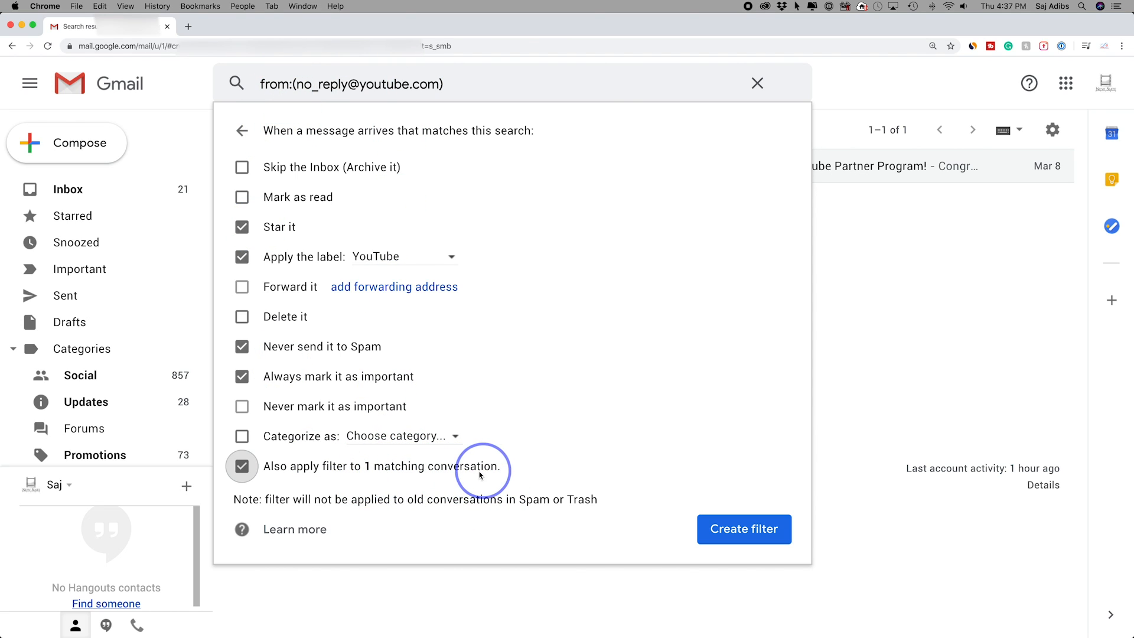
mouse_move(369, 470)
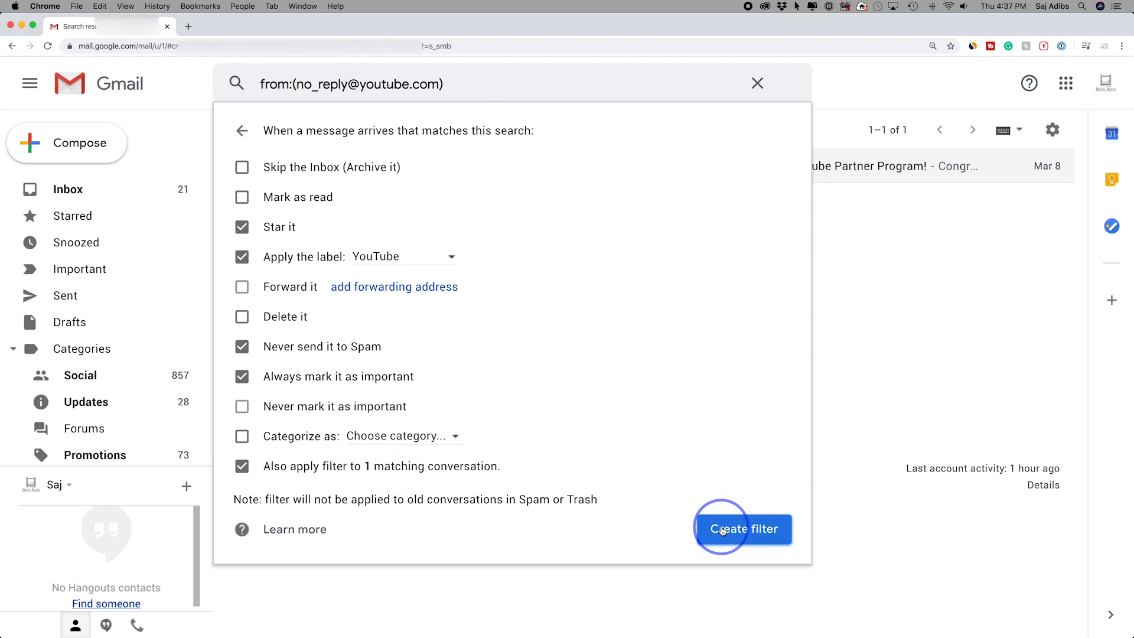
left_click(742, 529)
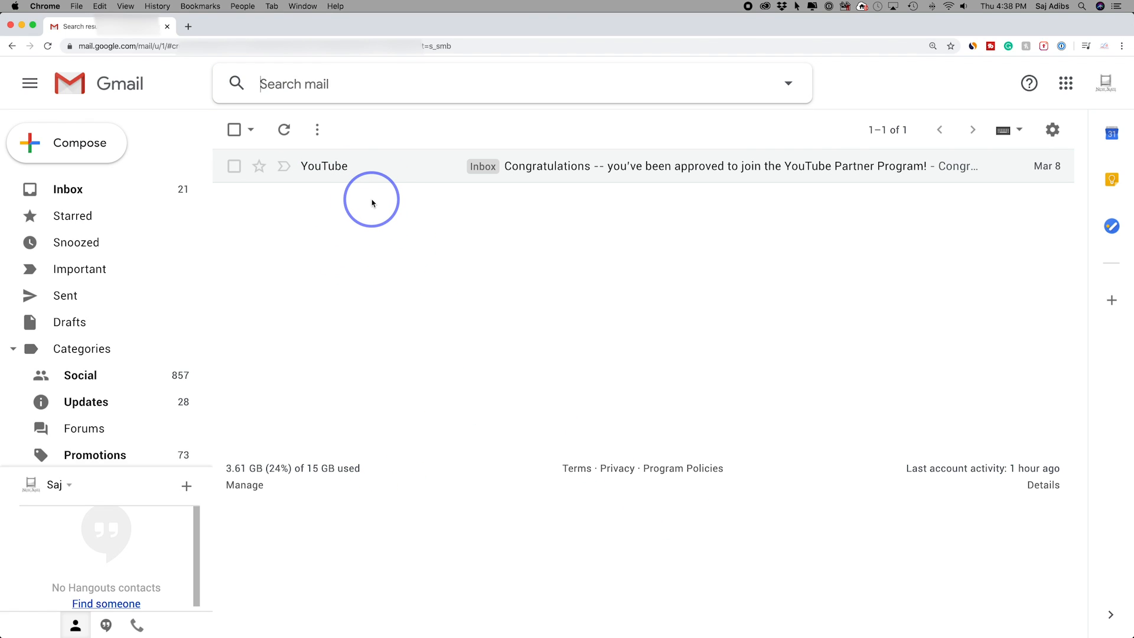
- Check the message under the YouTube label, then return to the inbox showing it starred
scroll("down", 3)
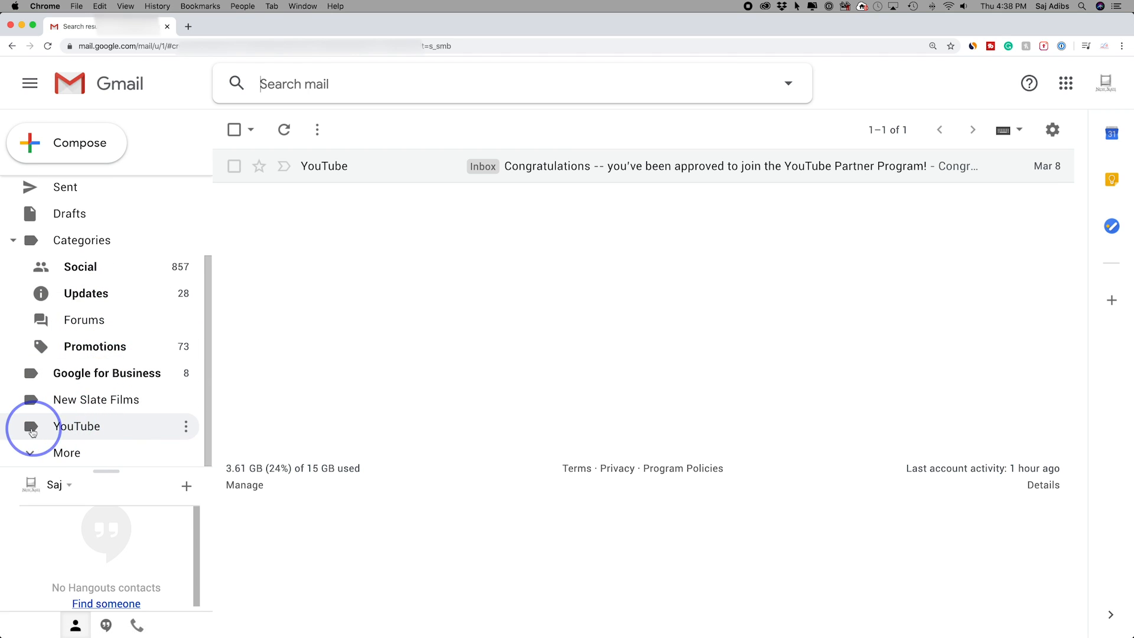
left_click(76, 427)
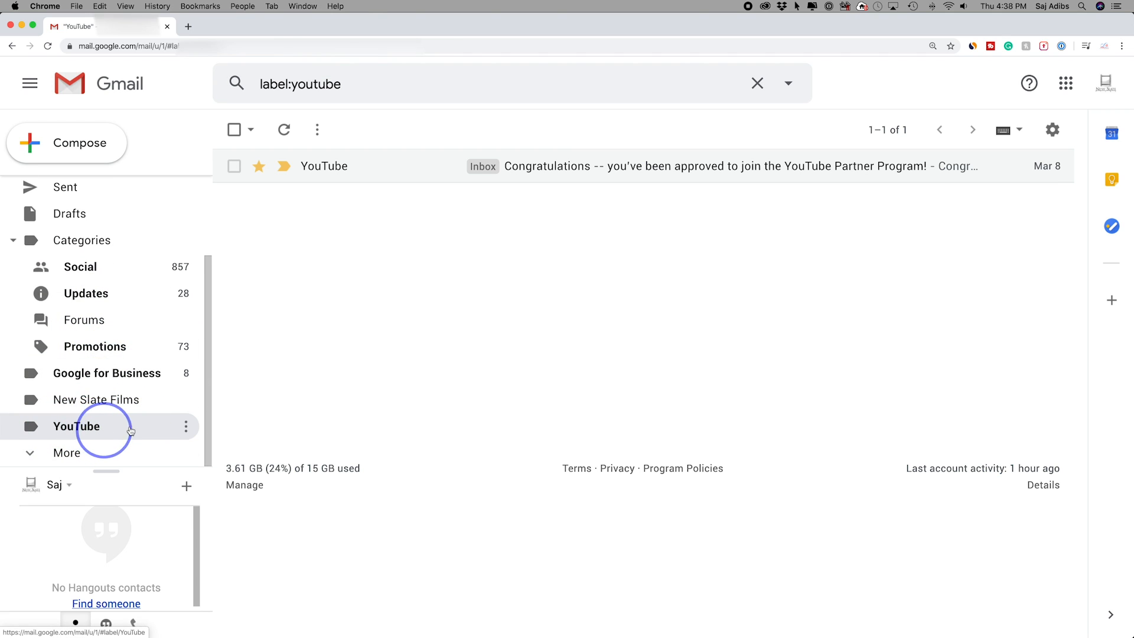
mouse_move(94, 346)
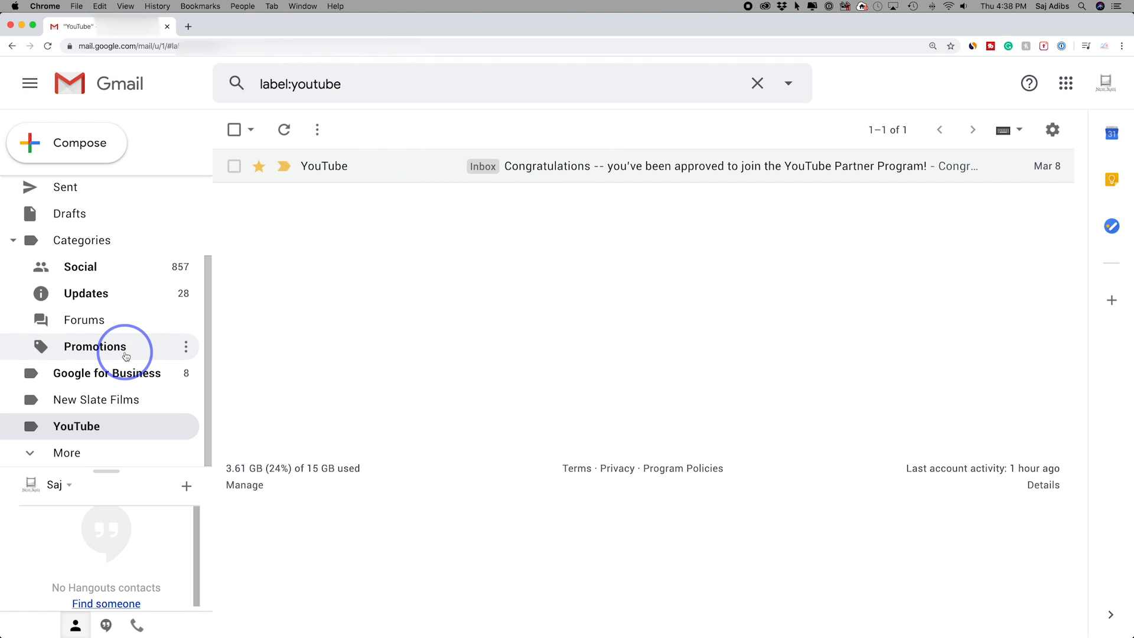
scroll("up", 3)
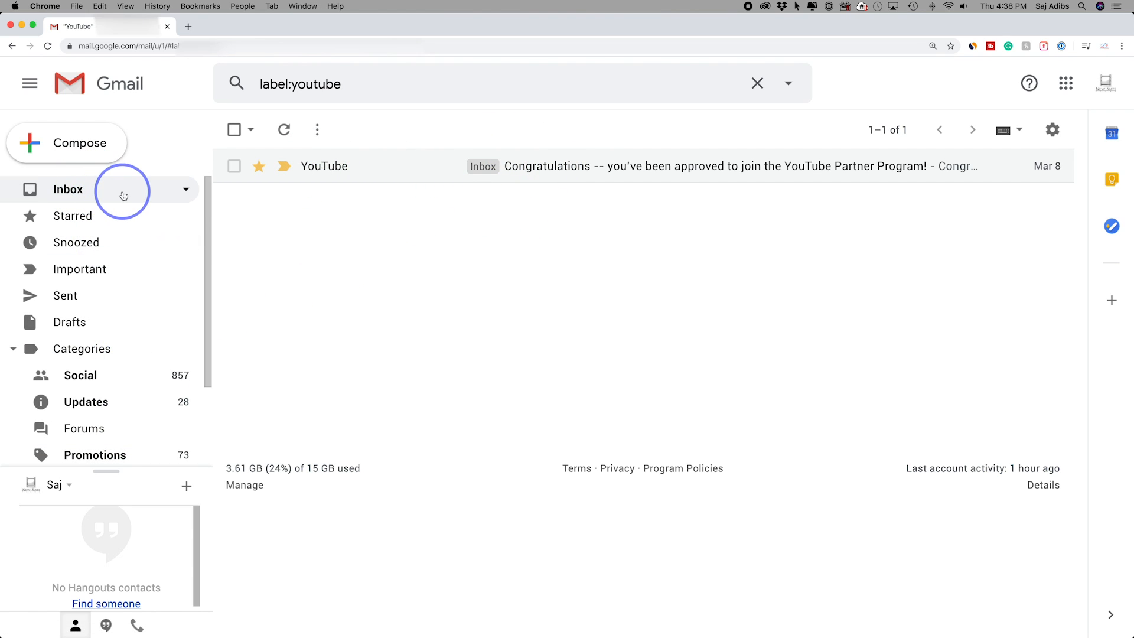
left_click(67, 189)
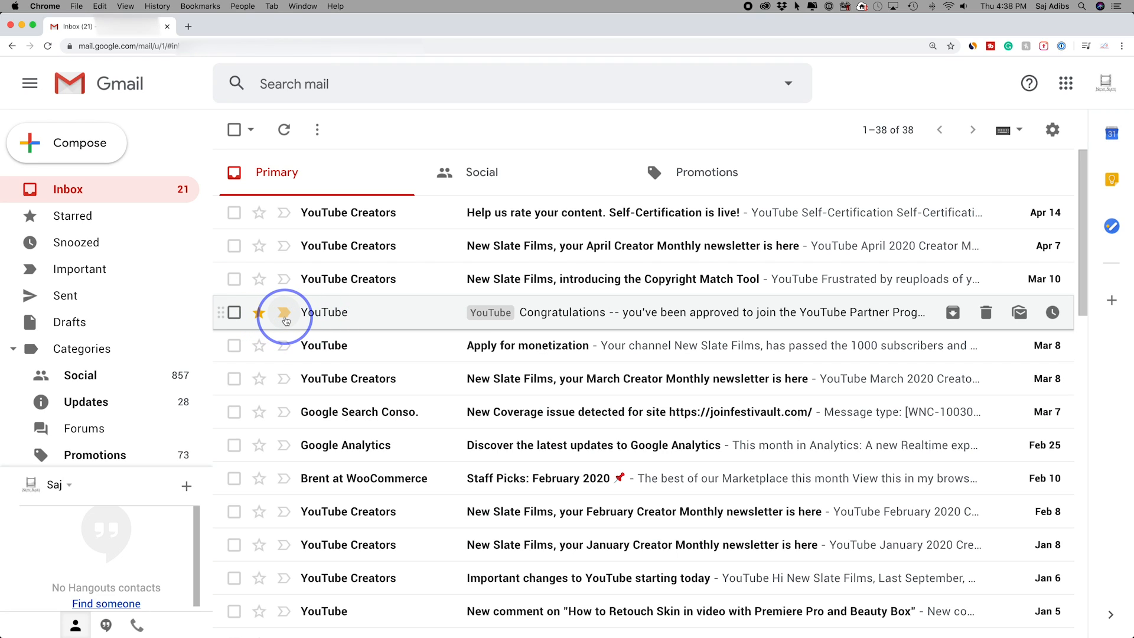
- Bring up the options menu for the YouTube label in the sidebar
left_click(259, 312)
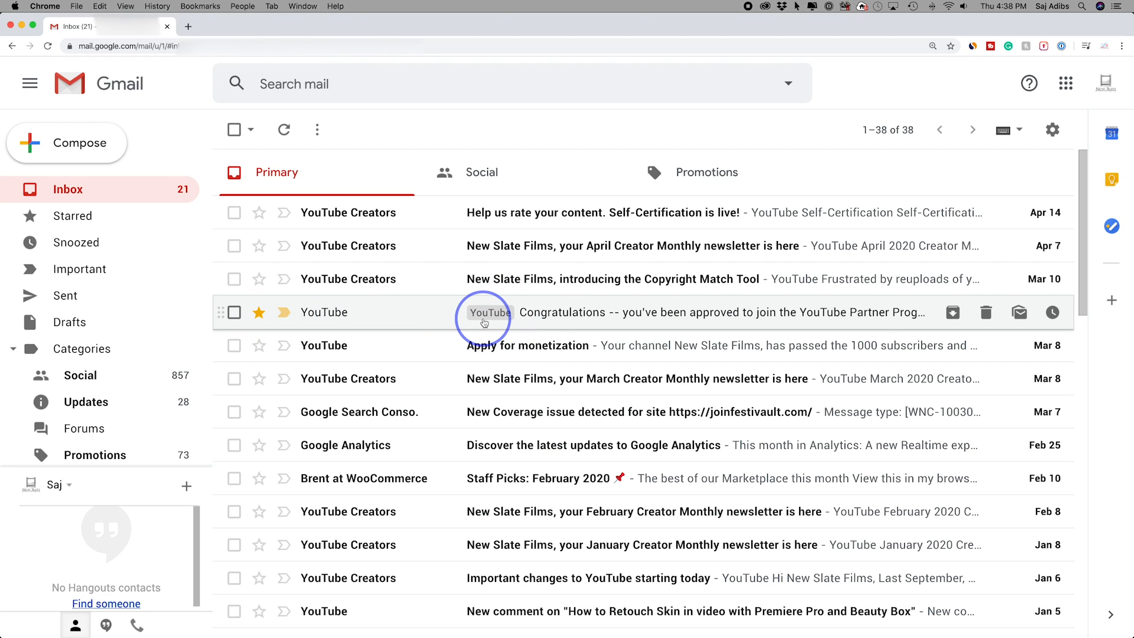
mouse_move(498, 320)
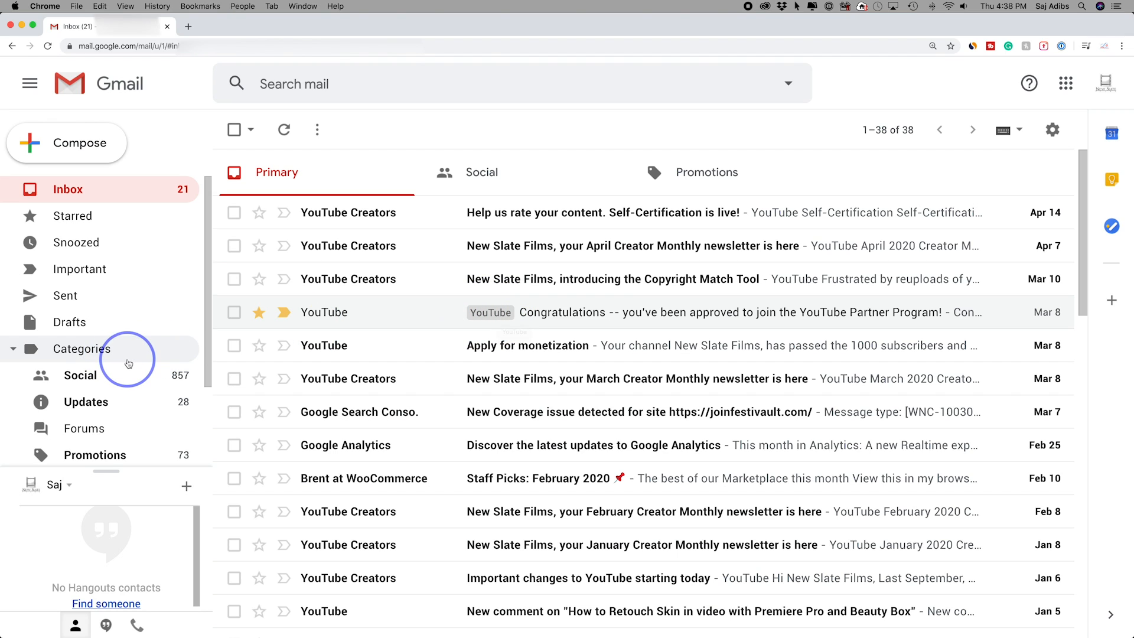
scroll("down", 3)
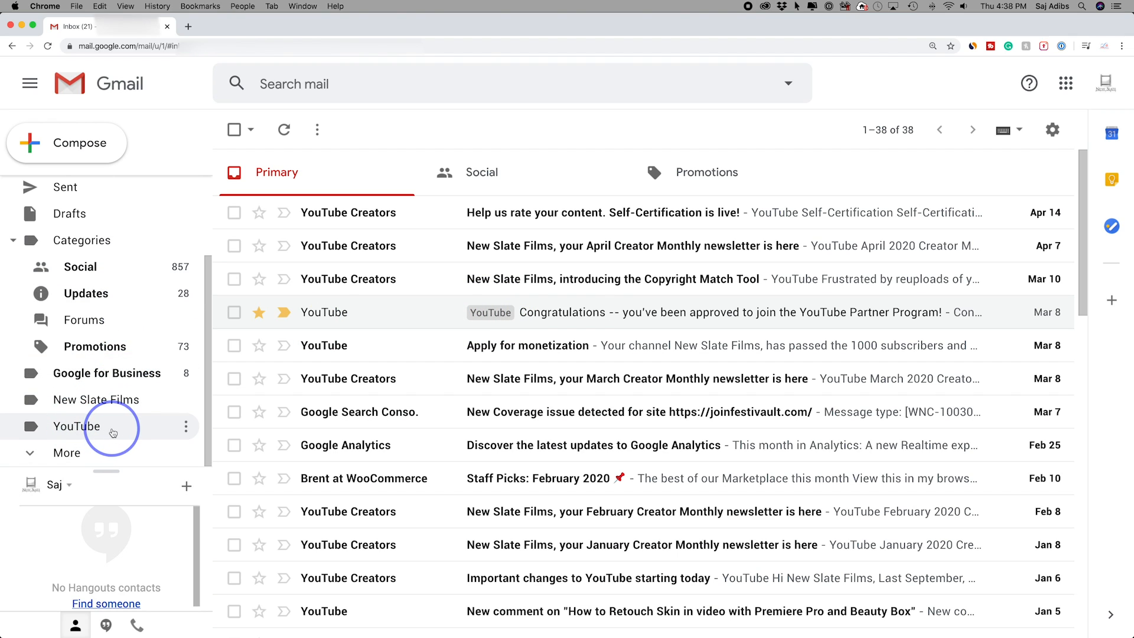
left_click(186, 426)
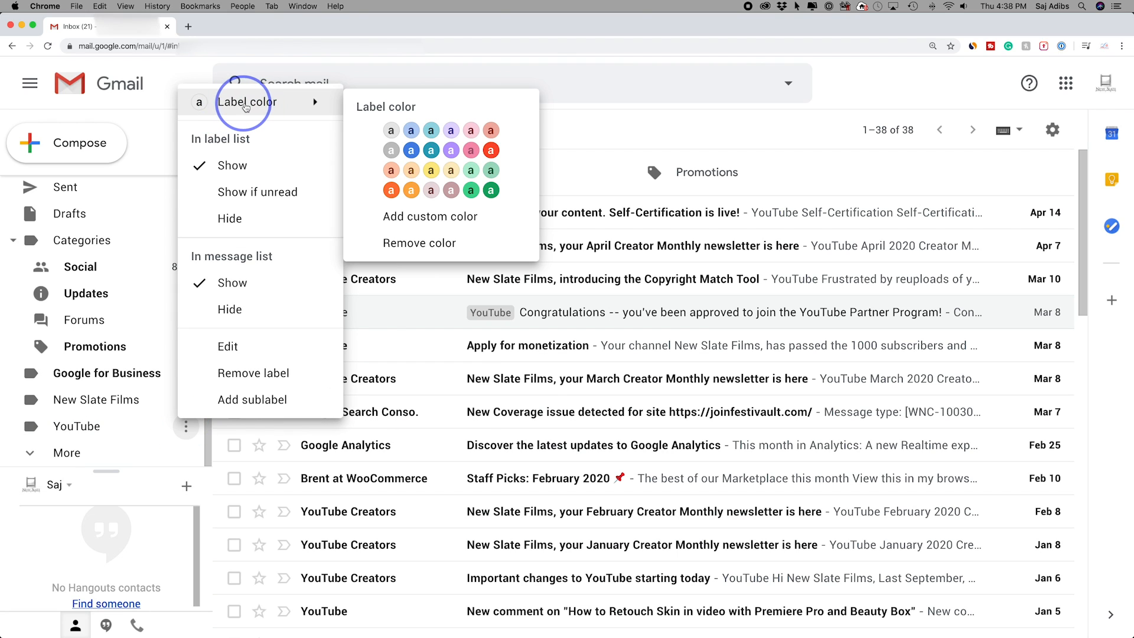
mouse_move(391, 130)
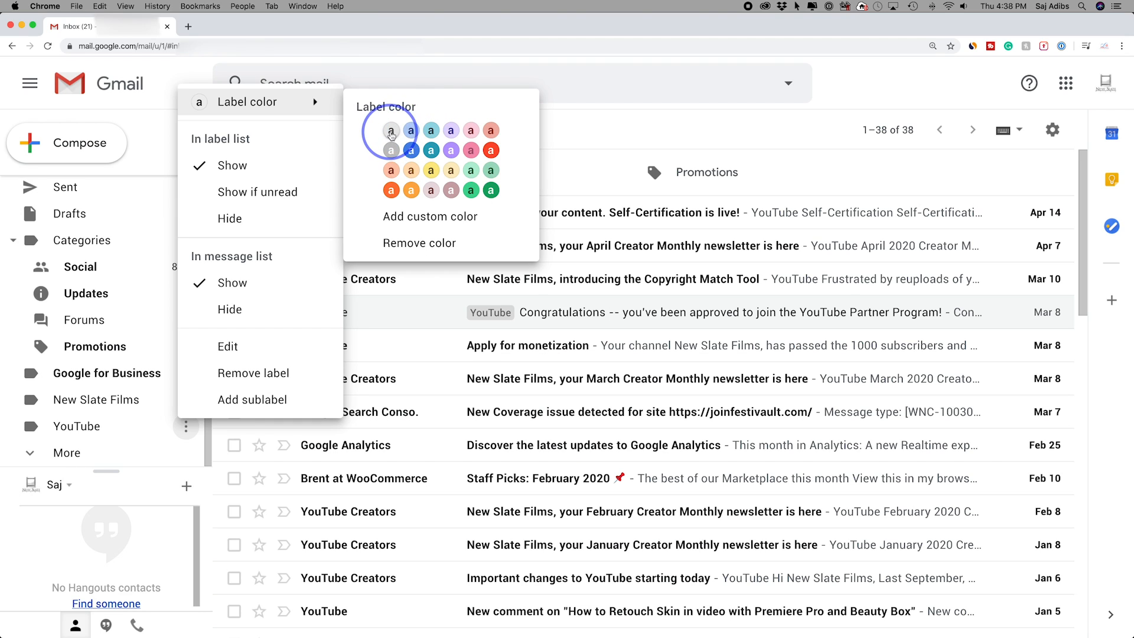
mouse_move(509, 156)
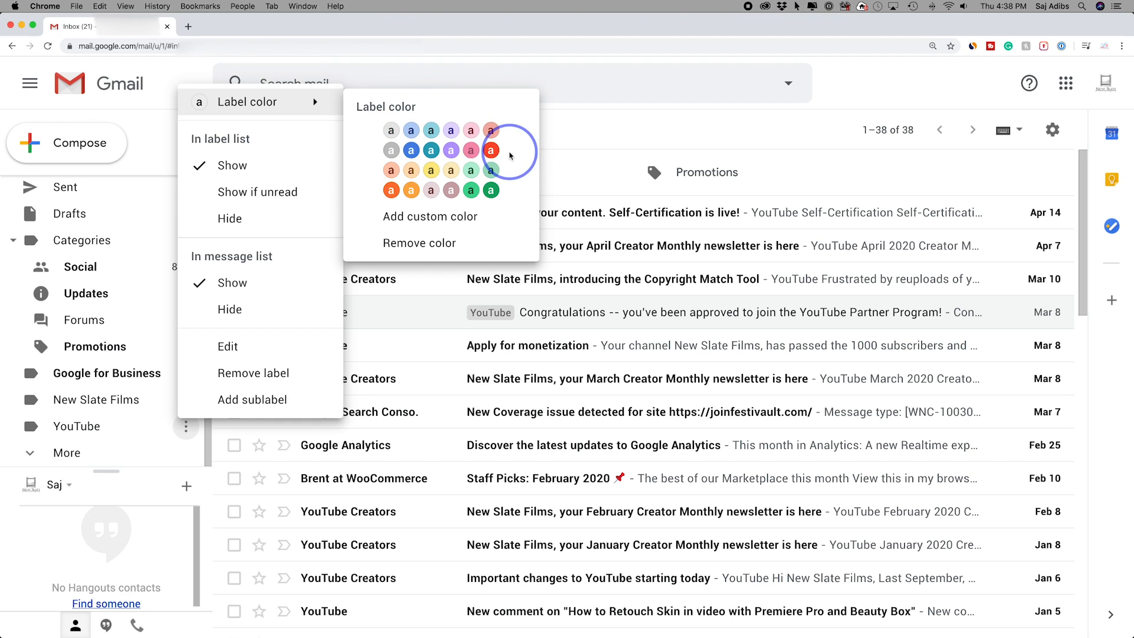
- Colour the YouTube label red, visible on the starred Partner Program email
left_click(490, 151)
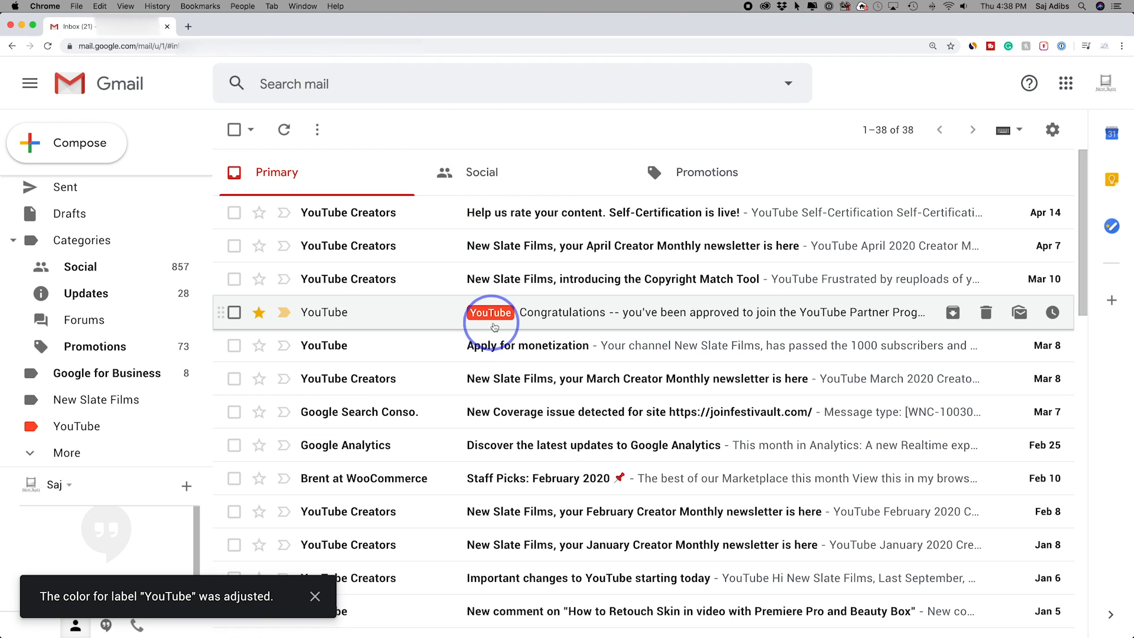
mouse_move(299, 323)
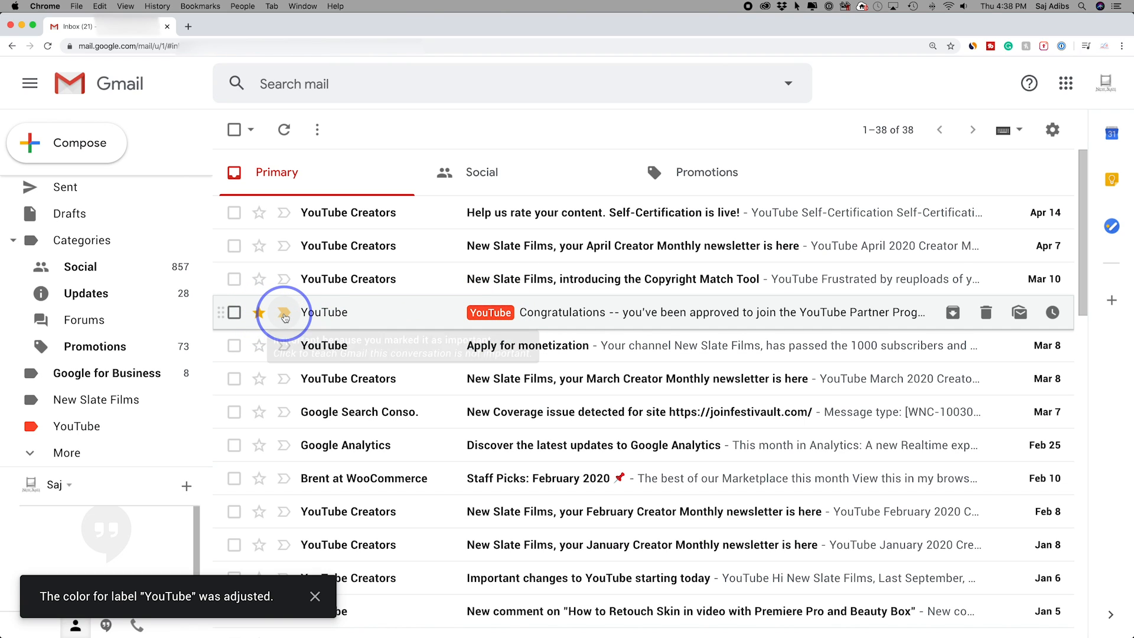
left_click(258, 312)
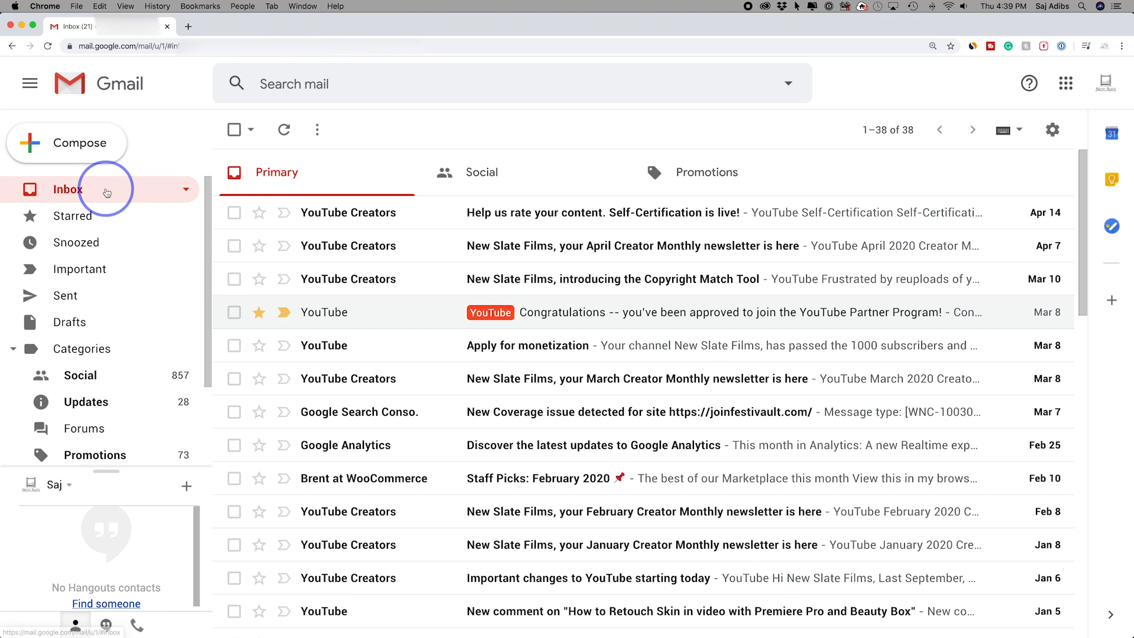
- Open the April Creator Monthly newsletter from YouTube Creators in the inbox
scroll("down", 3)
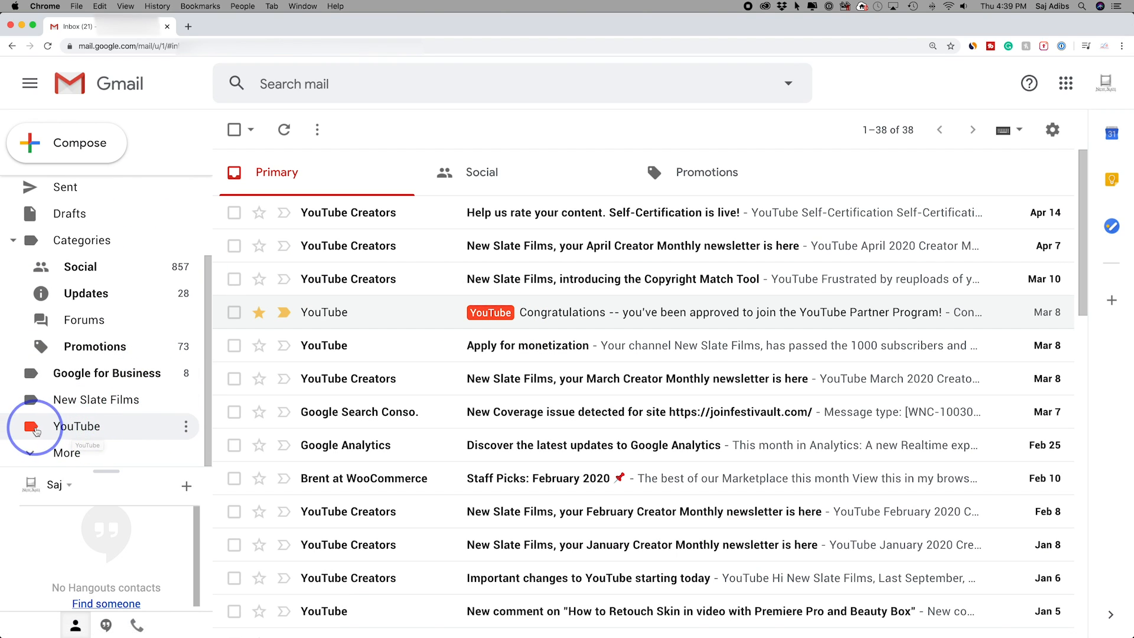
mouse_move(96, 426)
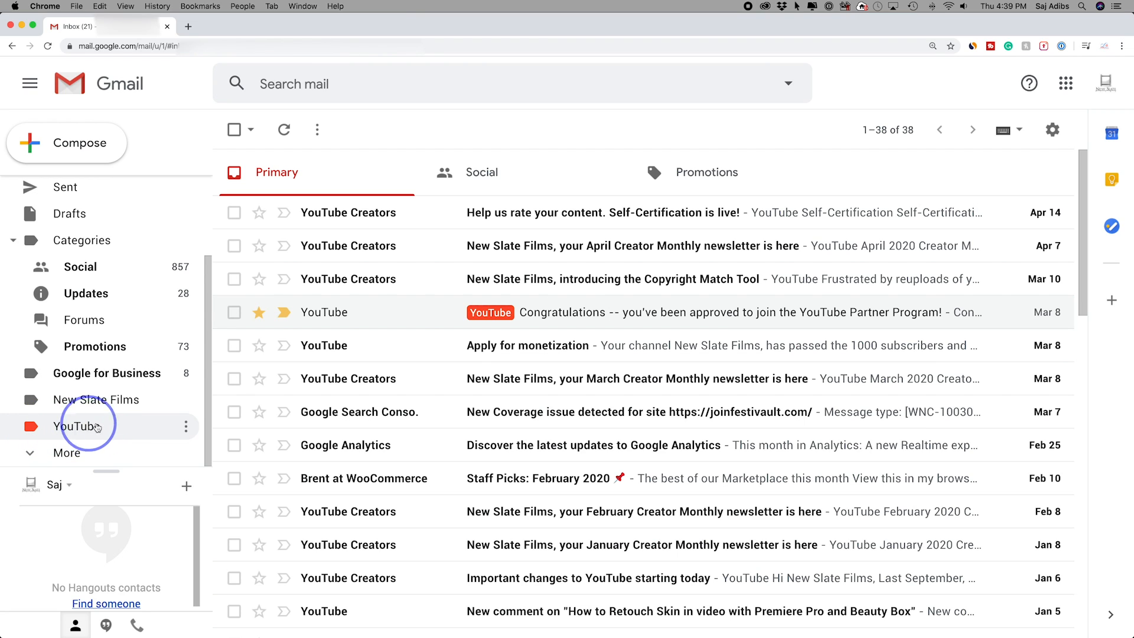
mouse_move(106, 374)
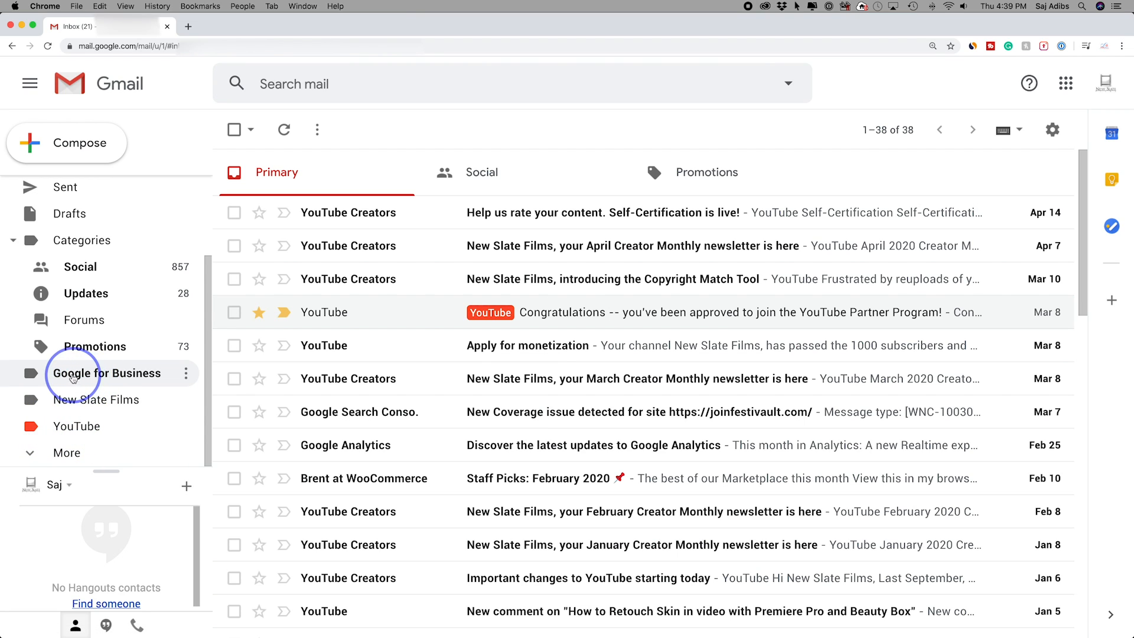
mouse_move(111, 379)
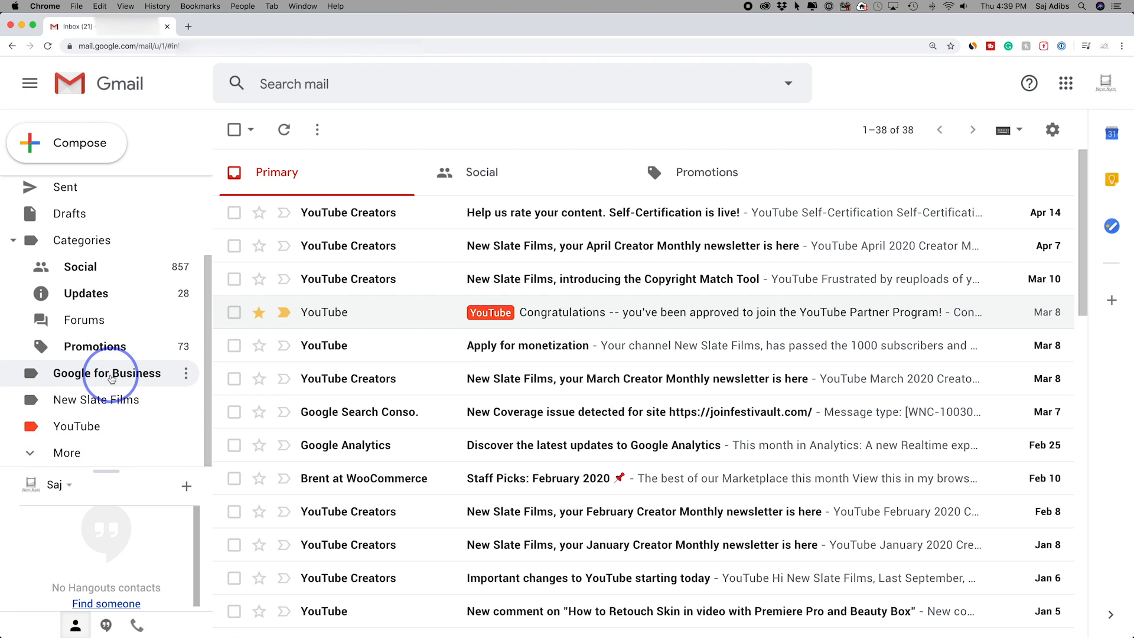
mouse_move(66, 373)
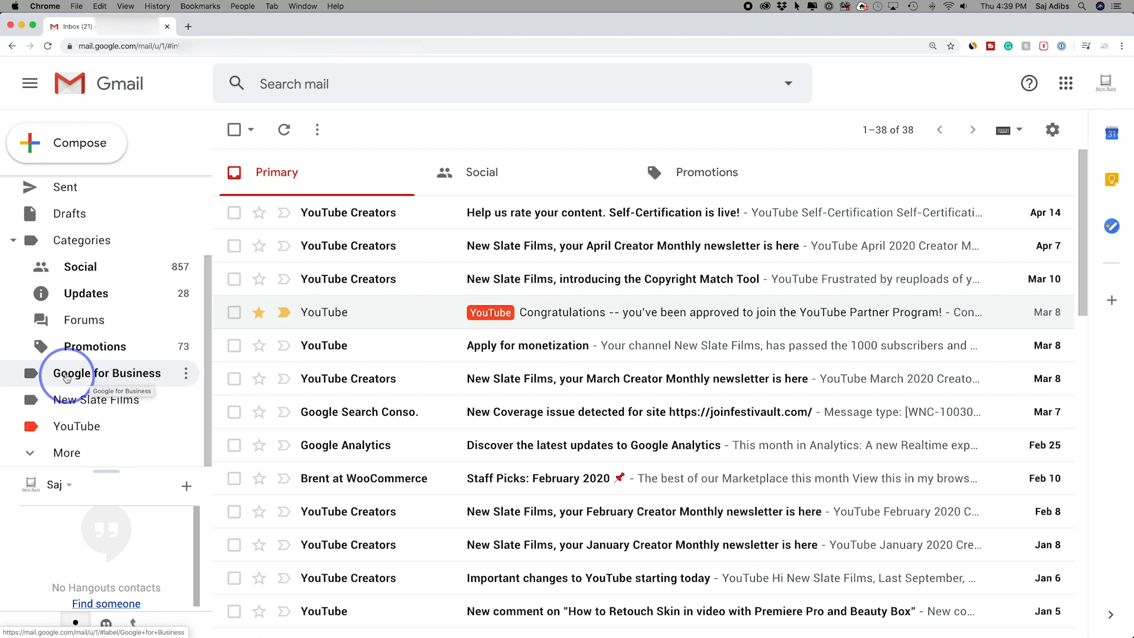
mouse_move(79, 433)
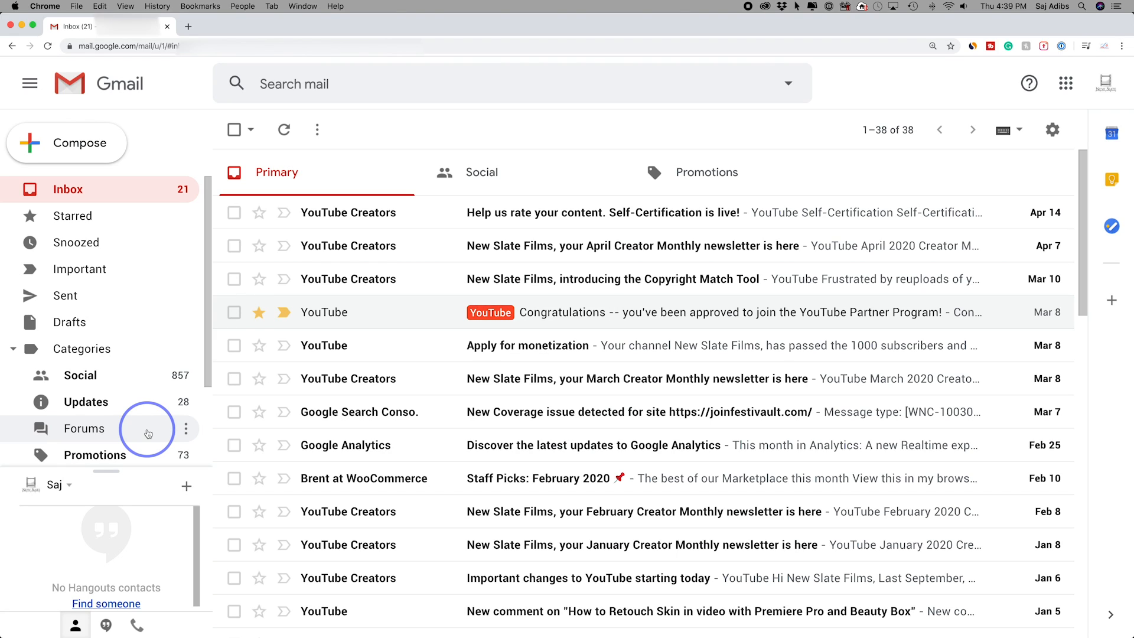
mouse_move(385, 345)
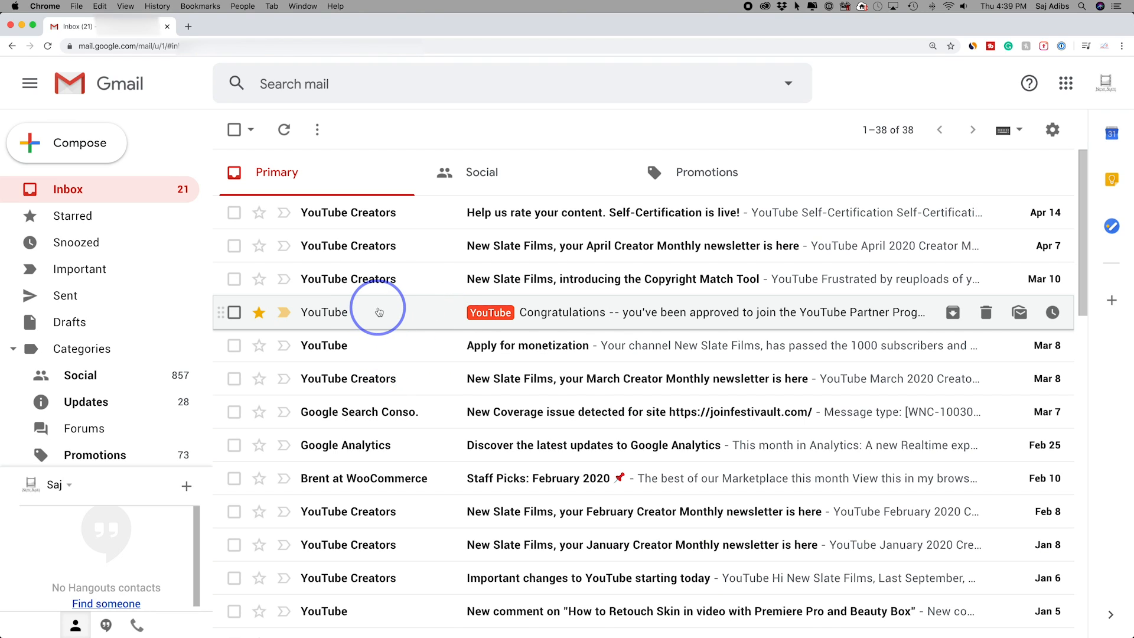
left_click(634, 246)
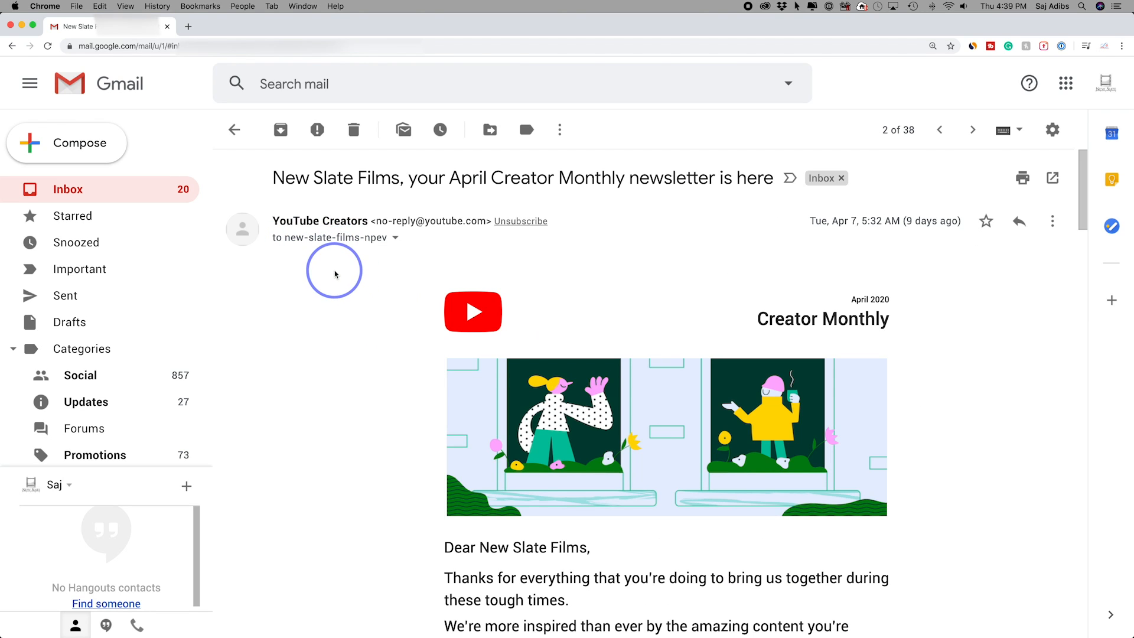
mouse_move(515, 130)
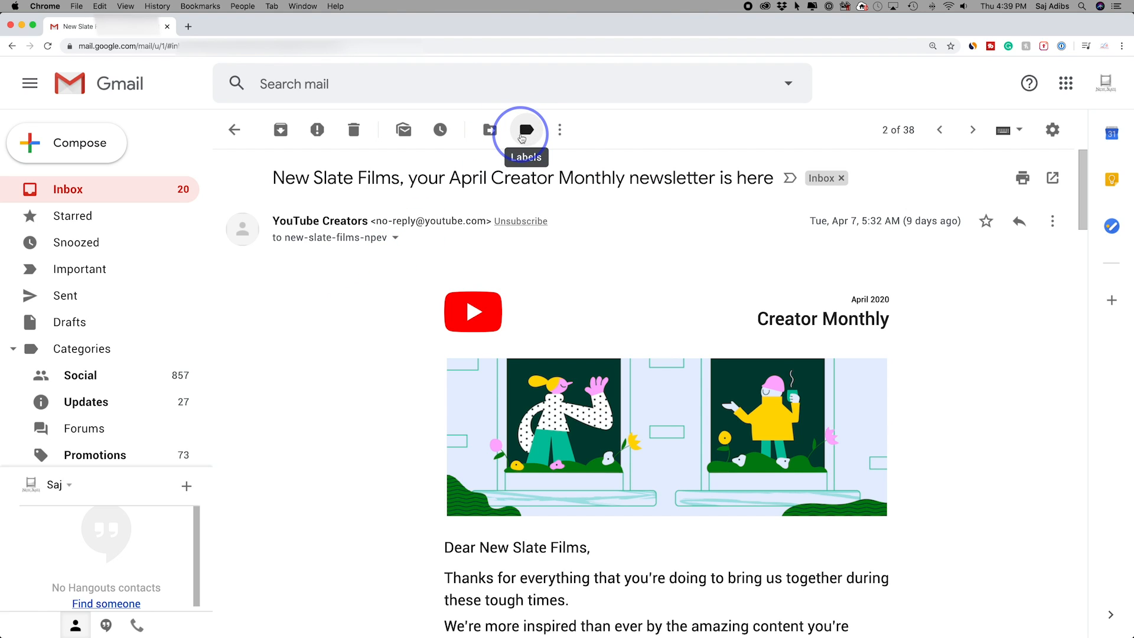
left_click(527, 130)
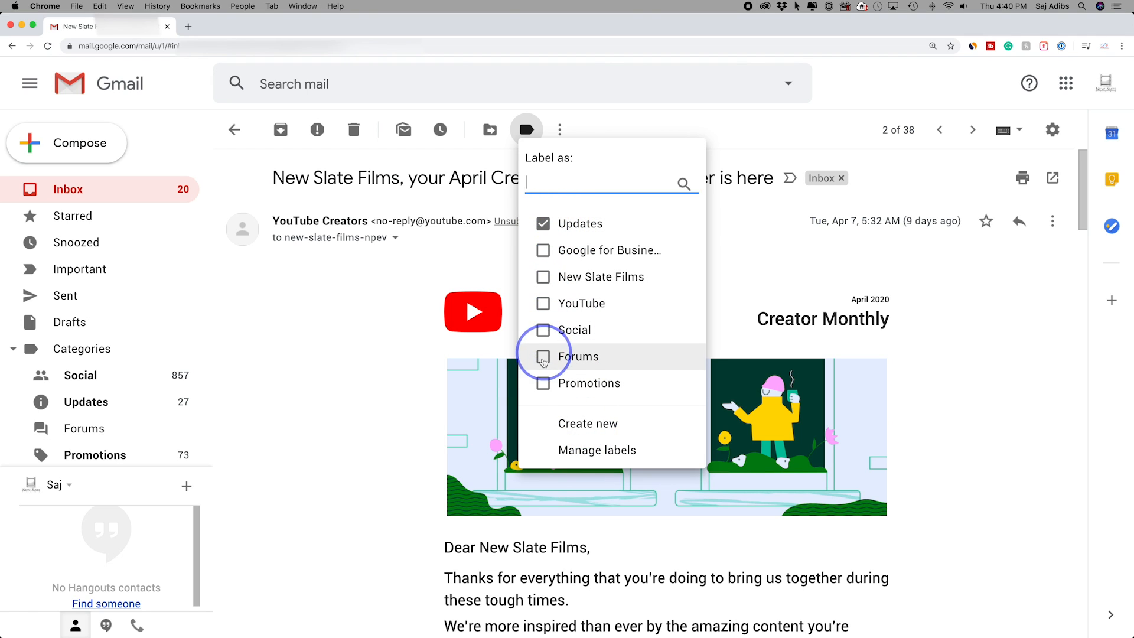
left_click(433, 181)
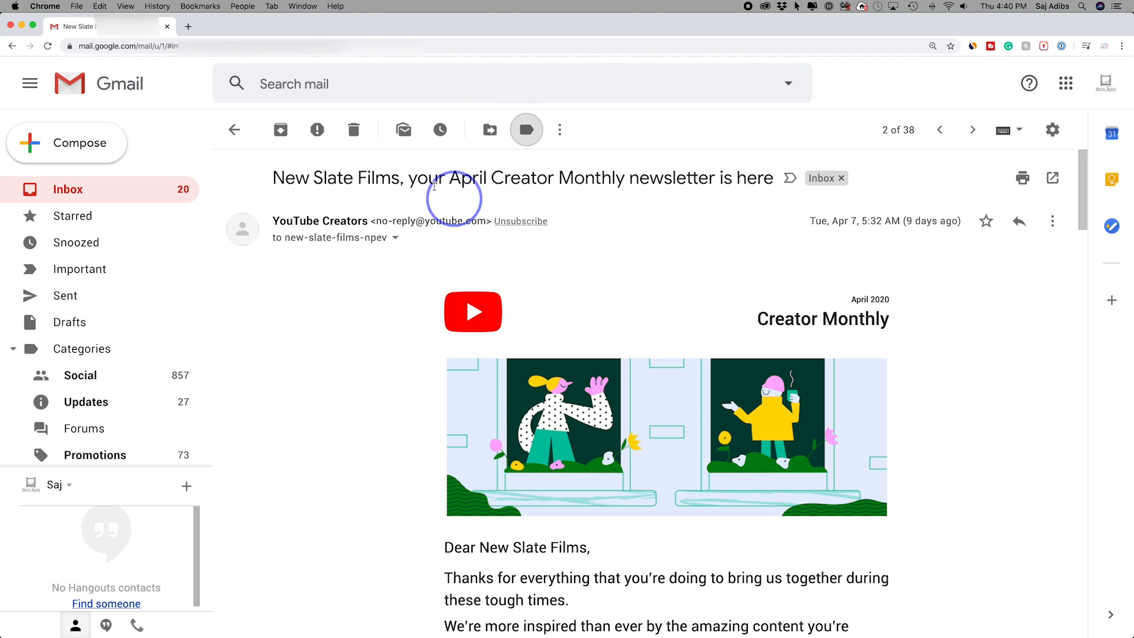
mouse_move(526, 130)
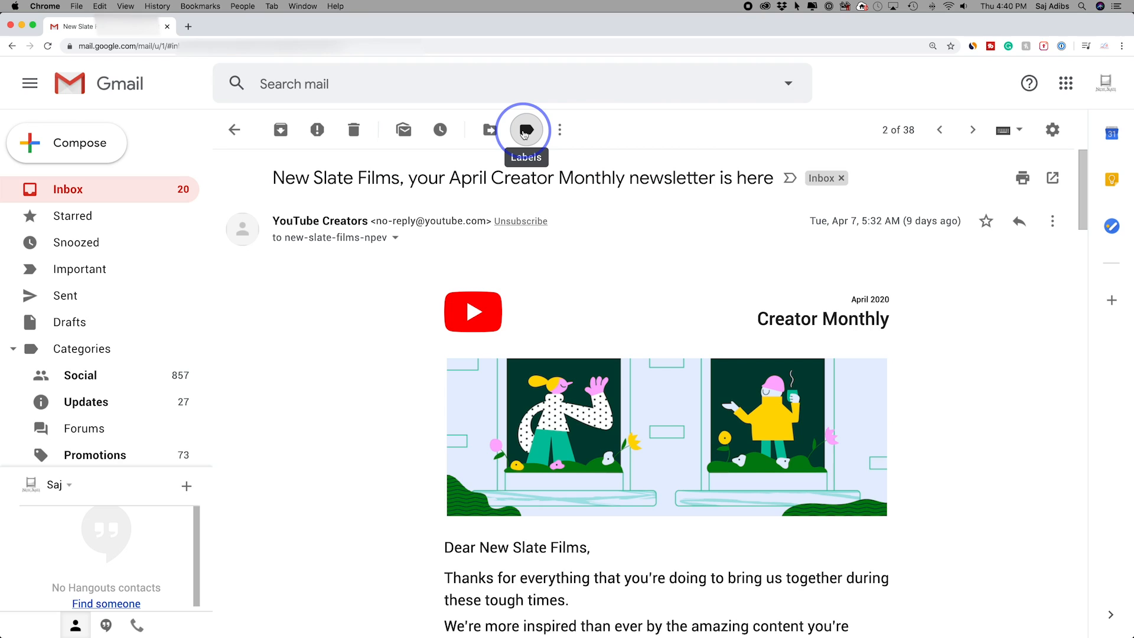
mouse_move(384, 224)
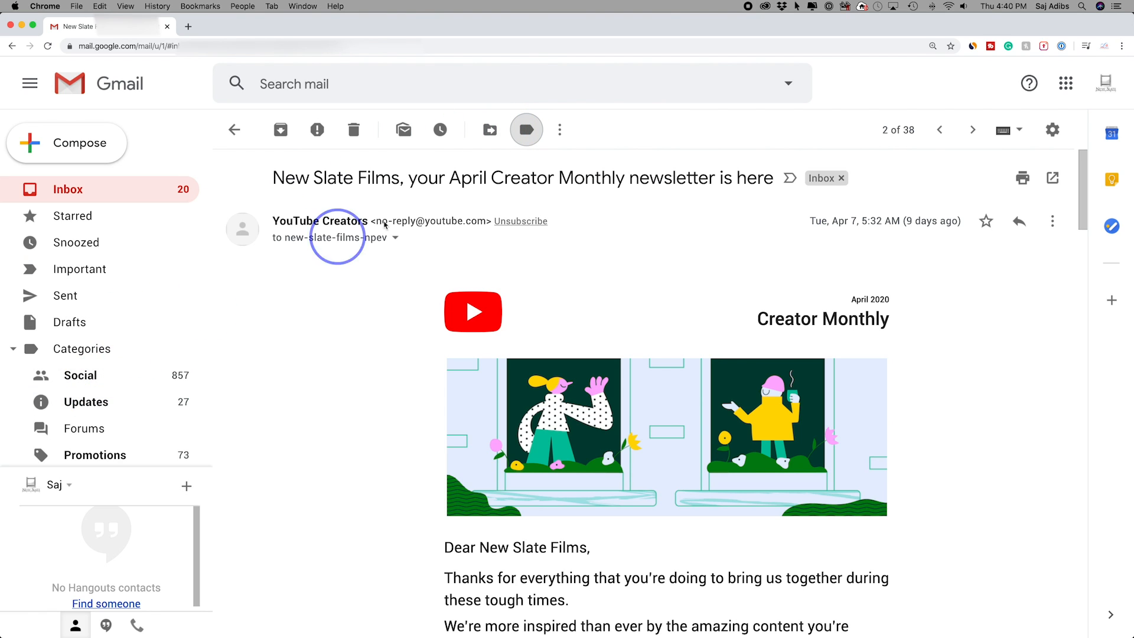
- Move the April Creator Monthly newsletter from the inbox into the YouTube label
left_click(489, 130)
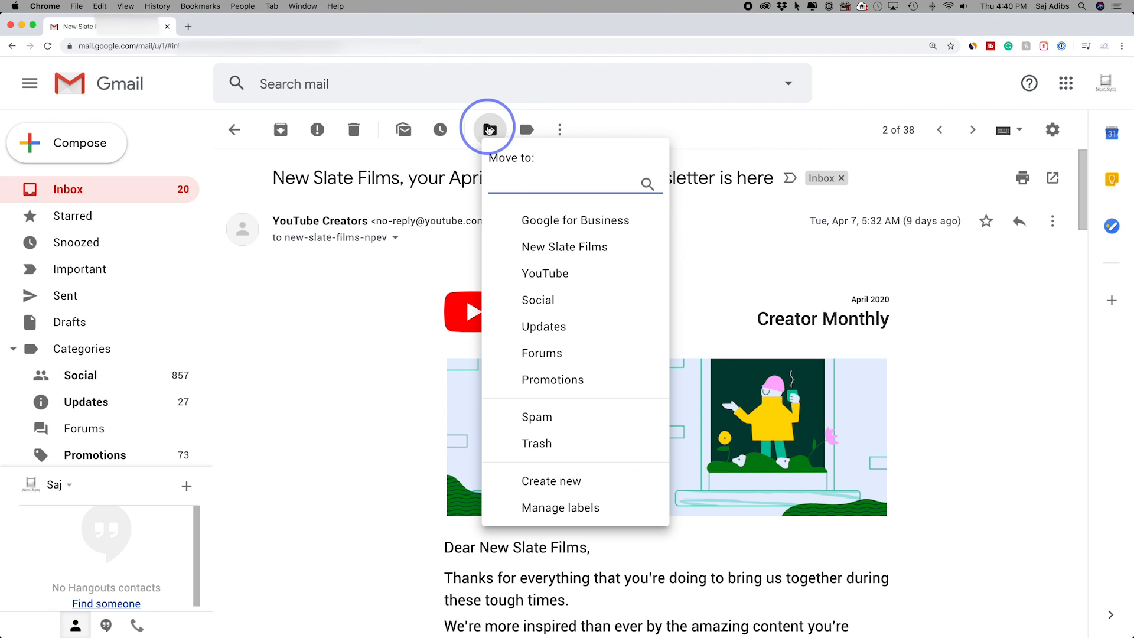
mouse_move(544, 247)
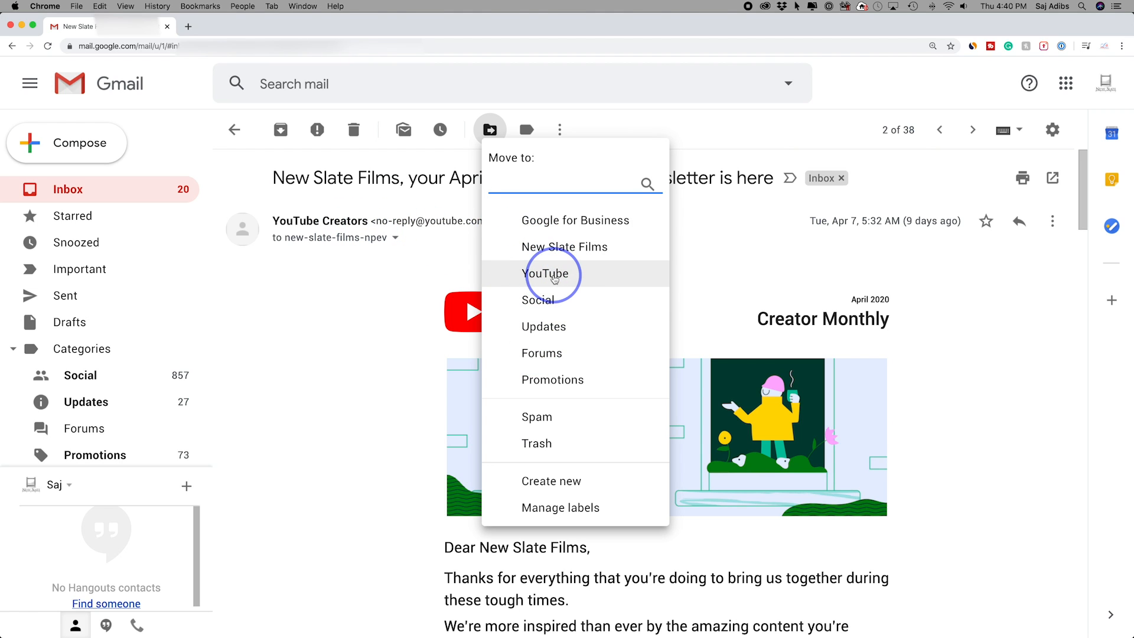
left_click(545, 273)
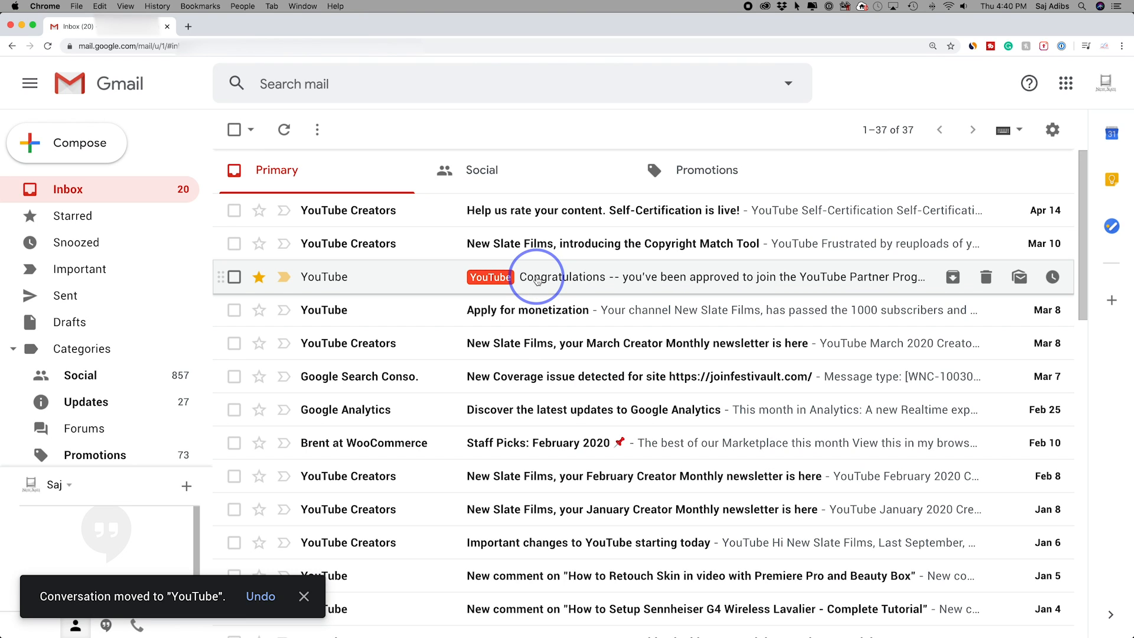
- Show the YouTube label's two messages: the April newsletter and the starred Partner Program email
scroll("down", 3)
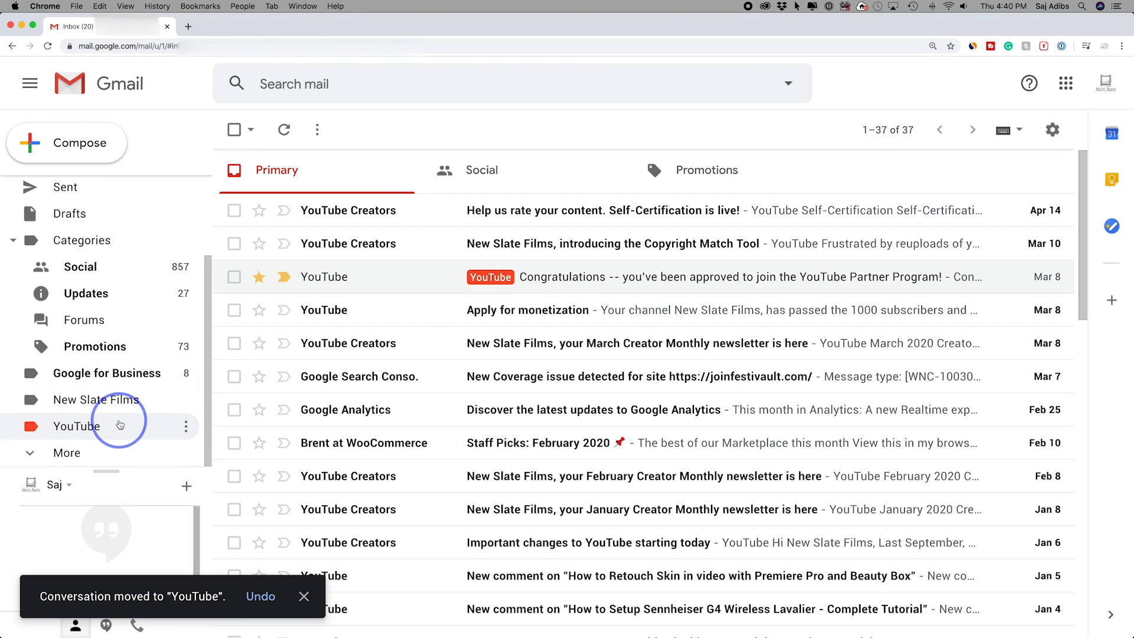
left_click(76, 425)
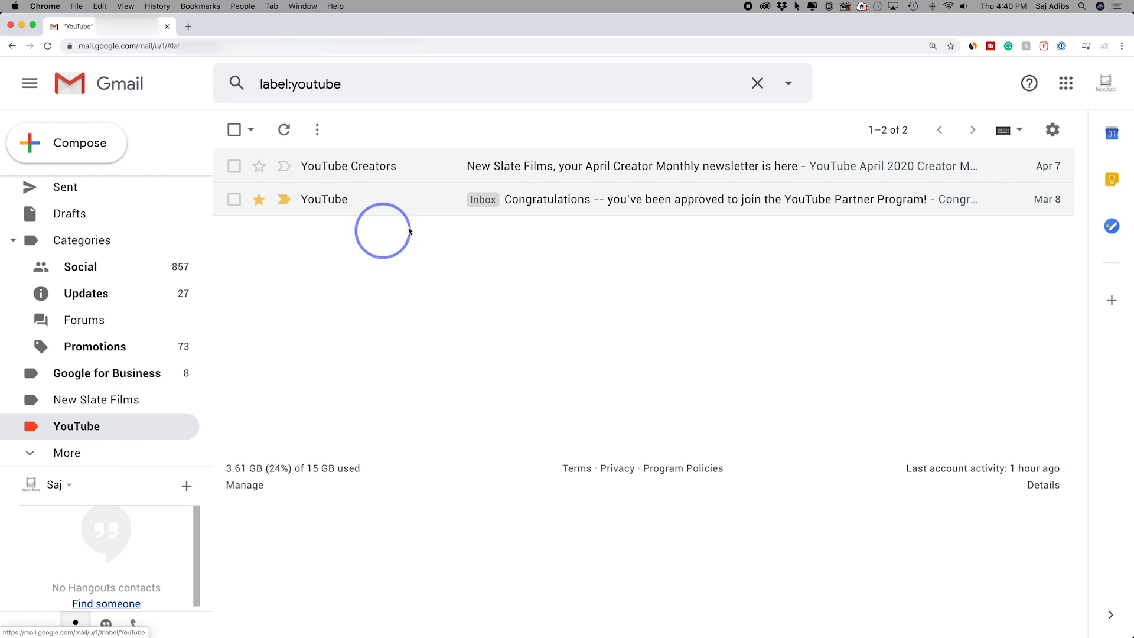
mouse_move(379, 176)
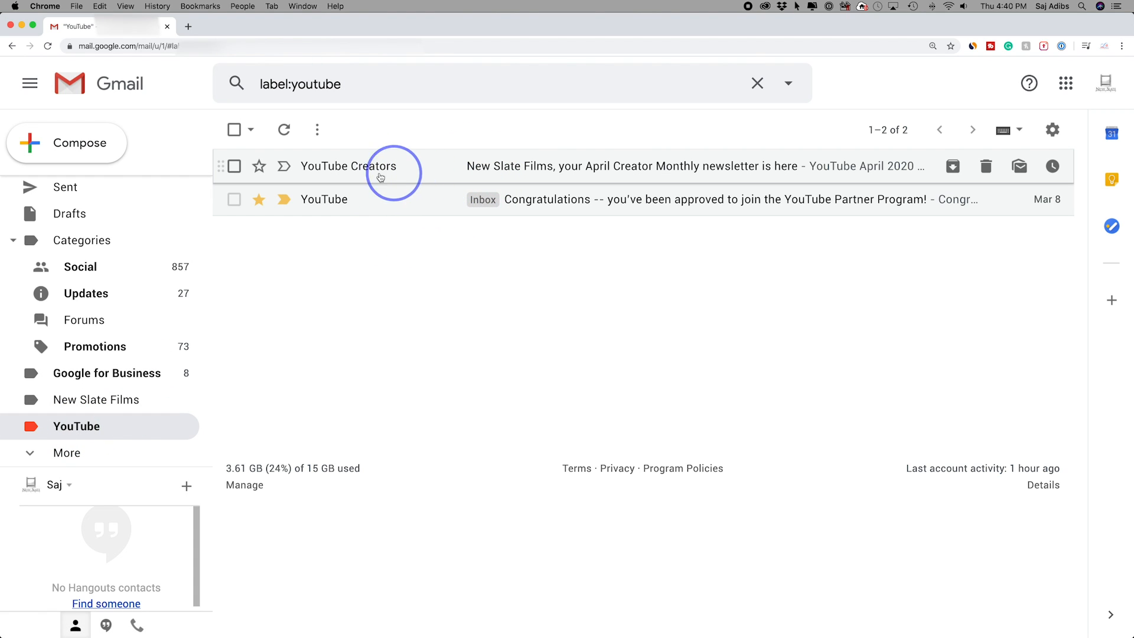
mouse_move(447, 170)
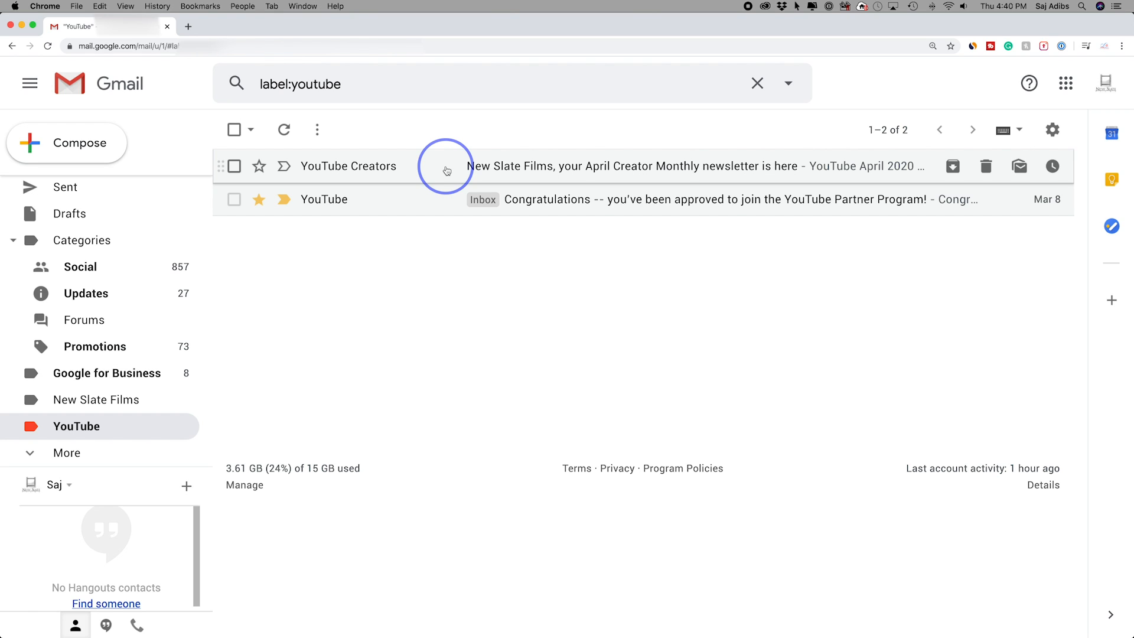
mouse_move(481, 235)
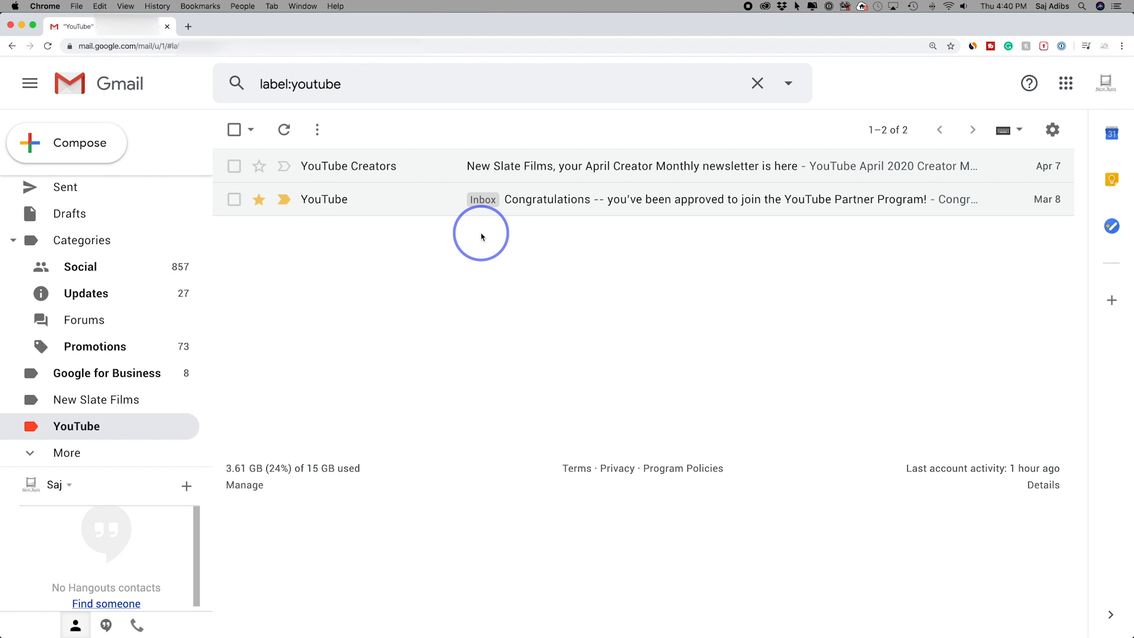
mouse_move(367, 339)
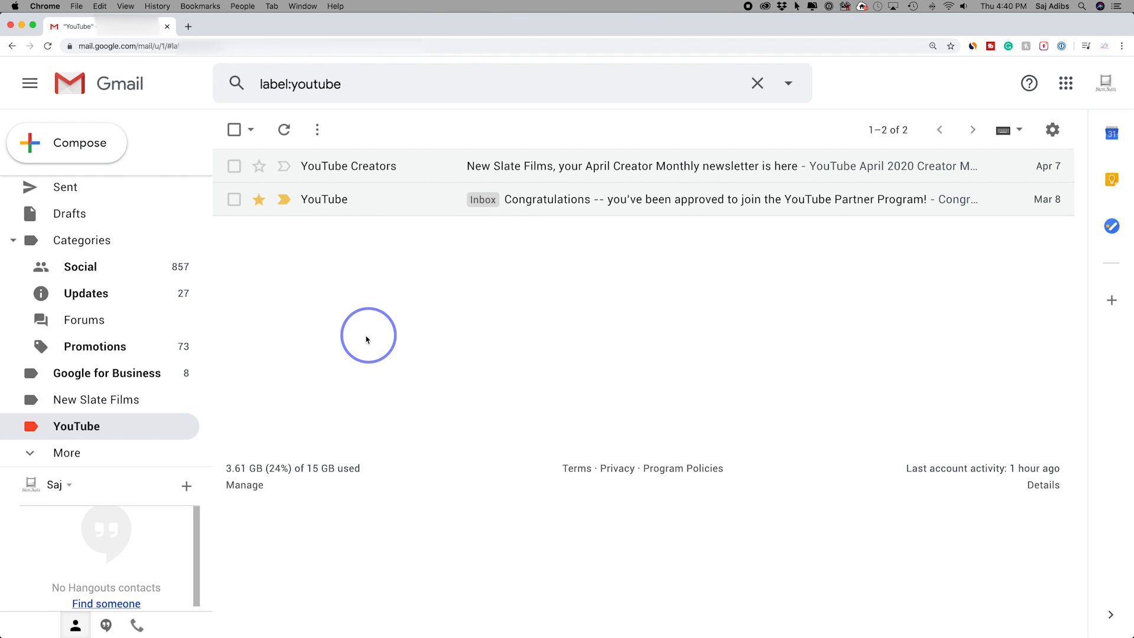
- Go back to the Primary inbox from the left sidebar
left_click(67, 189)
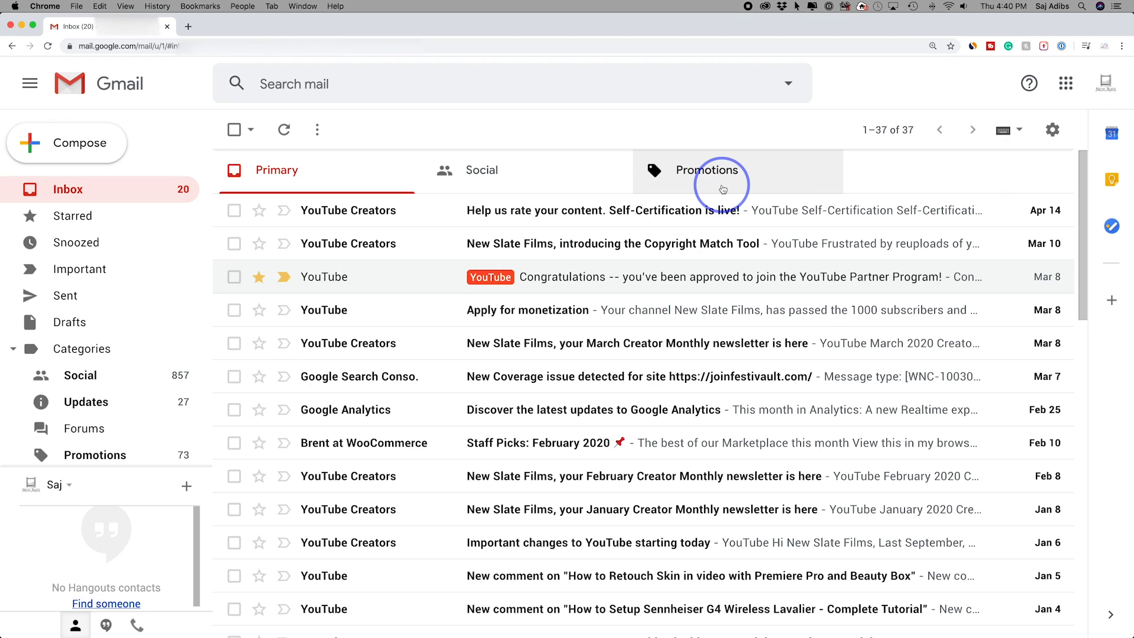
mouse_move(317, 181)
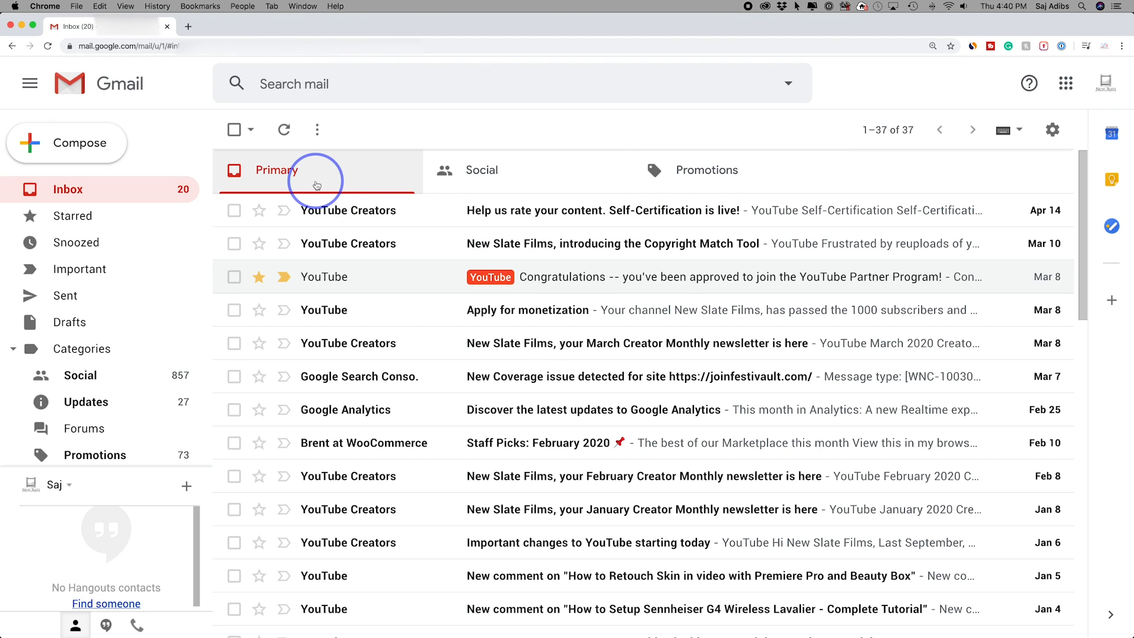
mouse_move(404, 201)
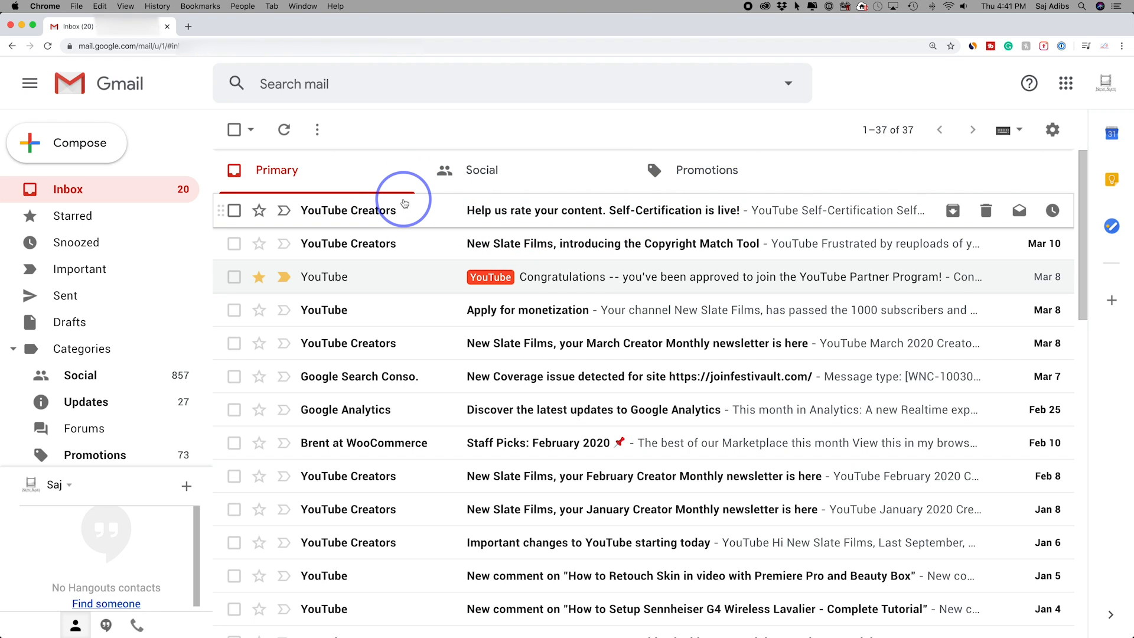